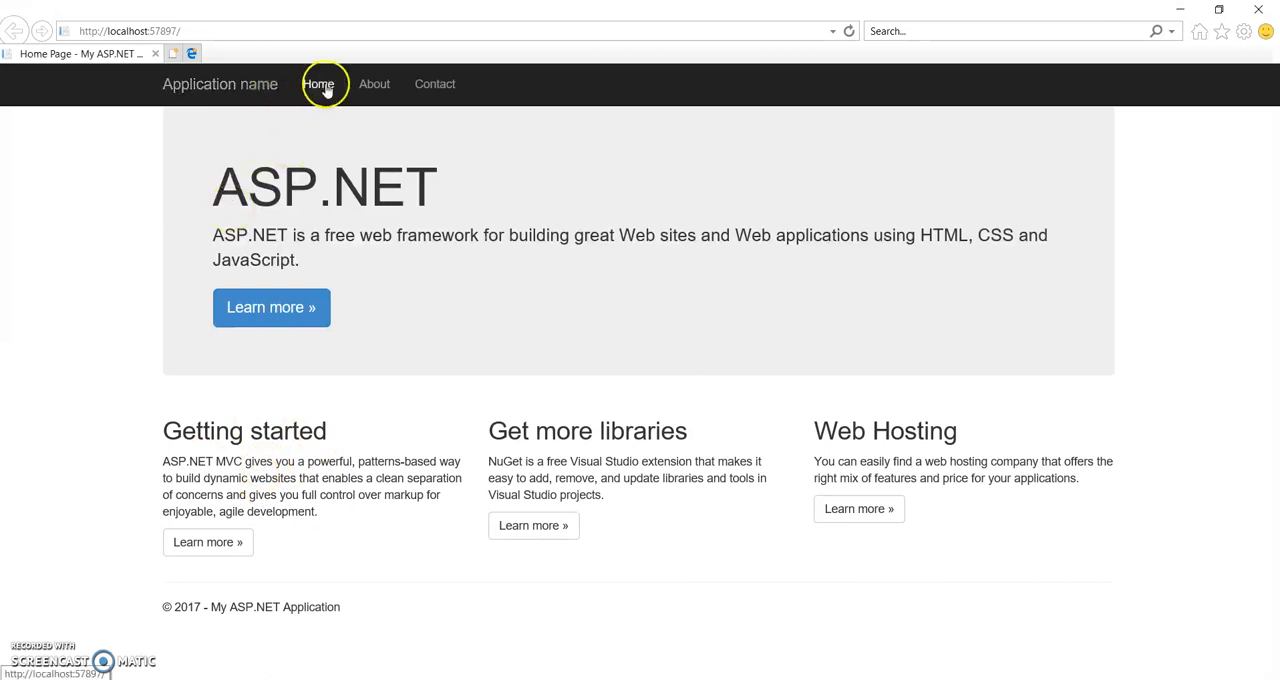
Step: Close the Internet Explorer localhost window to return to the cloud service solution
{"action": "left_click", "coordinate": [318, 84]}
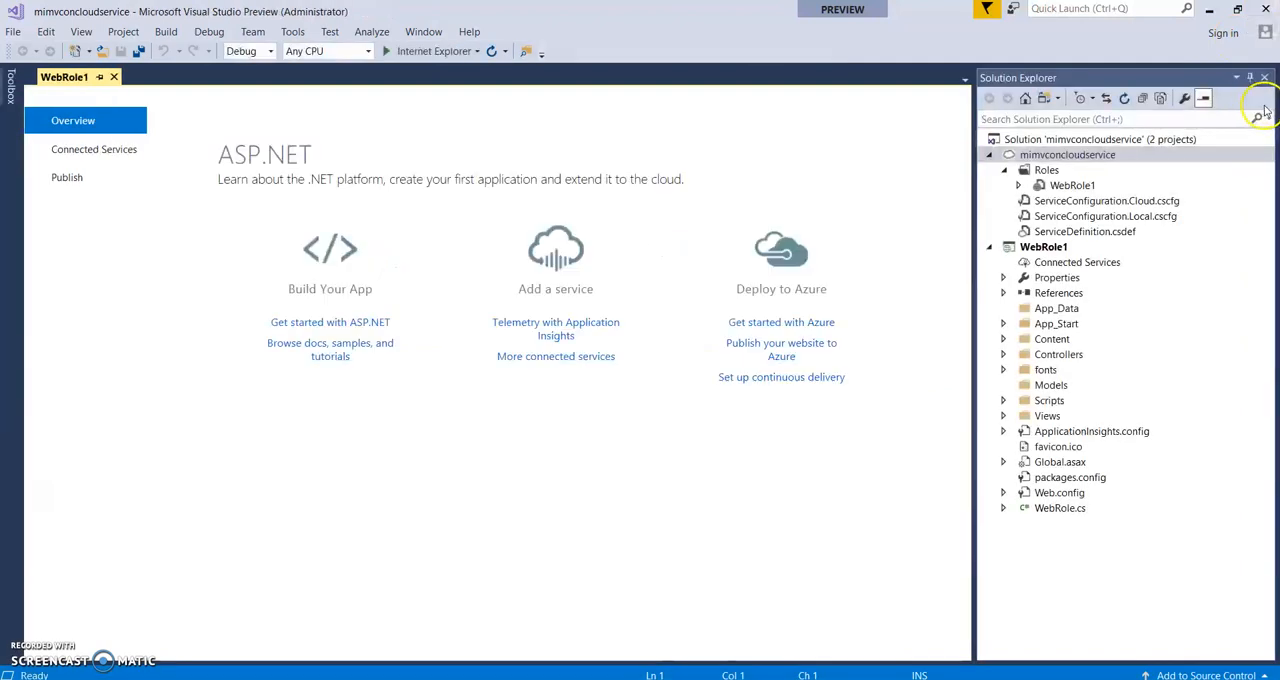
Step: Select the mimvconcloudservice project in Solution Explorer and bring up its context menu
{"action": "left_click", "coordinate": [1068, 154]}
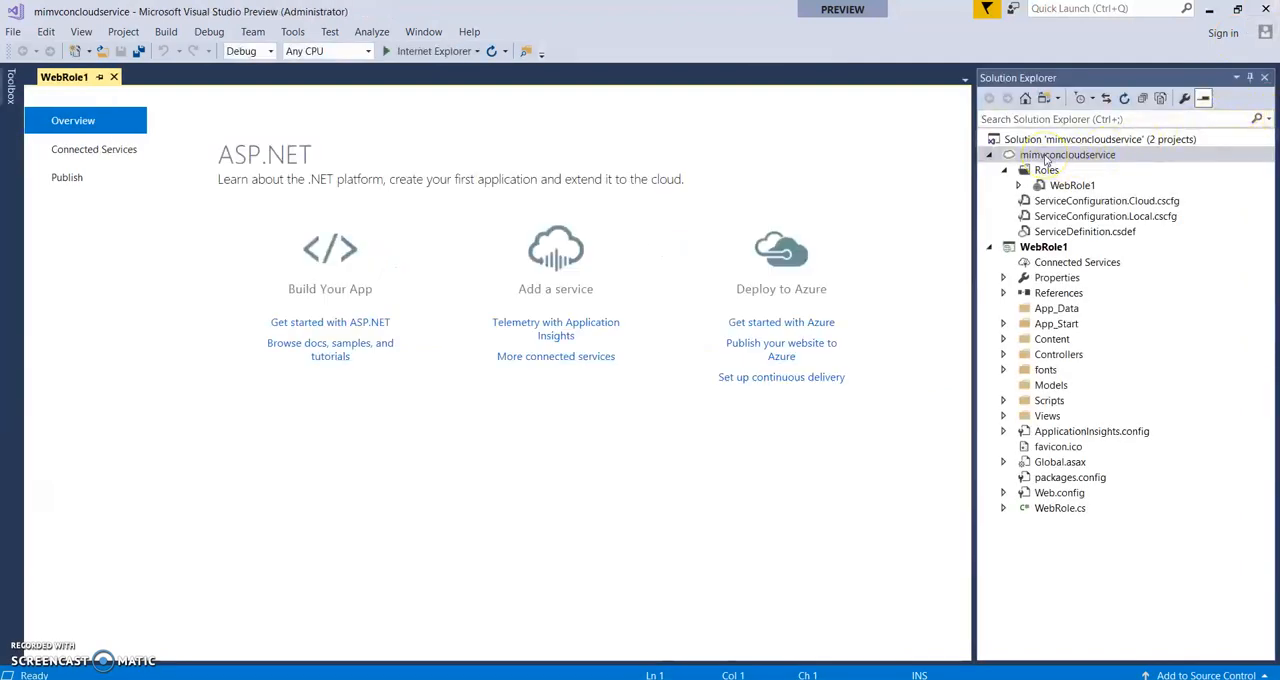
{"action": "left_click", "coordinate": [1068, 154]}
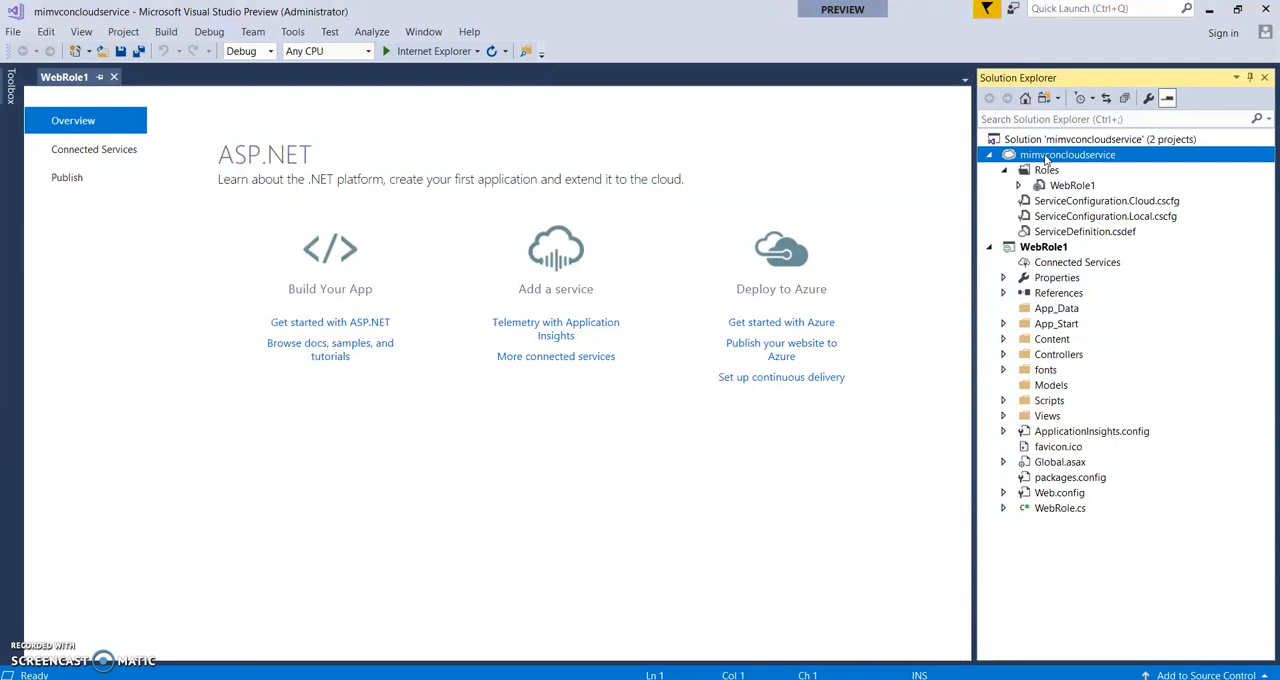
{"action": "right_click", "coordinate": [1068, 156]}
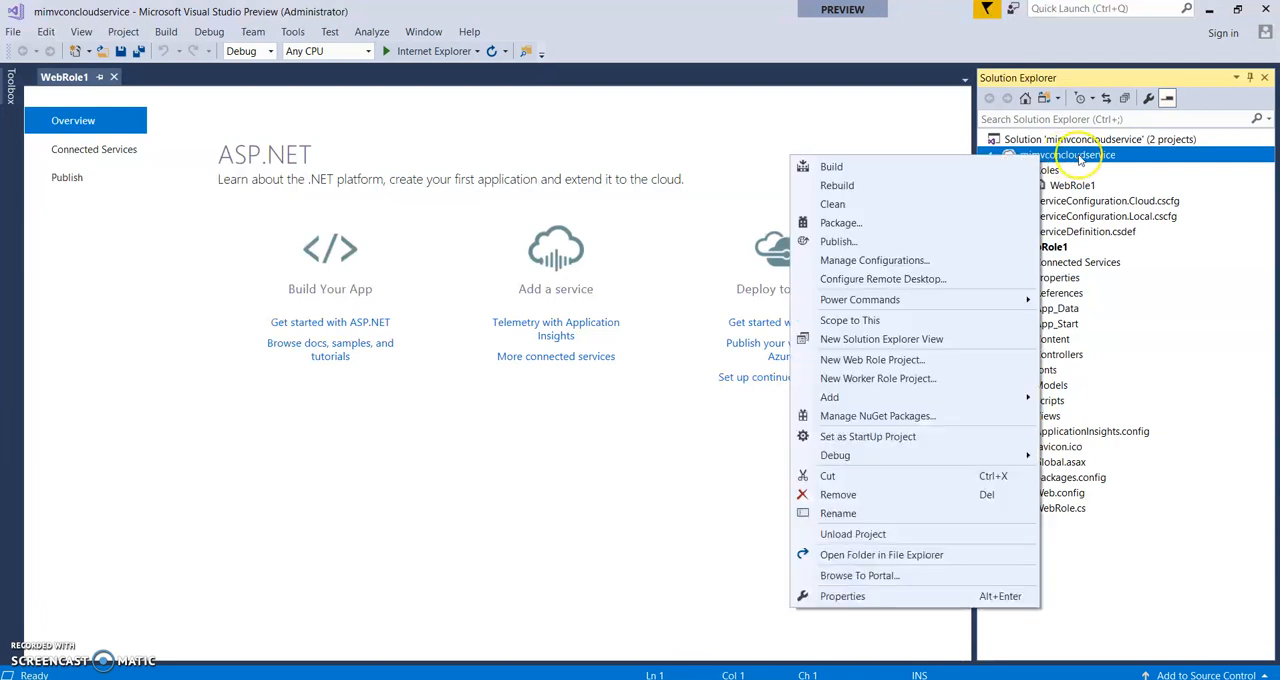
{"action": "mouse_move", "coordinate": [930, 222]}
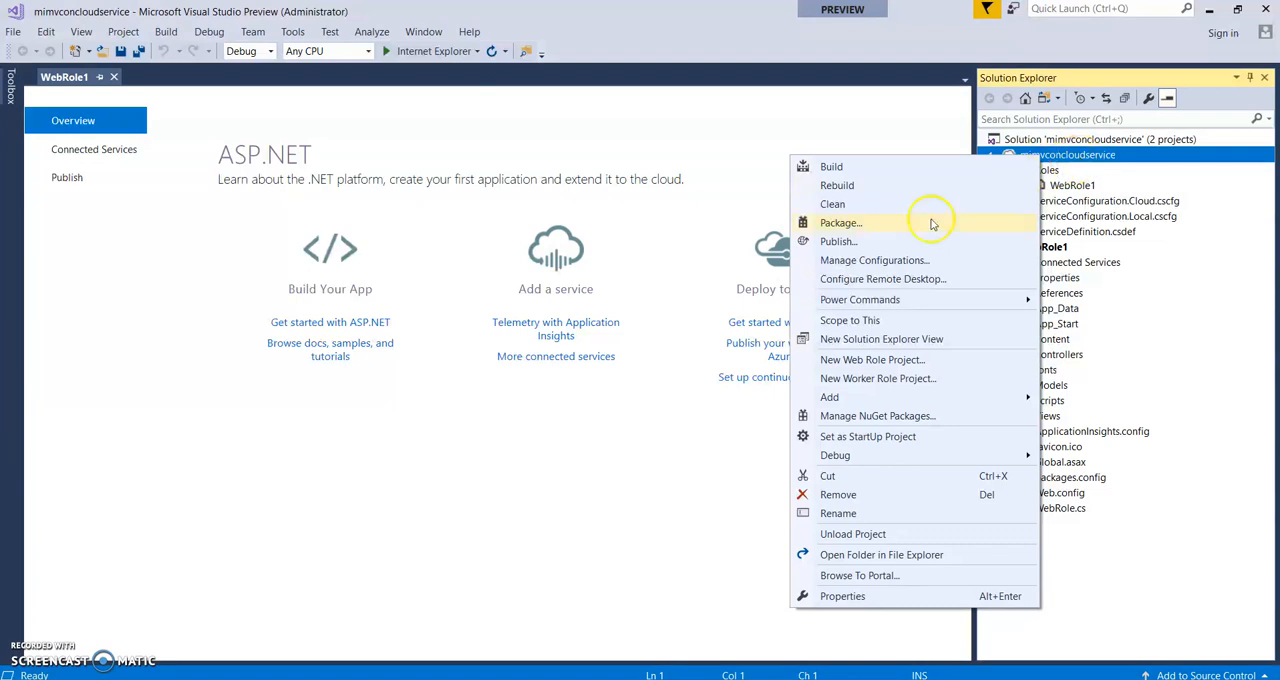
{"action": "mouse_move", "coordinate": [880, 240]}
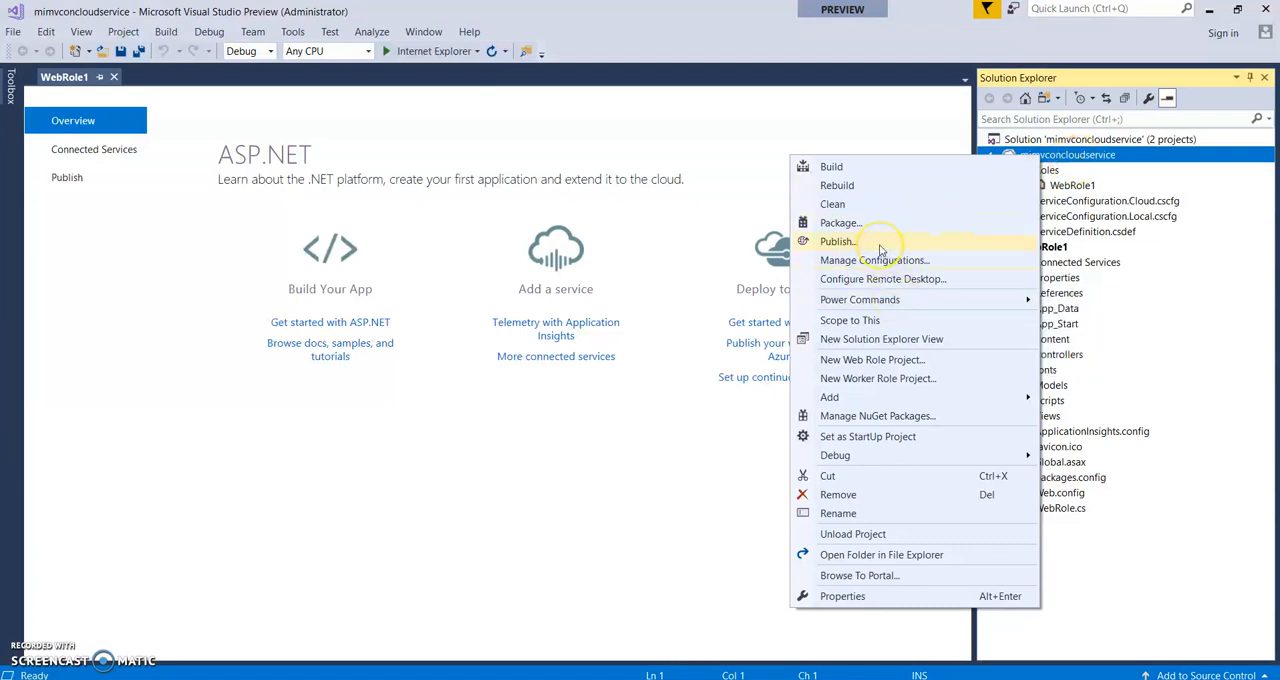
Step: Choose Publish... to launch the Azure publish wizard at the Free Trial sign-in step
{"action": "left_click", "coordinate": [836, 240]}
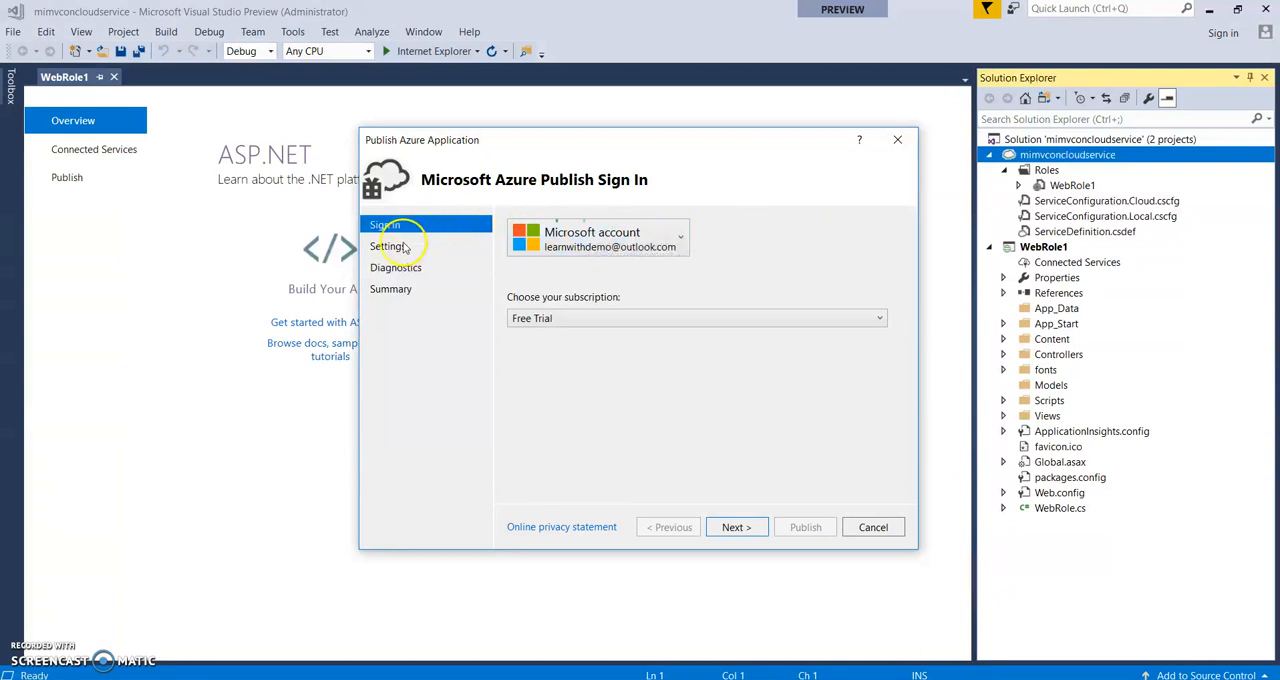
{"action": "mouse_move", "coordinate": [396, 302]}
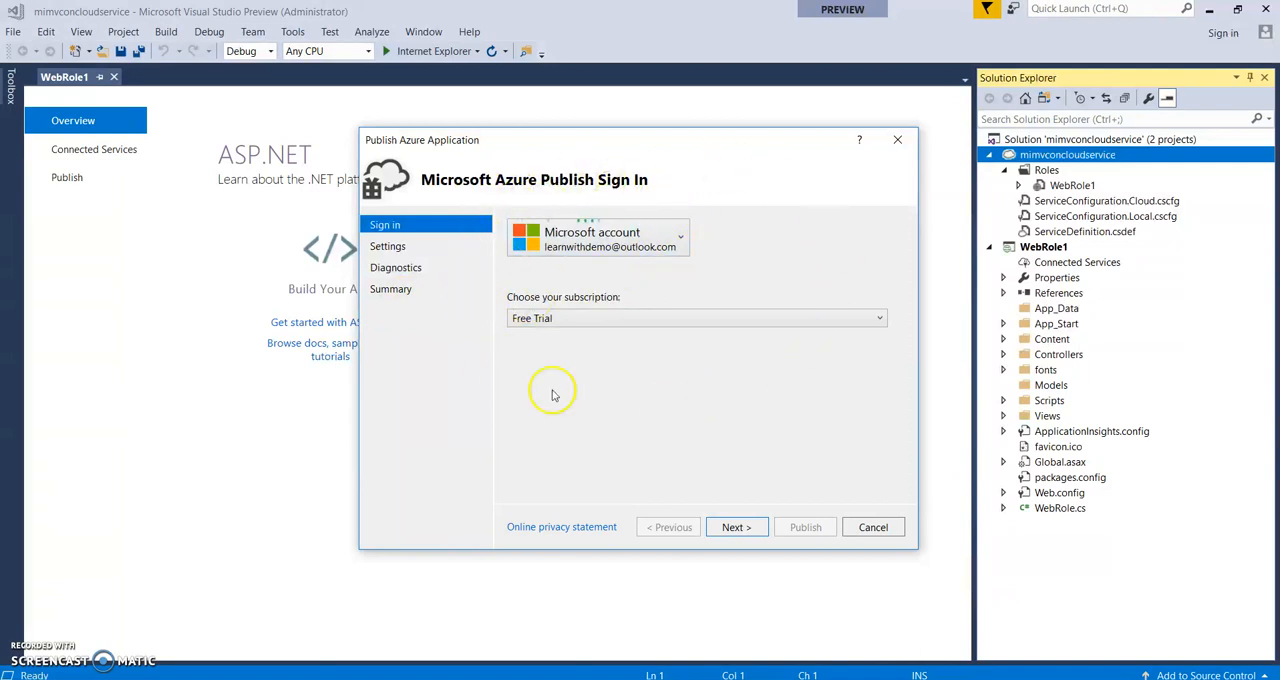
{"action": "mouse_move", "coordinate": [430, 410]}
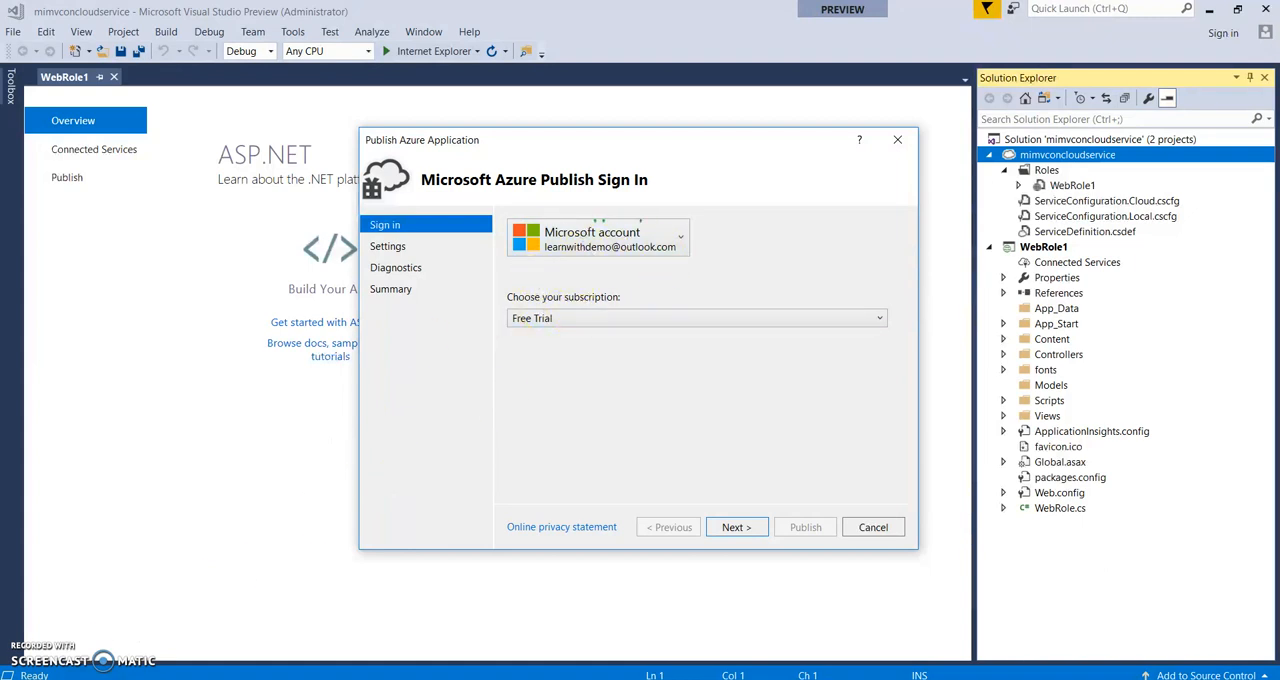
Step: Begin a new cloud service on the Settings page named mimvconcloudwithkasam
{"action": "left_click", "coordinate": [736, 528]}
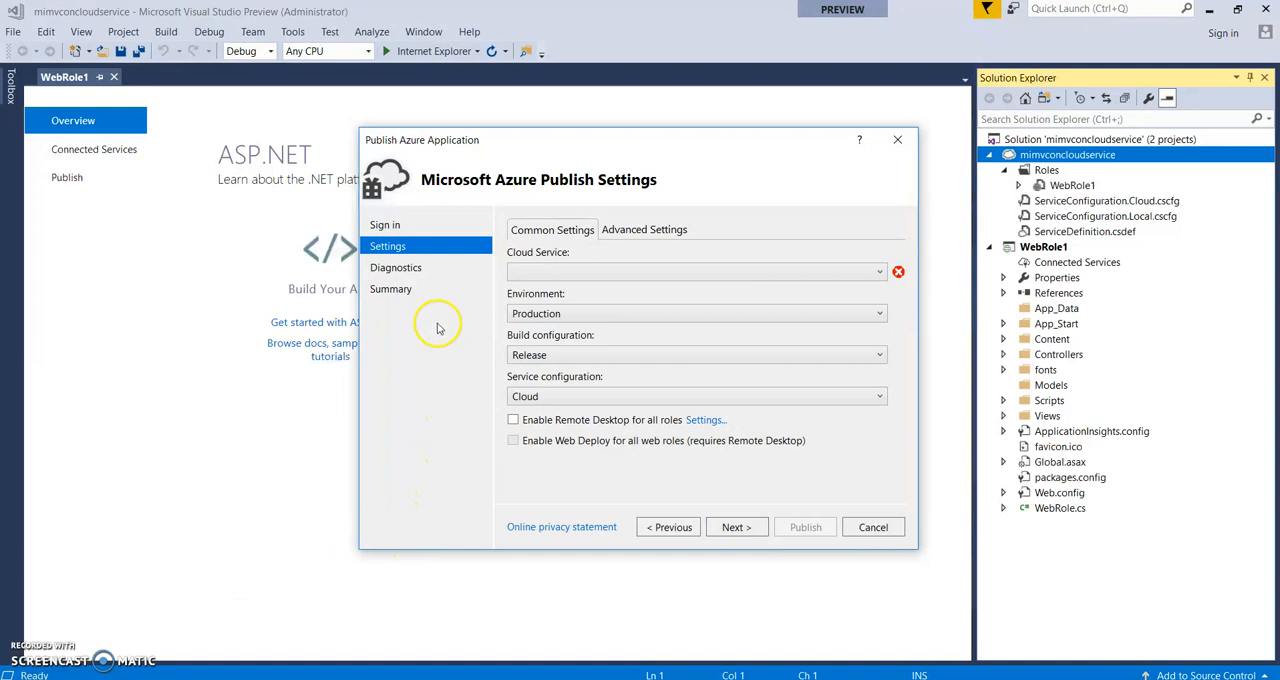
{"action": "left_click", "coordinate": [644, 230]}
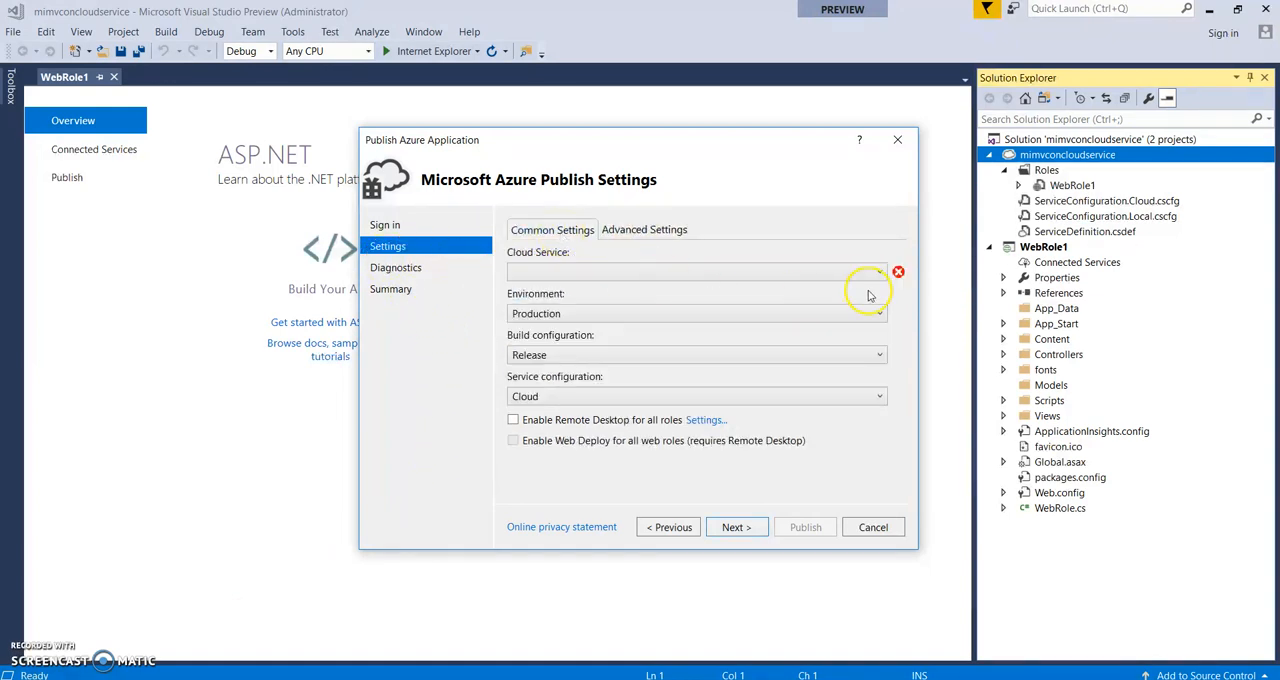
{"action": "left_click", "coordinate": [878, 272]}
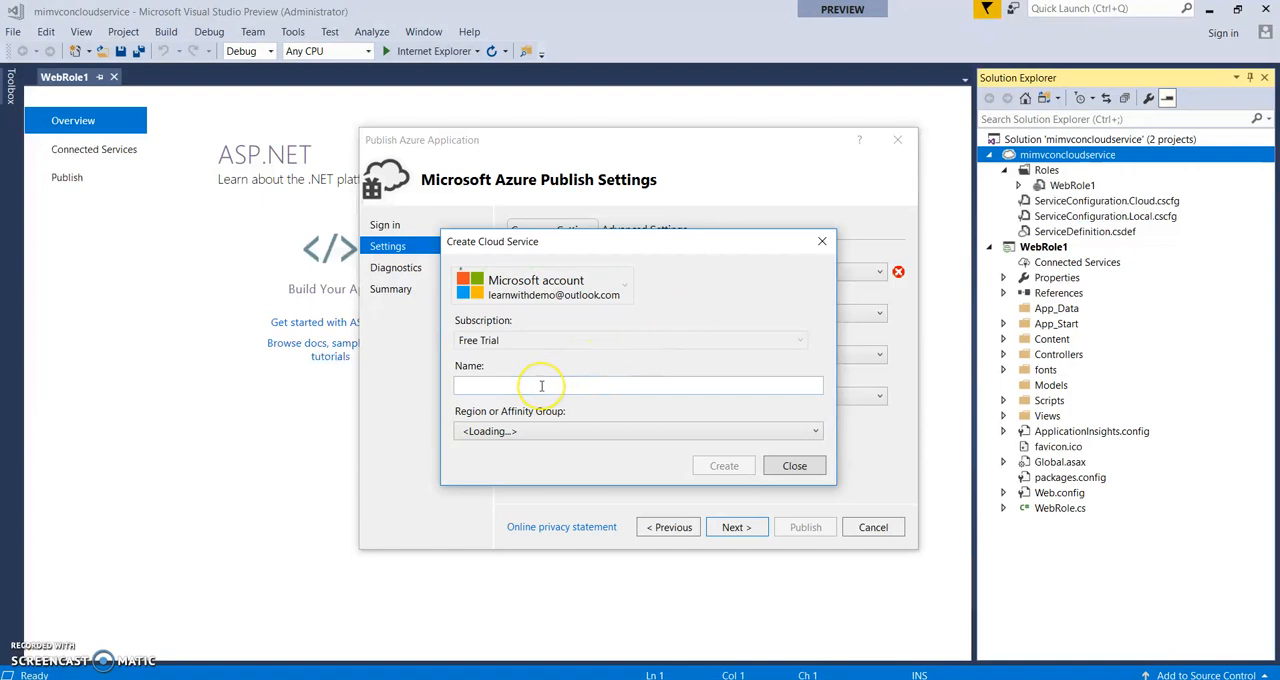
{"action": "type", "text": "m"}
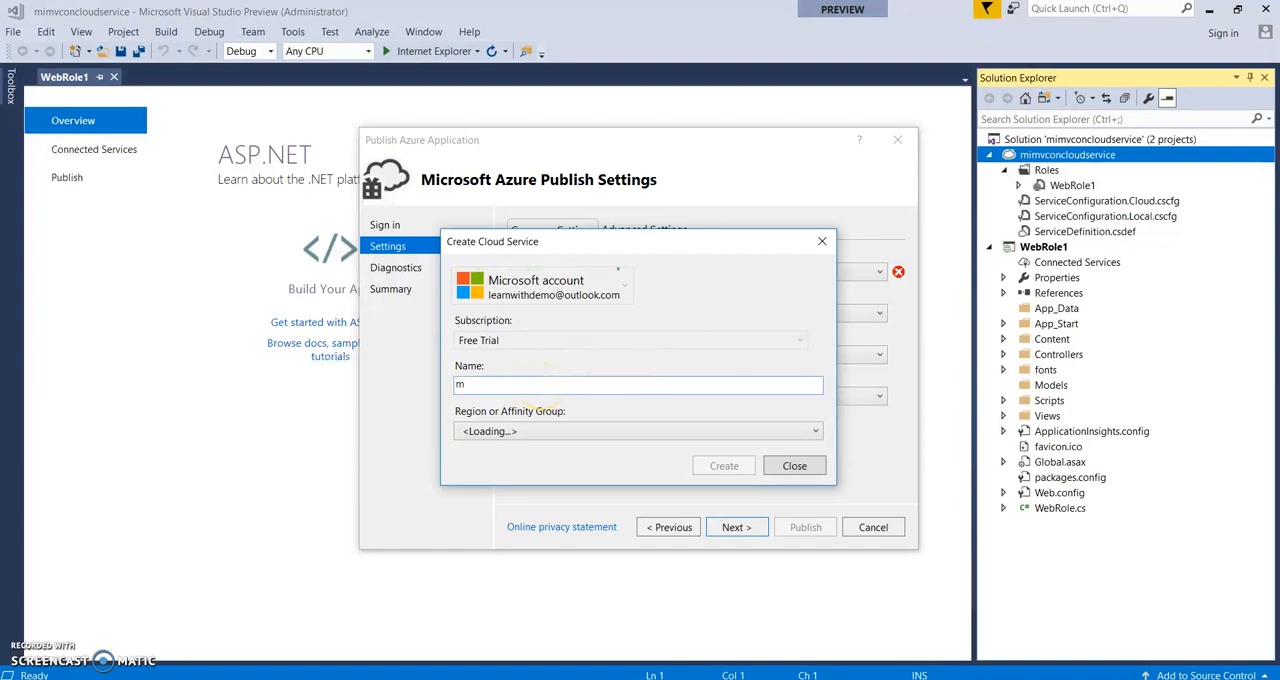
{"action": "type", "text": "imvc"}
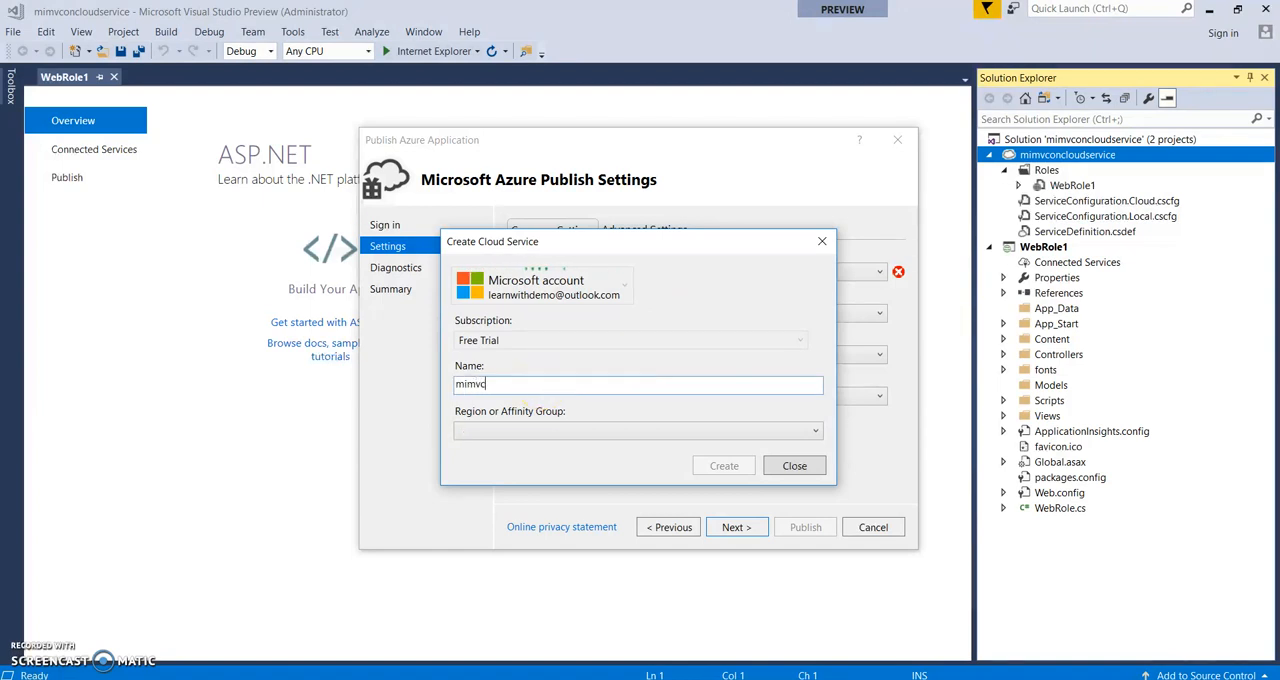
{"action": "type", "text": "concloud"}
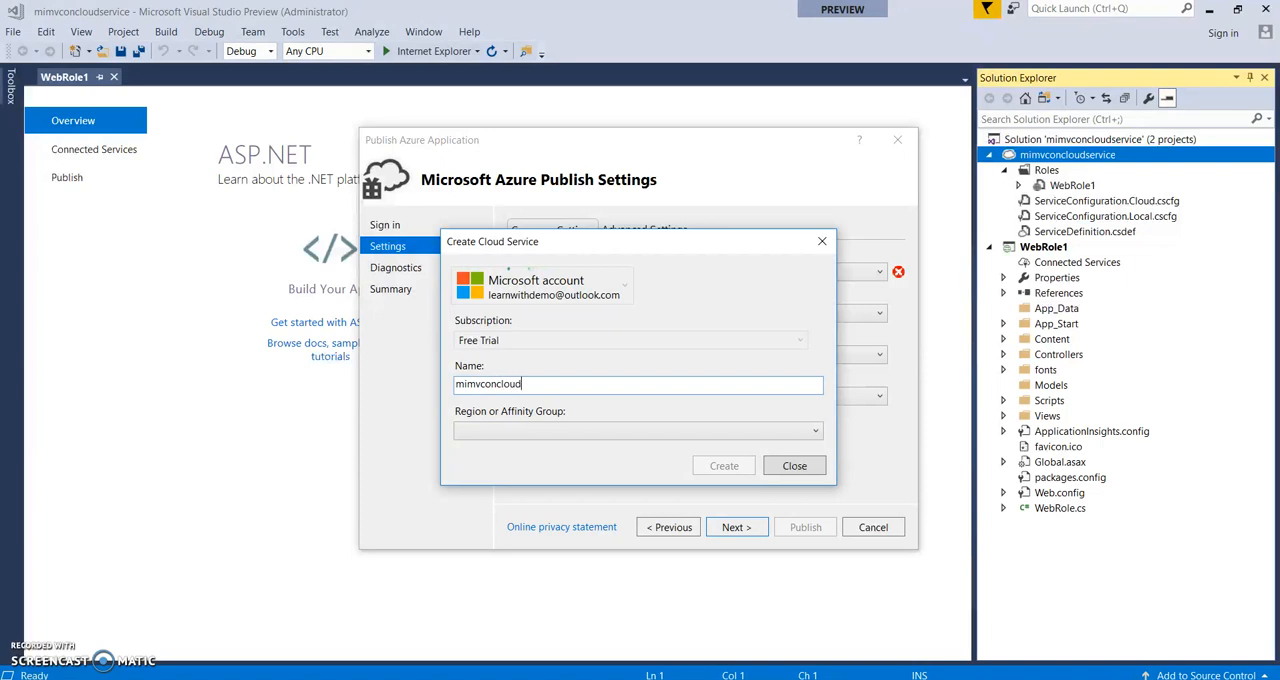
{"action": "type", "text": "withkasam"}
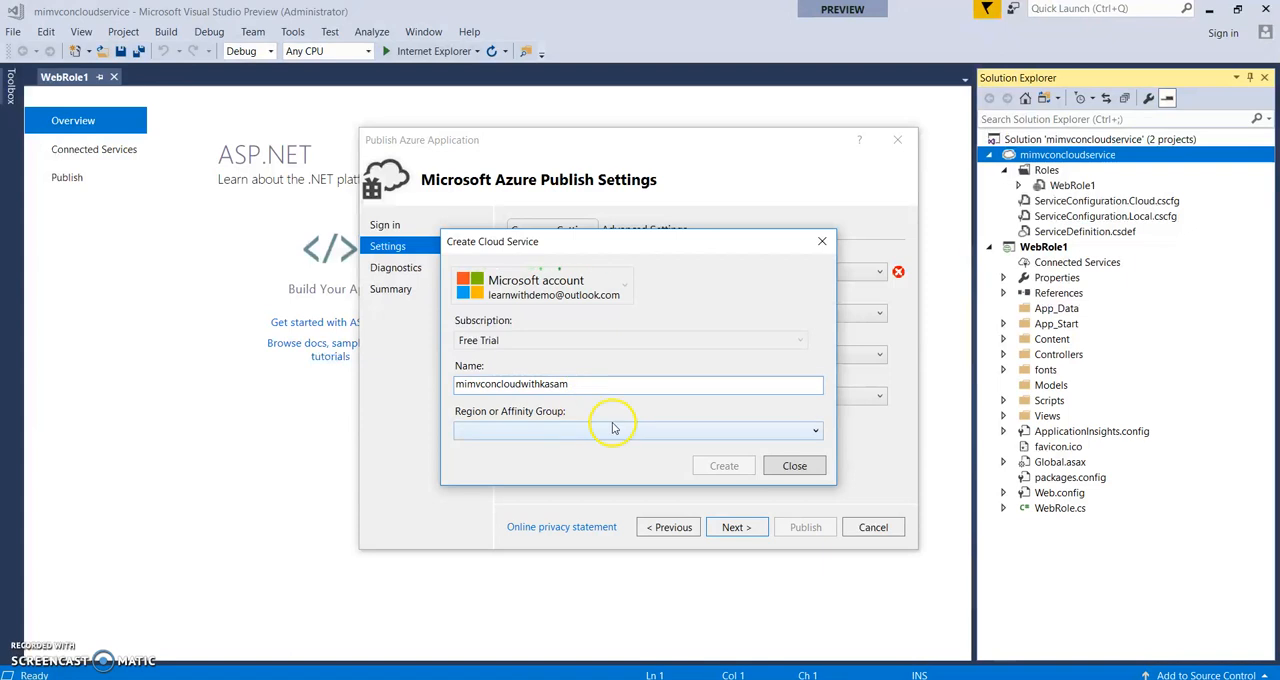
Step: Set the new cloud service's region to West US 2 and create it
{"action": "triple_click", "coordinate": [636, 384]}
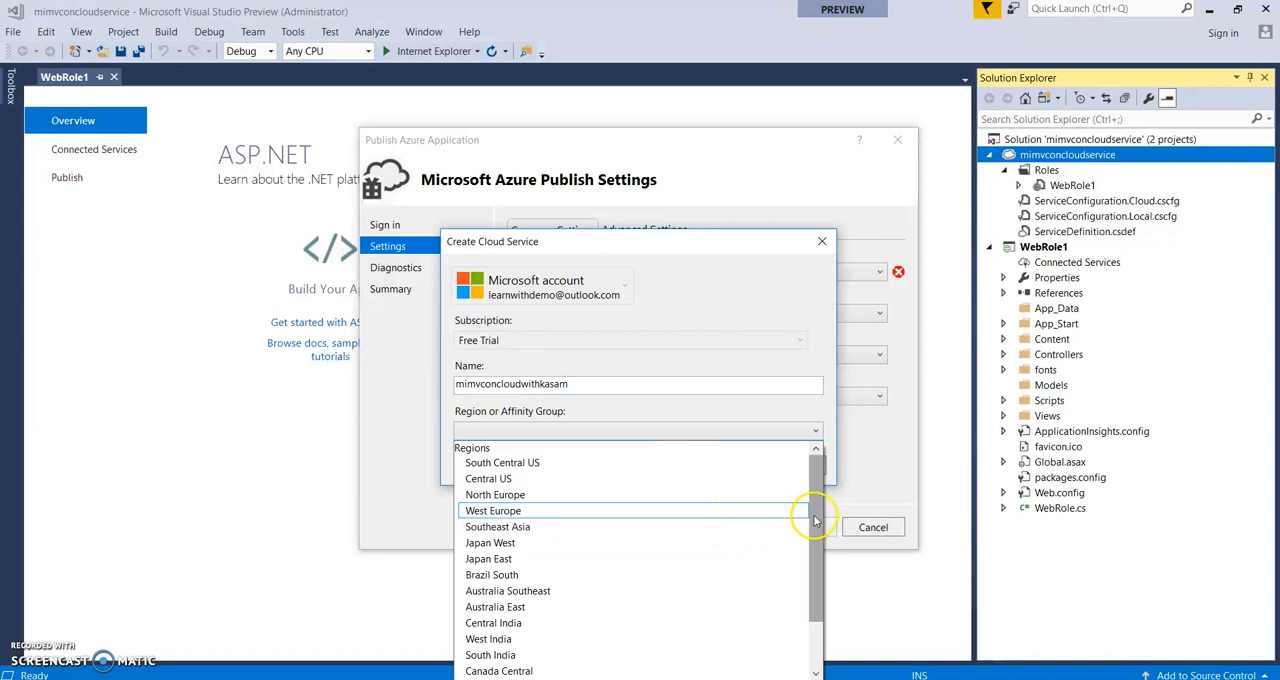
{"action": "scroll", "scroll_direction": "down", "scroll_amount": 3}
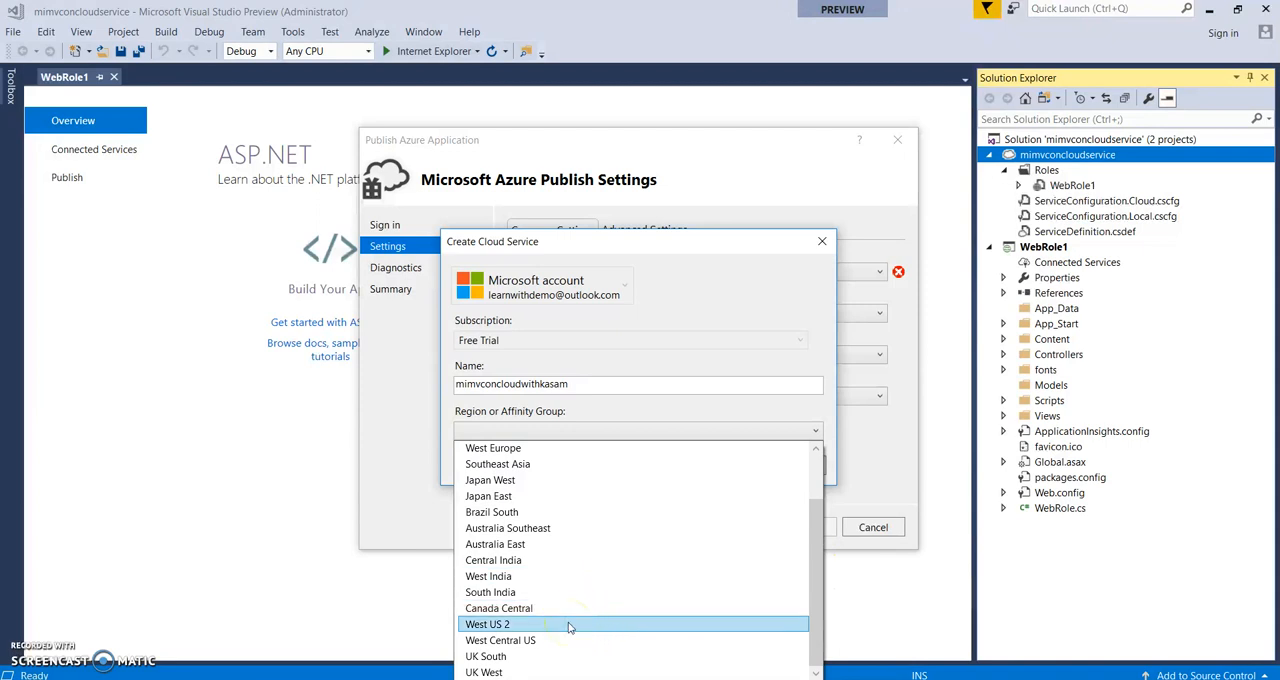
{"action": "left_click", "coordinate": [488, 624]}
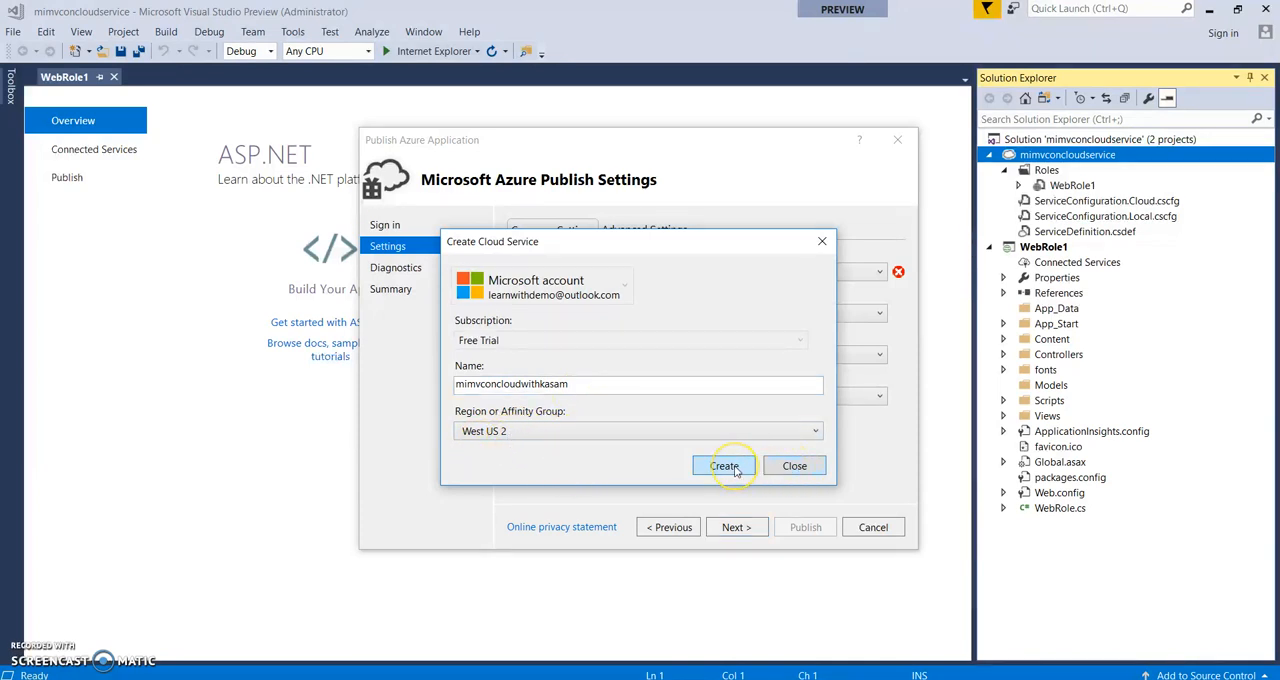
{"action": "left_click", "coordinate": [724, 464]}
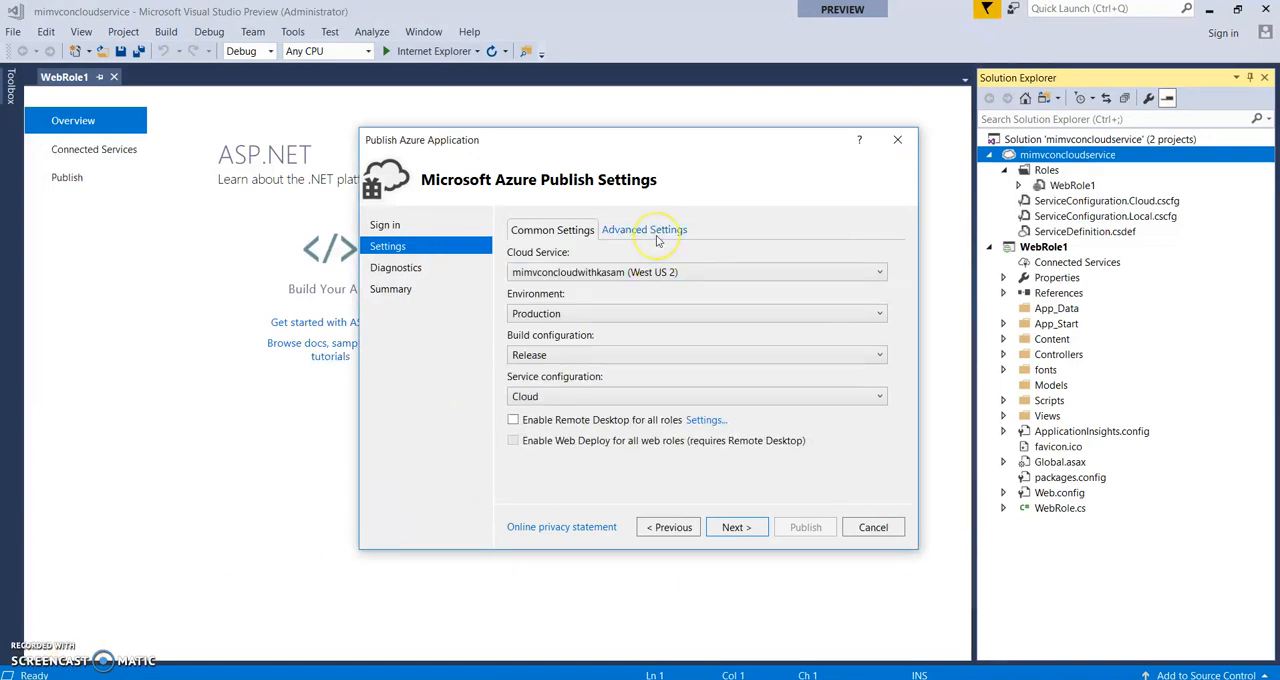
Step: Create a new storage account mimvconcloudwithkasamstr in West US 2 under advanced settings
{"action": "left_click", "coordinate": [644, 230]}
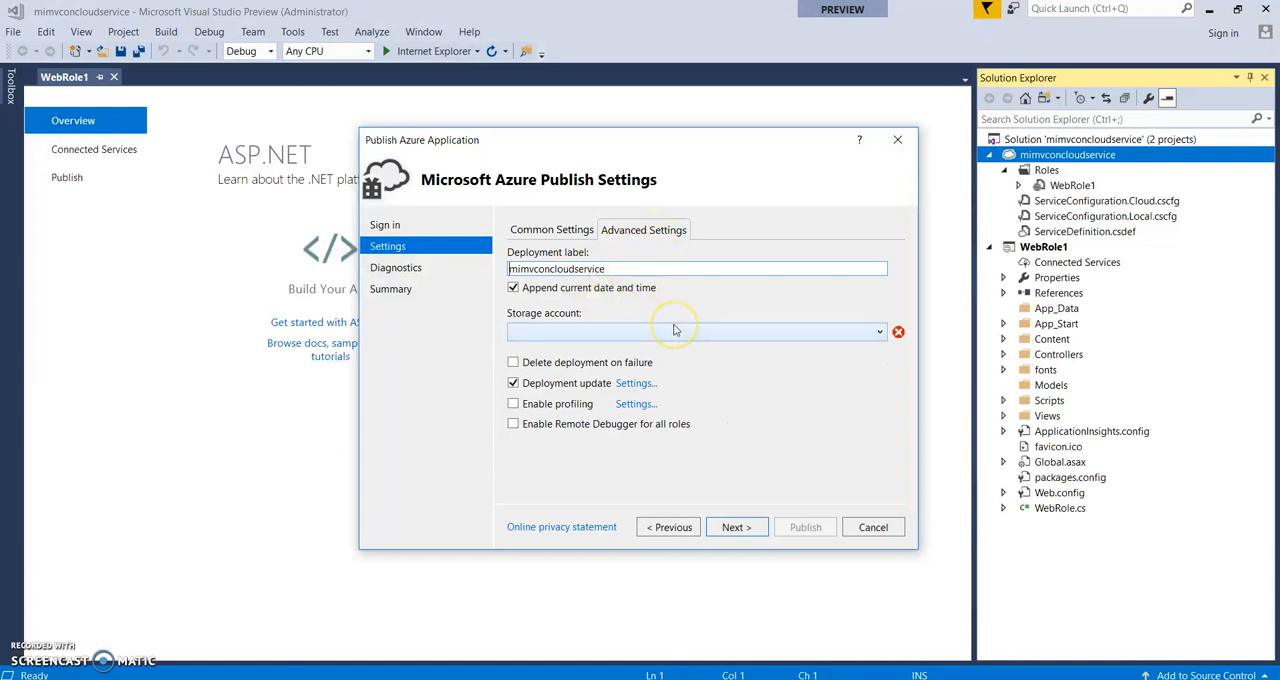
{"action": "left_click", "coordinate": [876, 332]}
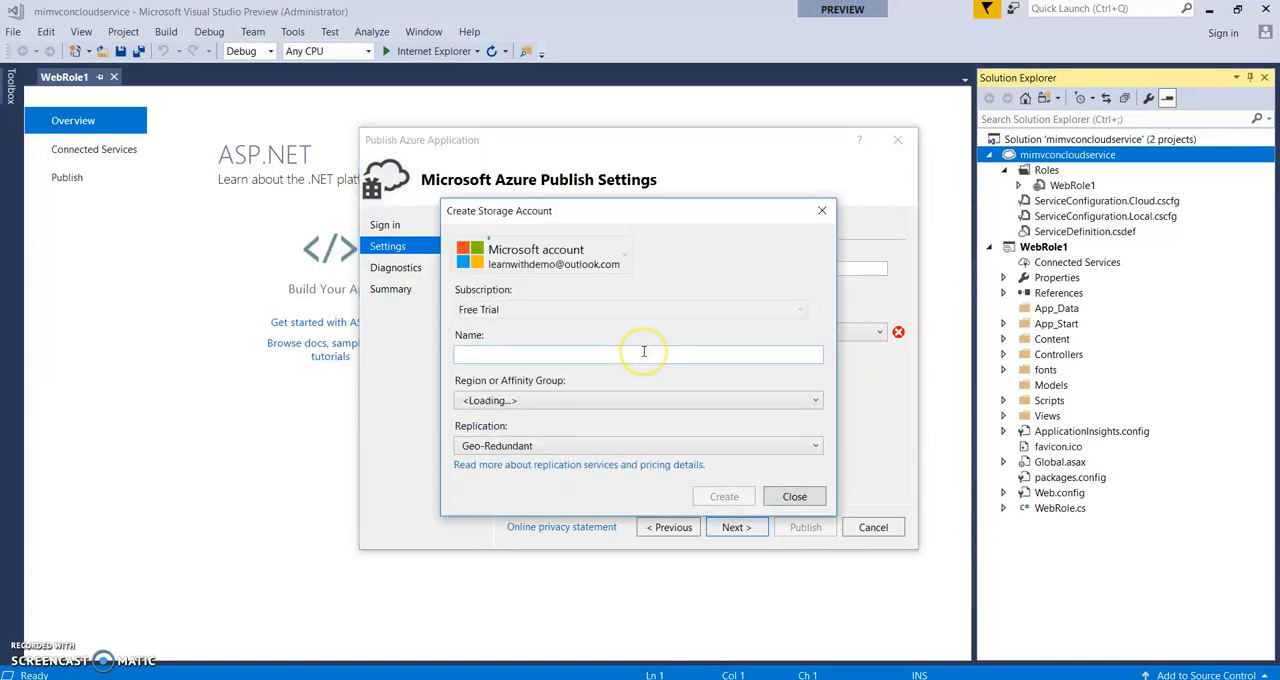
{"action": "type", "text": "mimvconcloudwithkasam"}
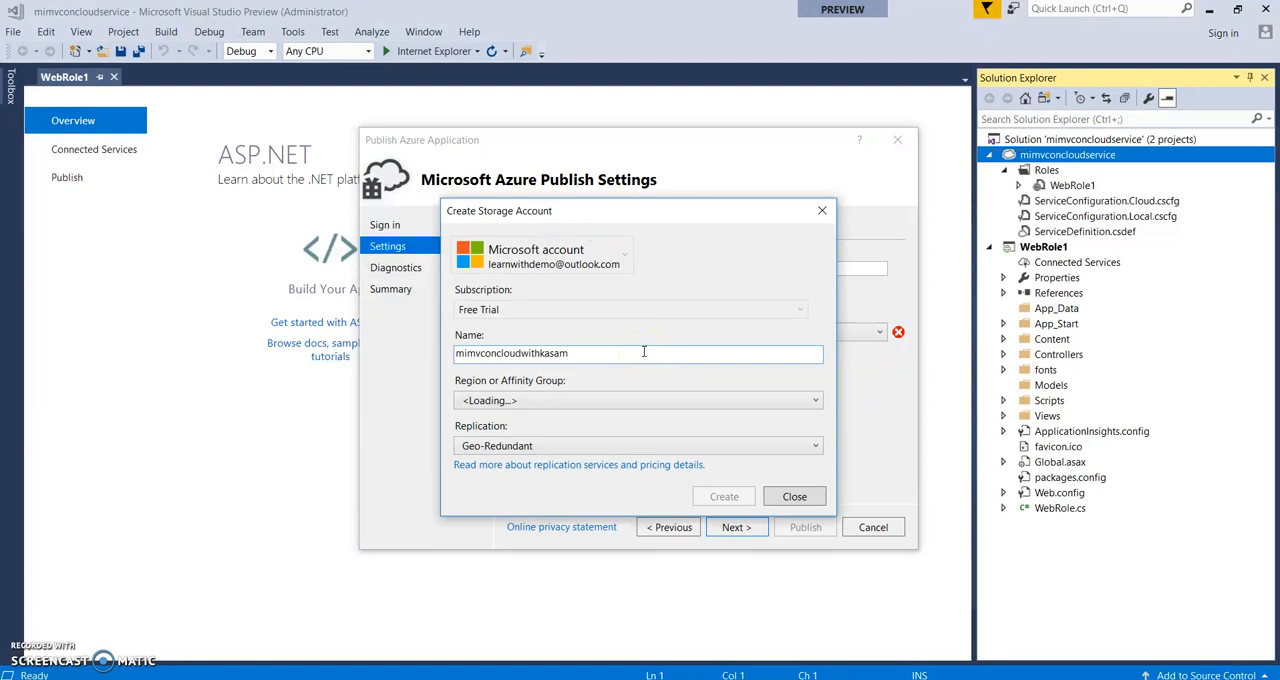
{"action": "type", "text": "str"}
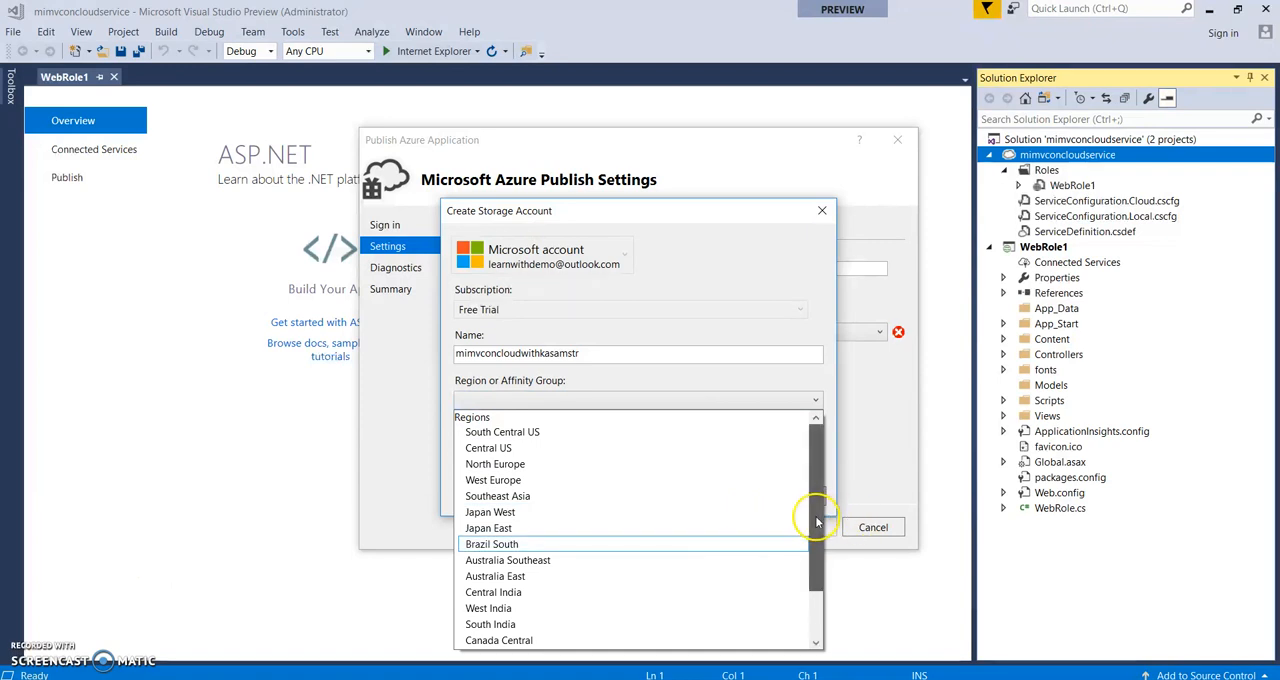
{"action": "scroll", "scroll_direction": "down", "scroll_amount": 3}
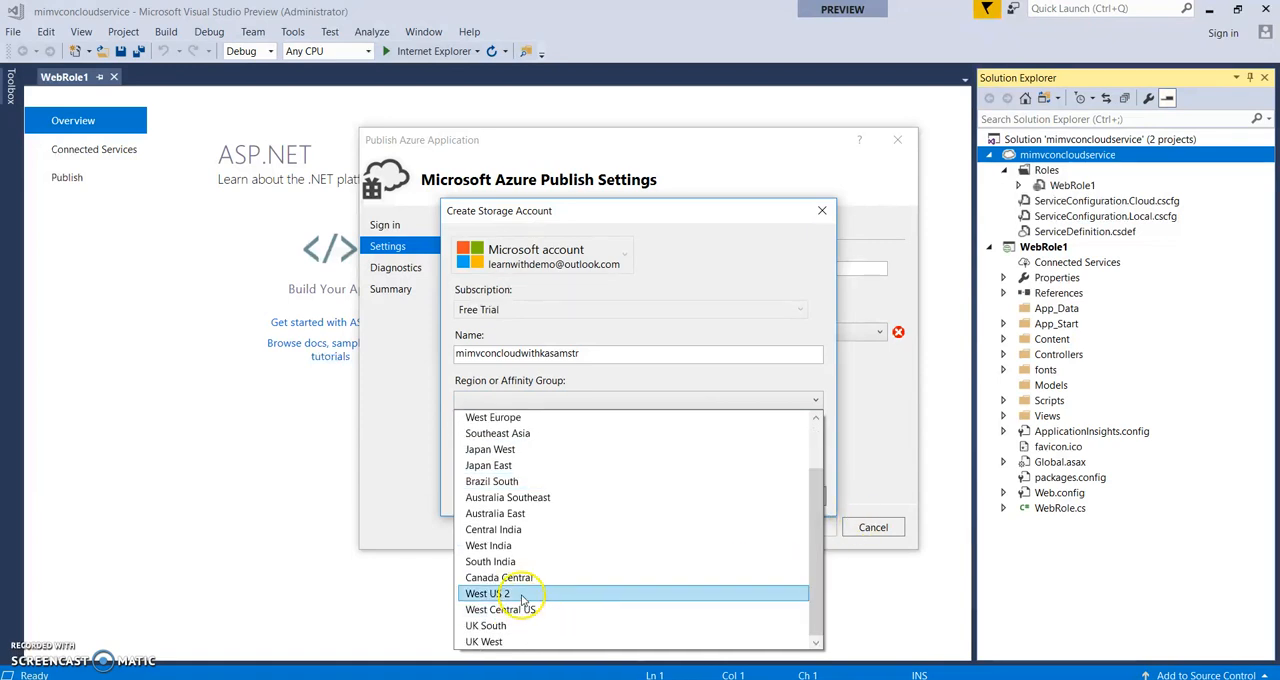
{"action": "left_click", "coordinate": [500, 592]}
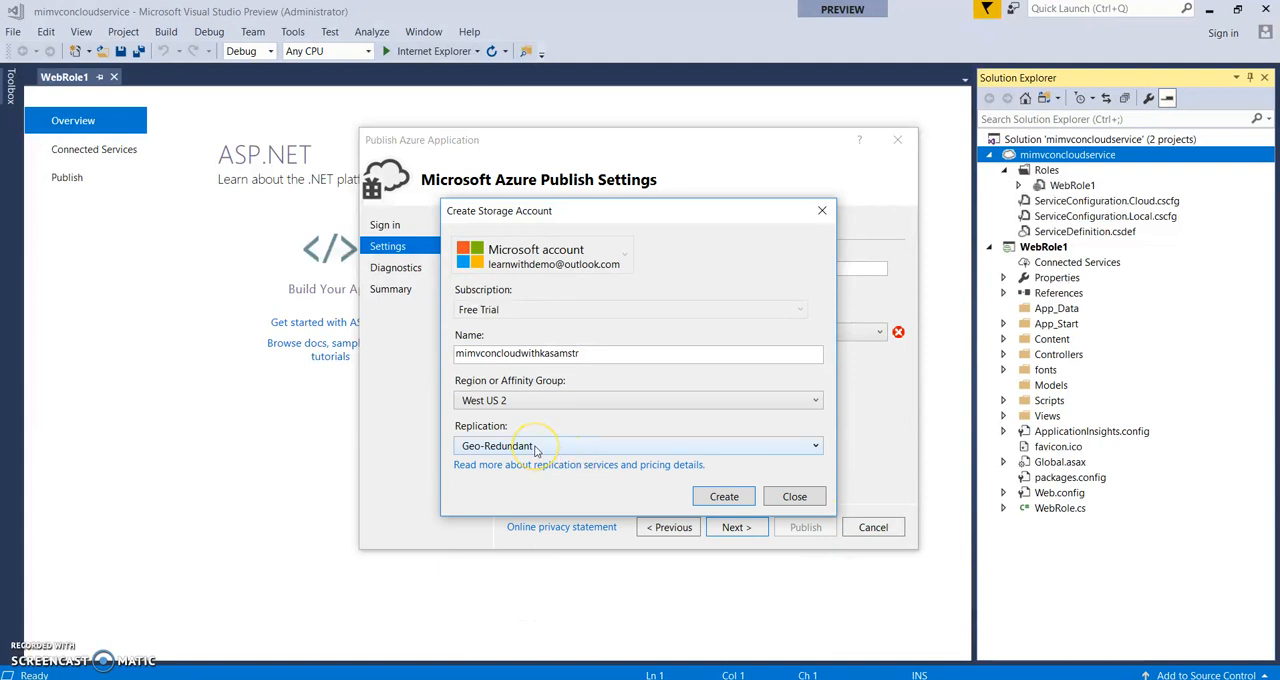
{"action": "left_click", "coordinate": [724, 496]}
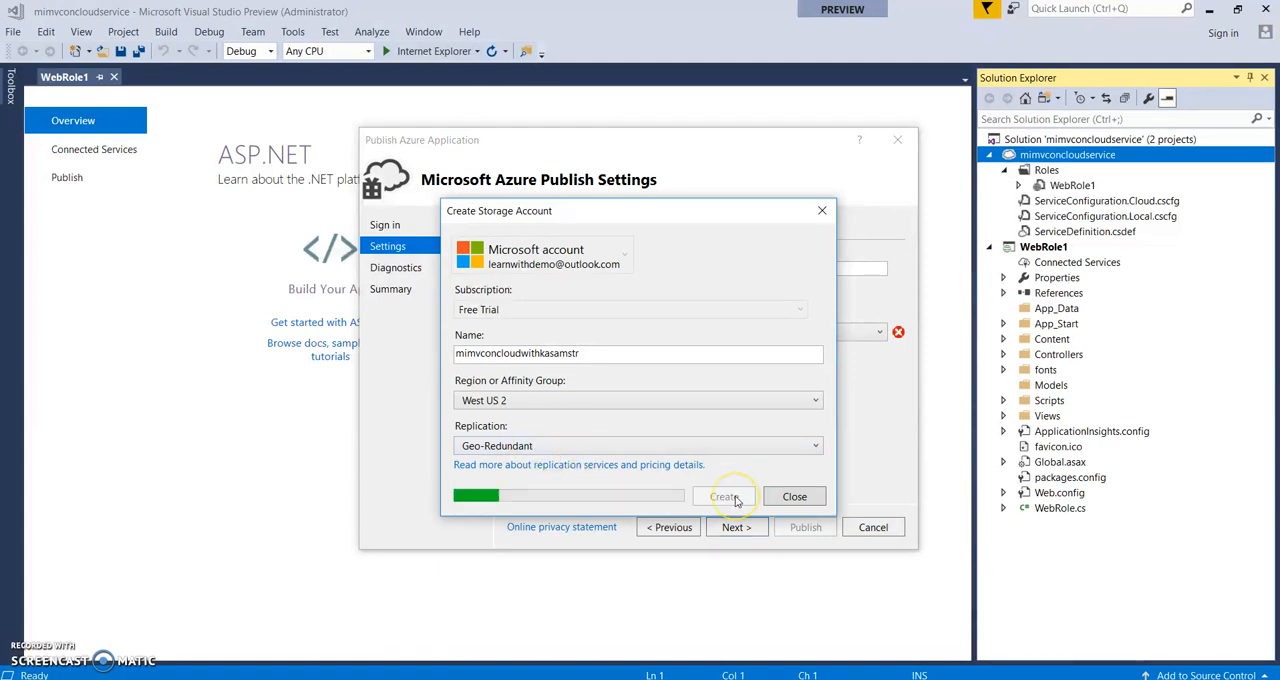
{"action": "left_click", "coordinate": [722, 496]}
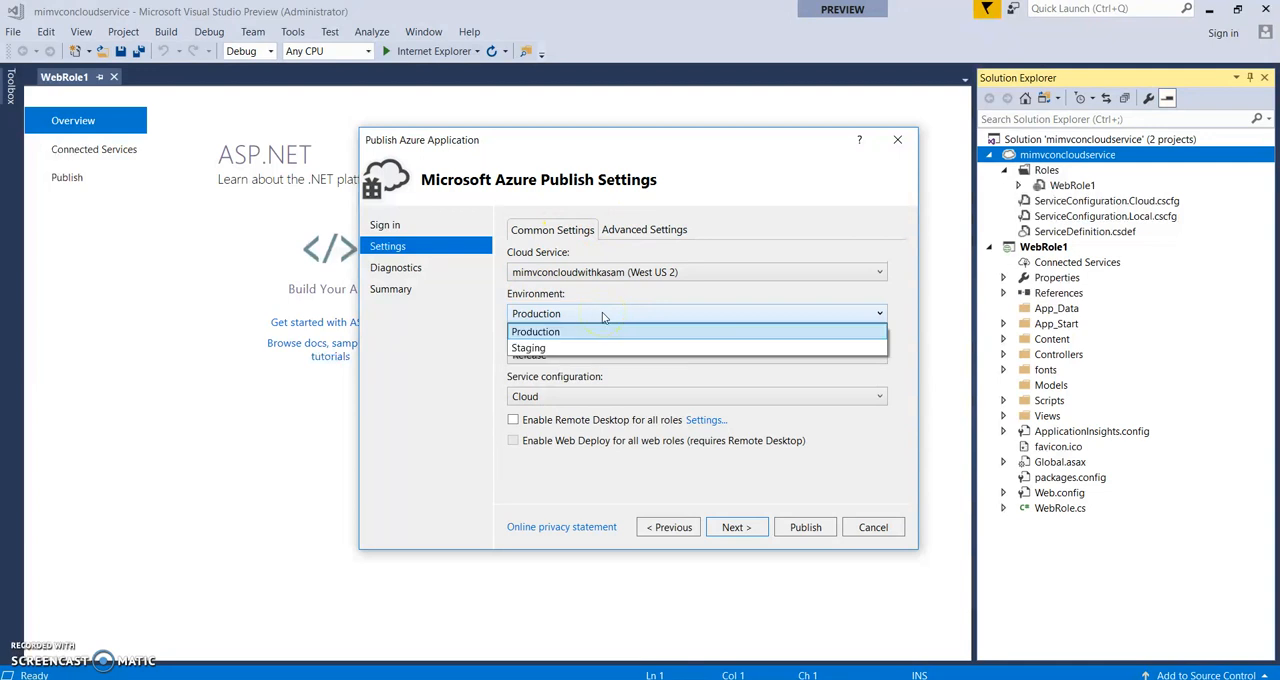
Step: Keep Production as the deployment environment for the publish
{"action": "left_click", "coordinate": [536, 332]}
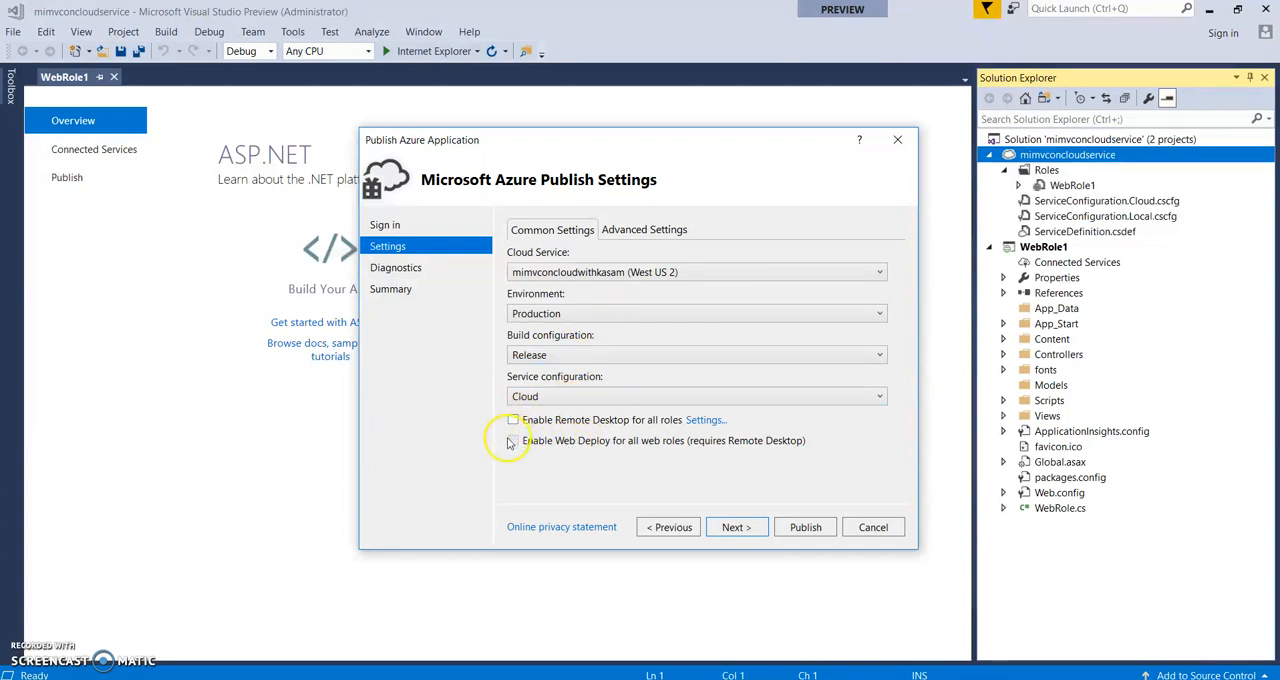
{"action": "mouse_move", "coordinate": [668, 432]}
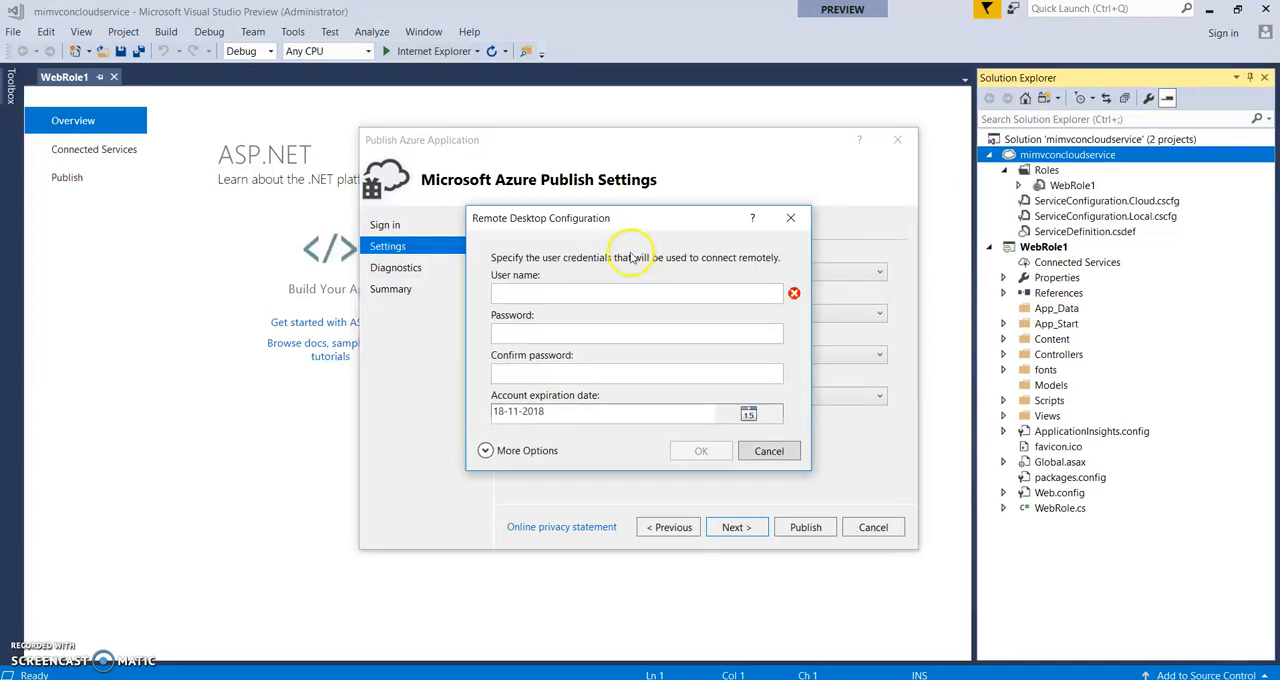
Step: Set remote desktop user name learnwithkasam with a confirmed password and save the credentials
{"action": "left_click", "coordinate": [636, 292]}
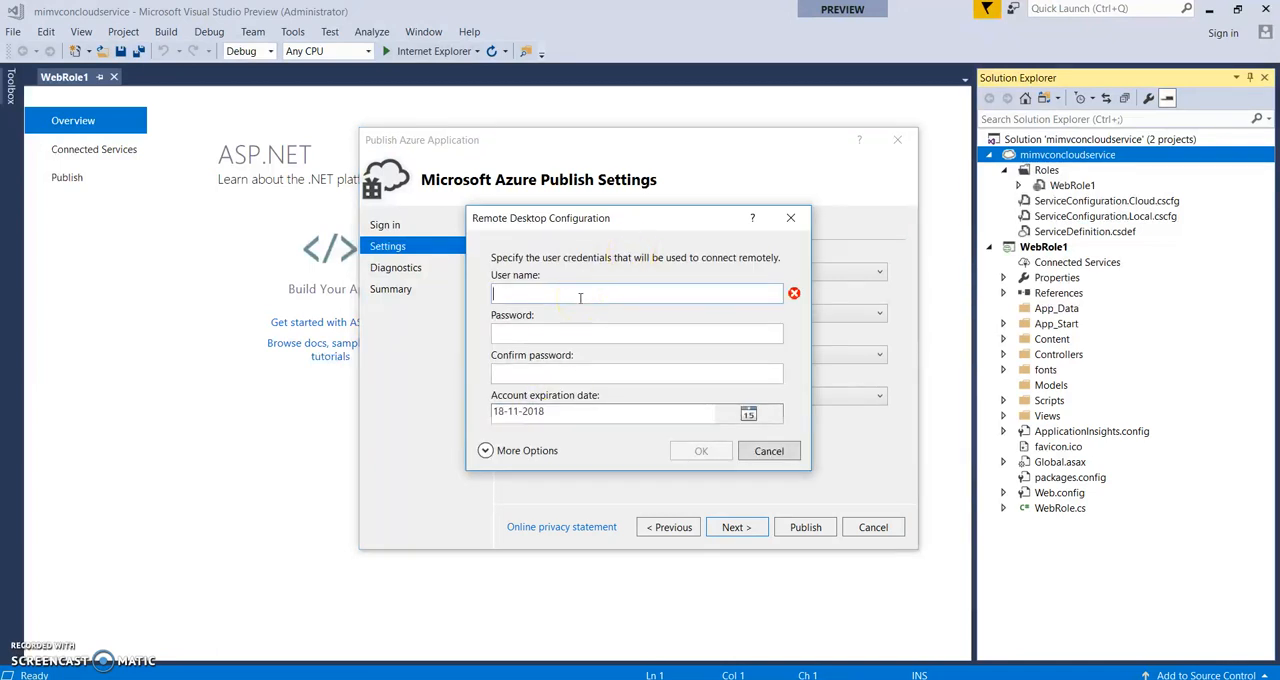
{"action": "type", "text": "learnw"}
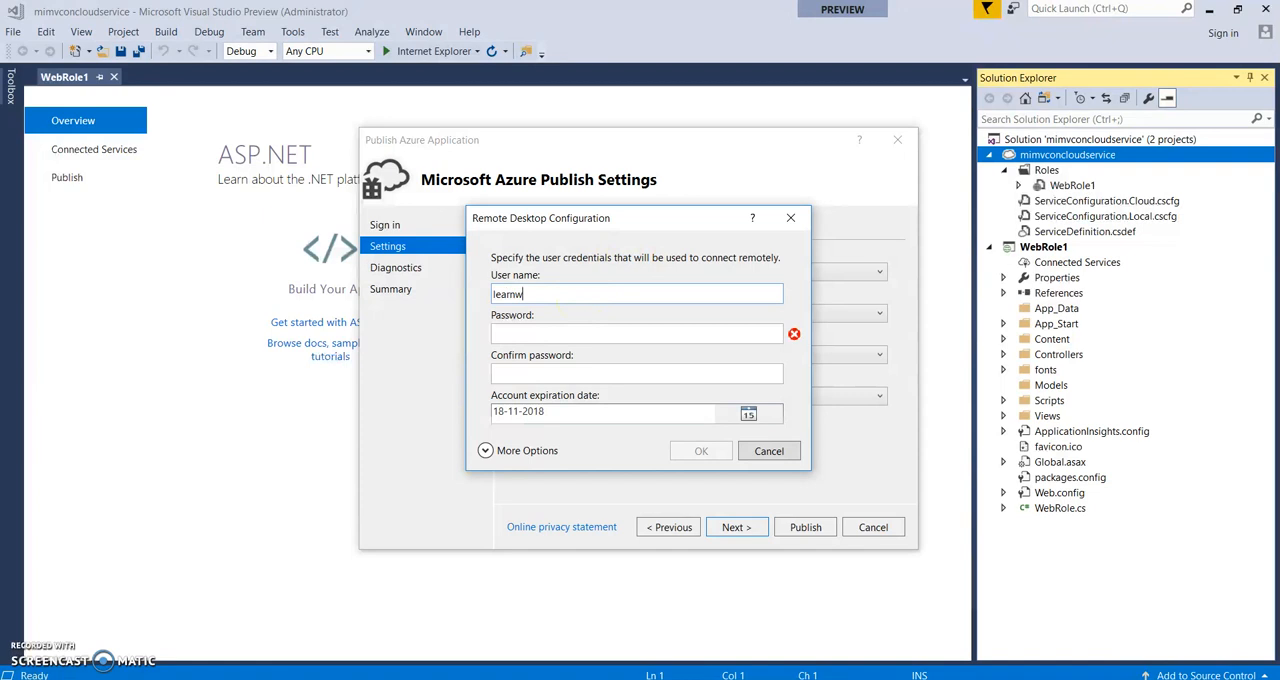
{"action": "type", "text": "ithkasam"}
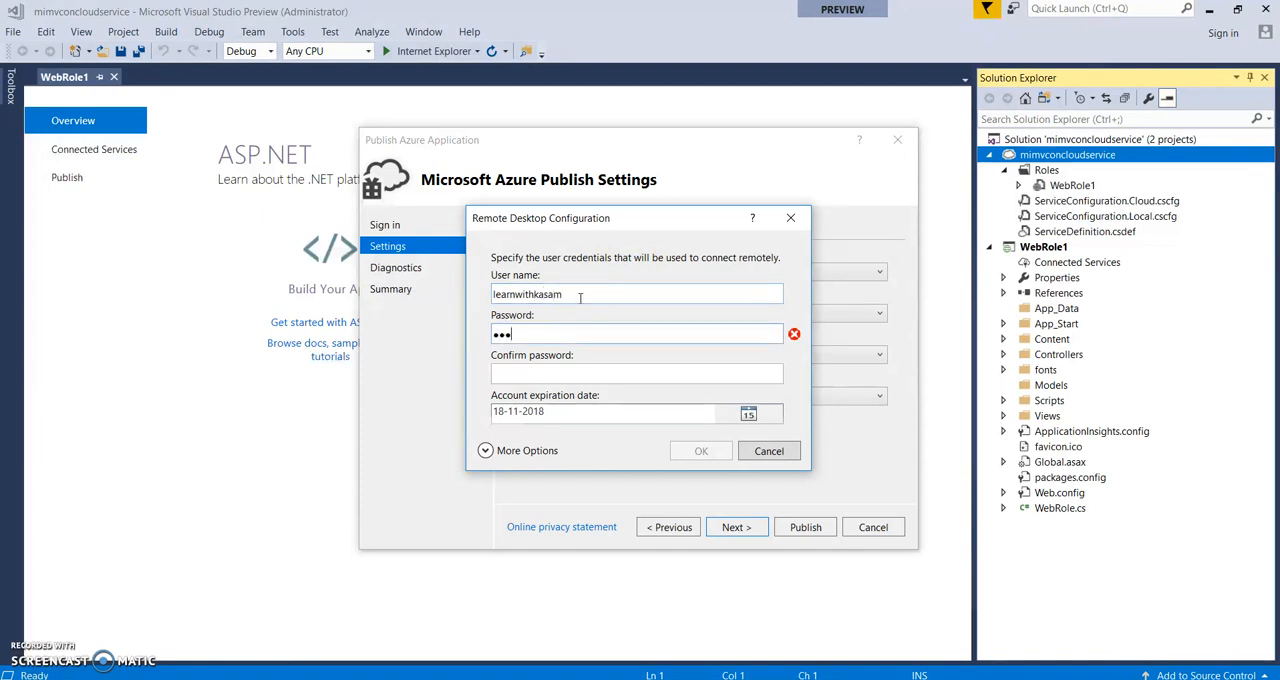
{"action": "type", "text": "••••"}
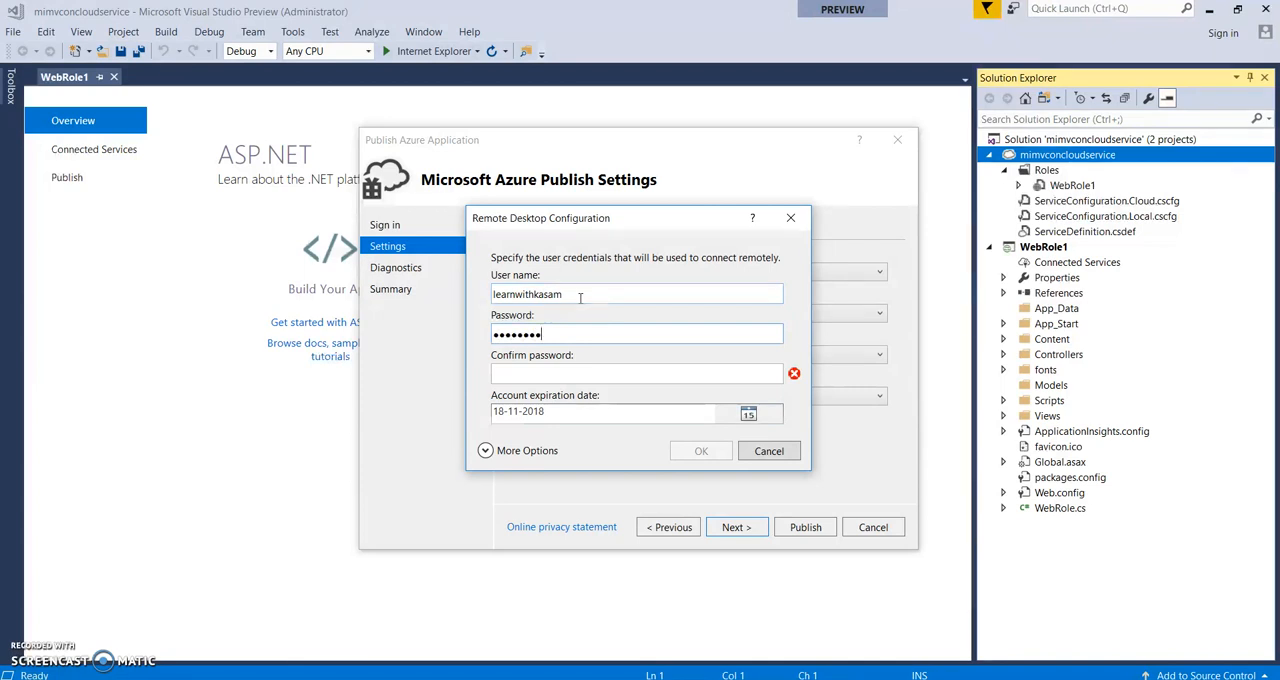
{"action": "type", "text": "••••"}
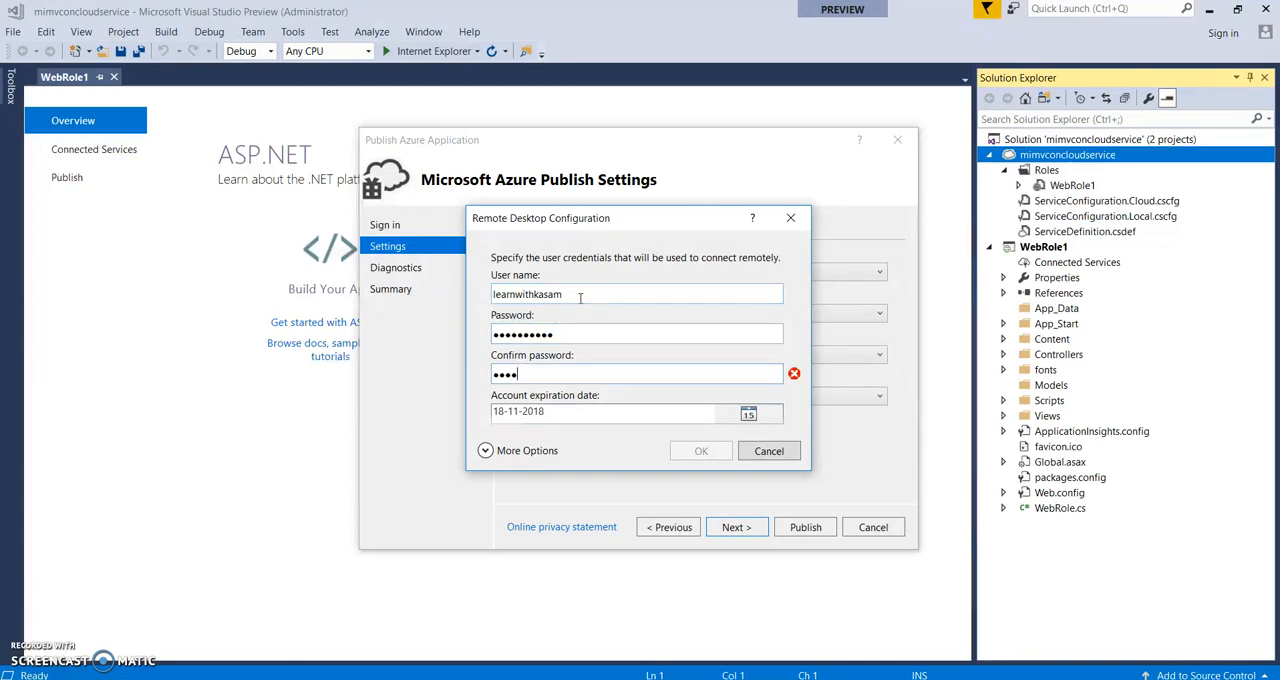
{"action": "type", "text": "•••••"}
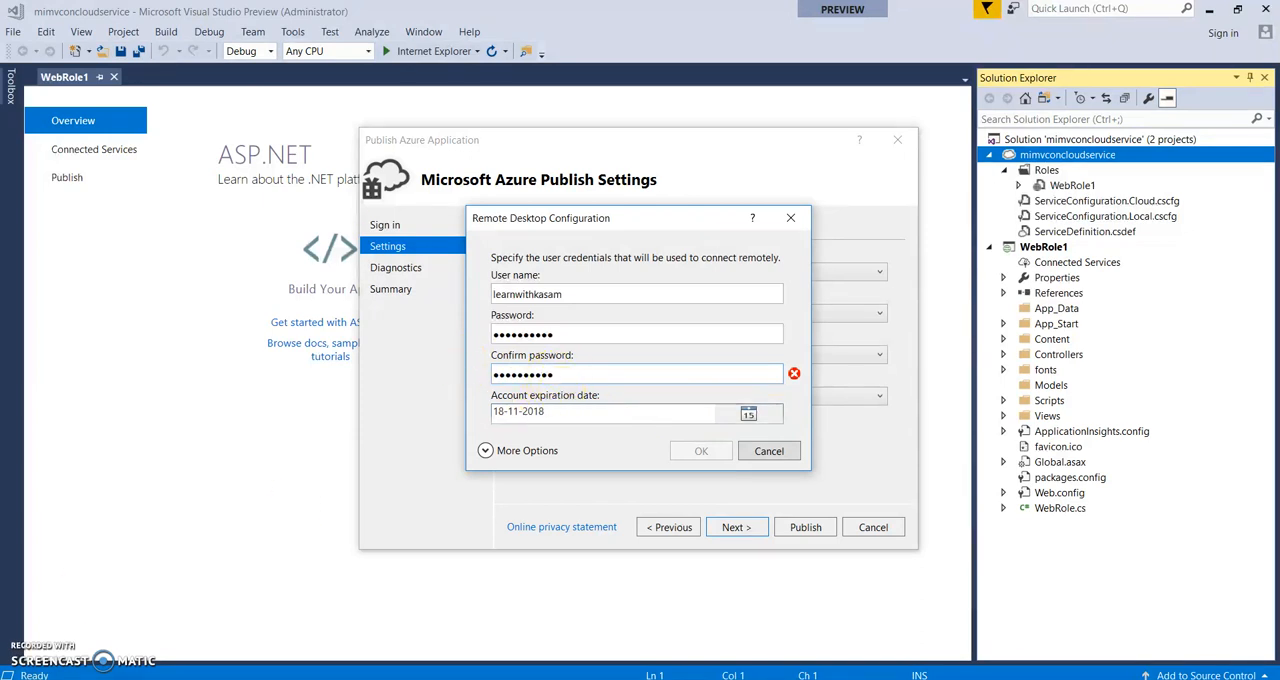
{"action": "left_click", "coordinate": [700, 450]}
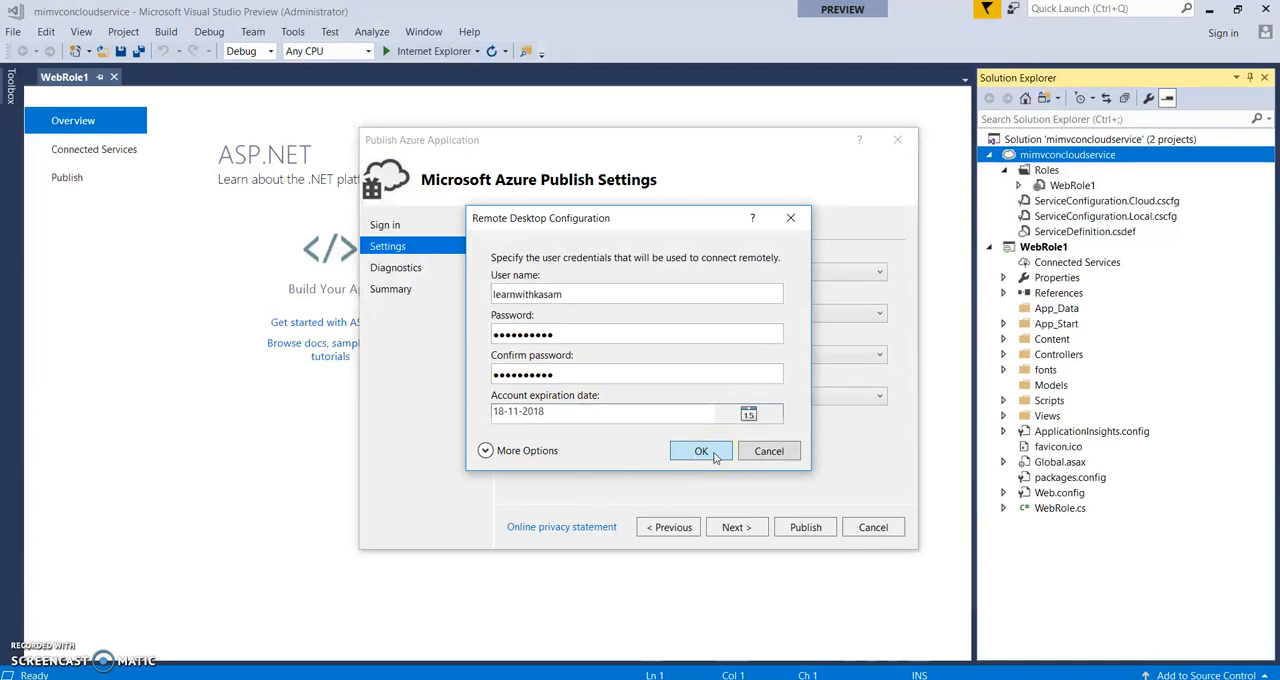
{"action": "left_click", "coordinate": [700, 450]}
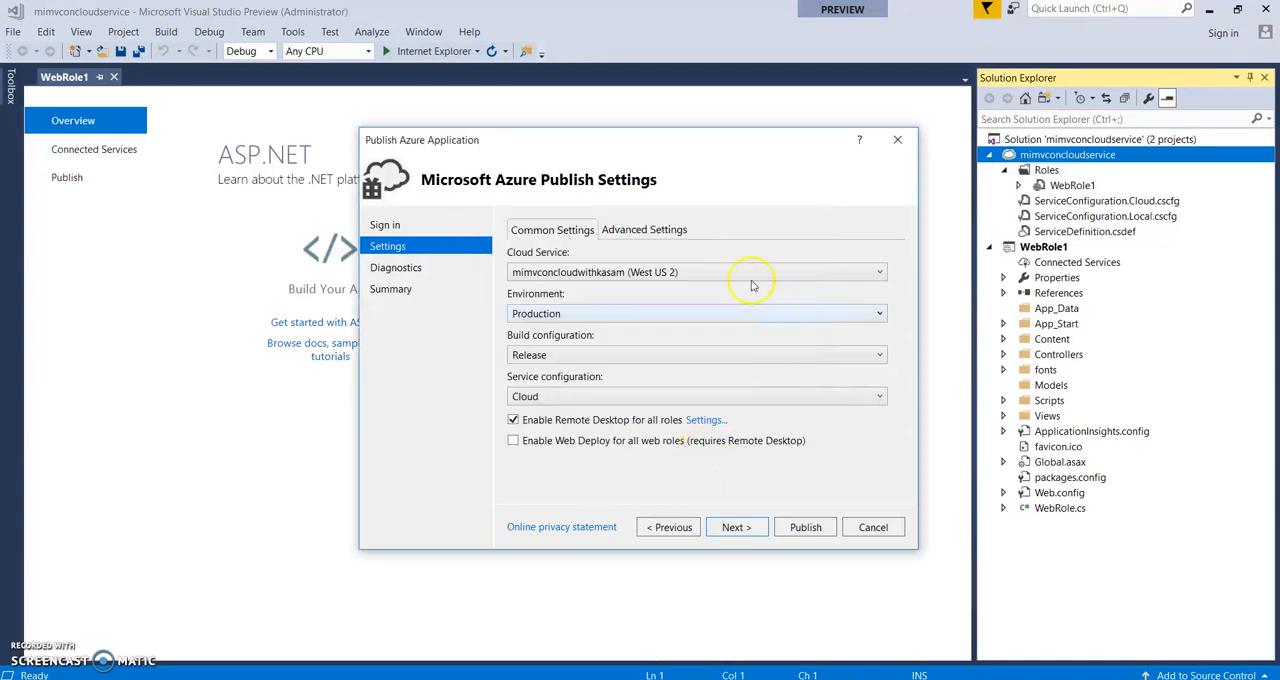
Step: Continue through Diagnostics and Summary and publish, watching the Azure Activity Log
{"action": "left_click", "coordinate": [736, 528]}
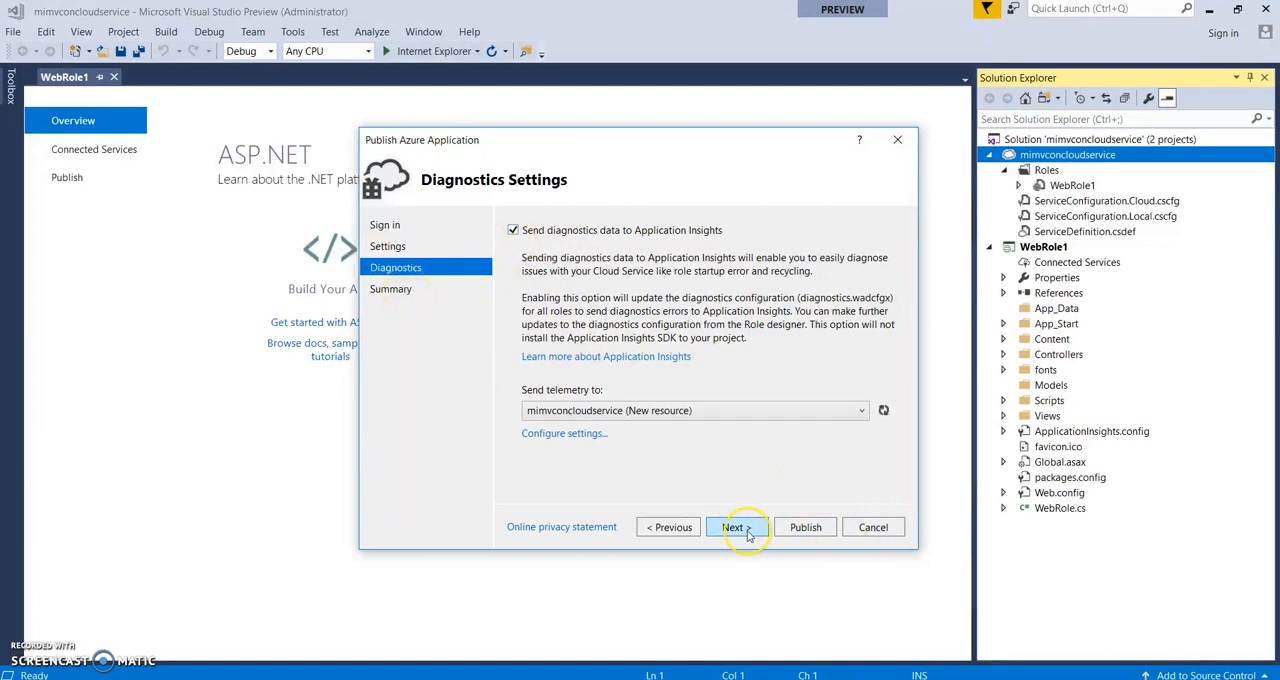
{"action": "left_click", "coordinate": [734, 528]}
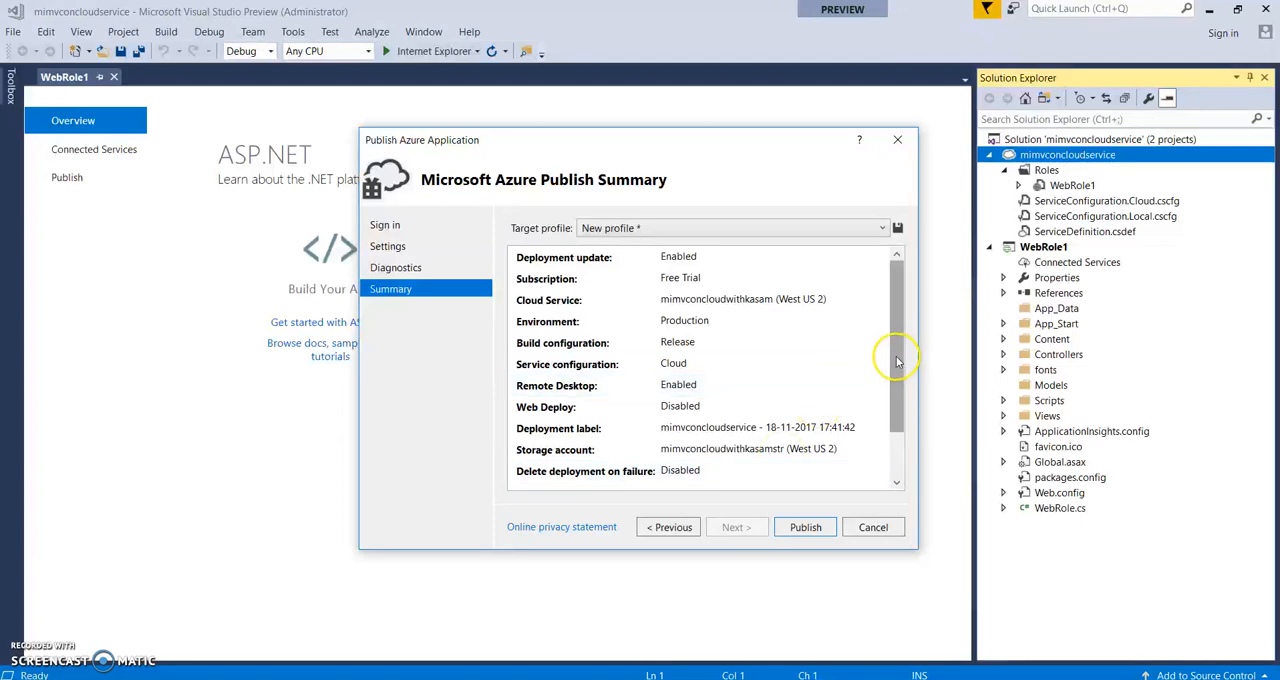
{"action": "mouse_move", "coordinate": [890, 338]}
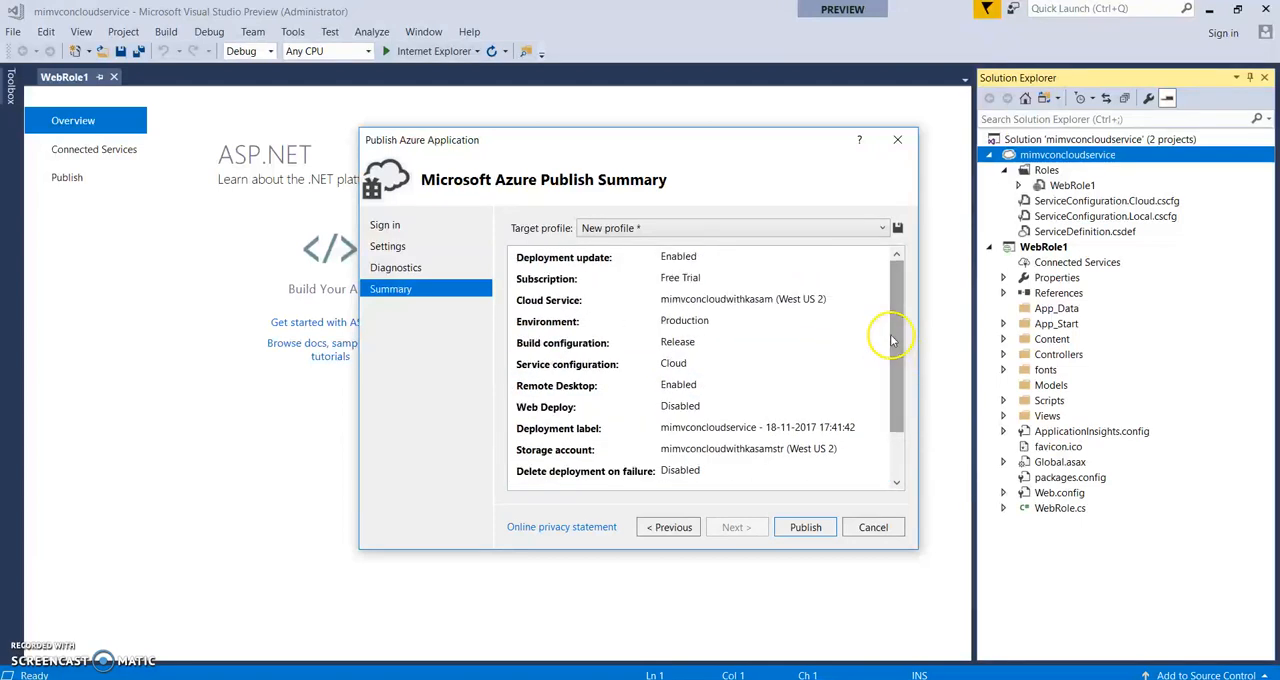
{"action": "left_click", "coordinate": [804, 528]}
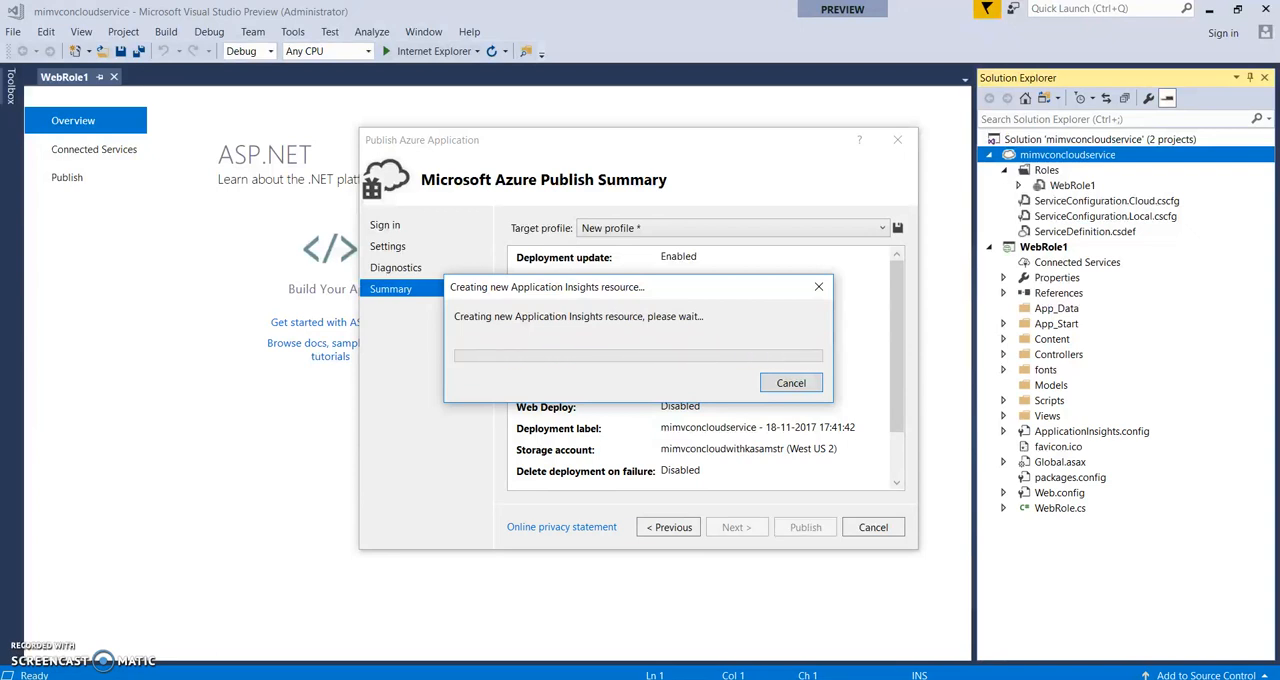
{"action": "left_click", "coordinate": [792, 384]}
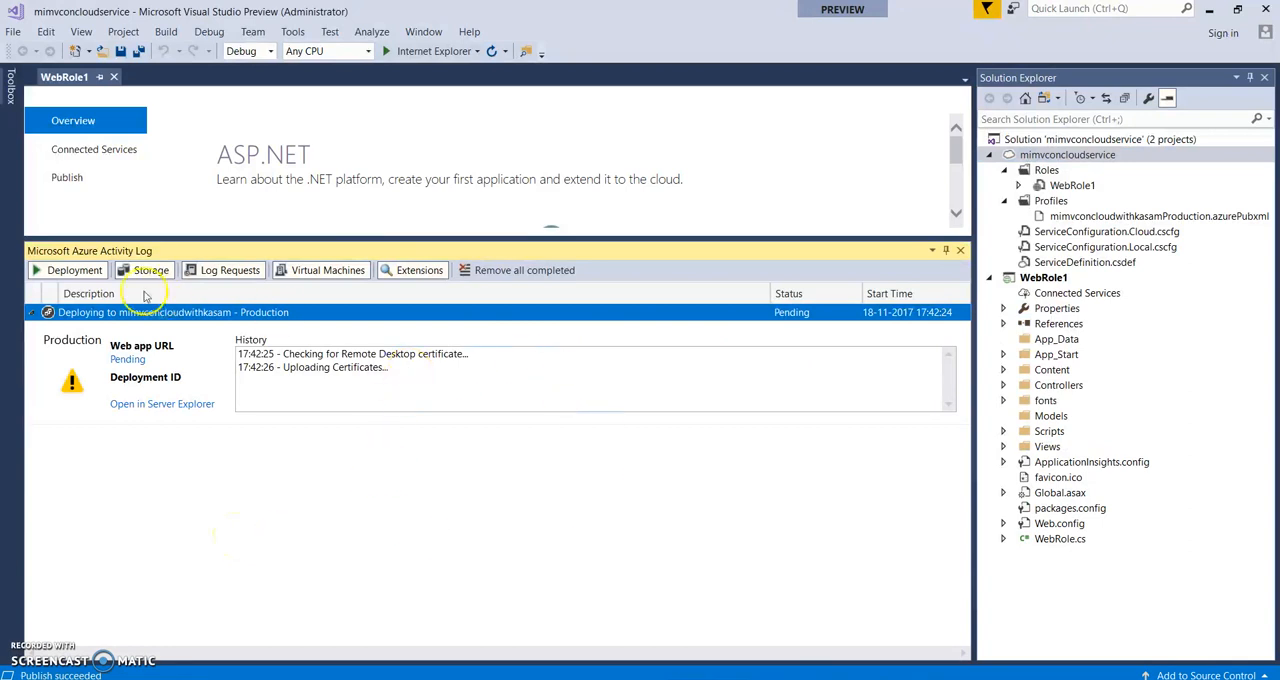
{"action": "mouse_move", "coordinate": [156, 404]}
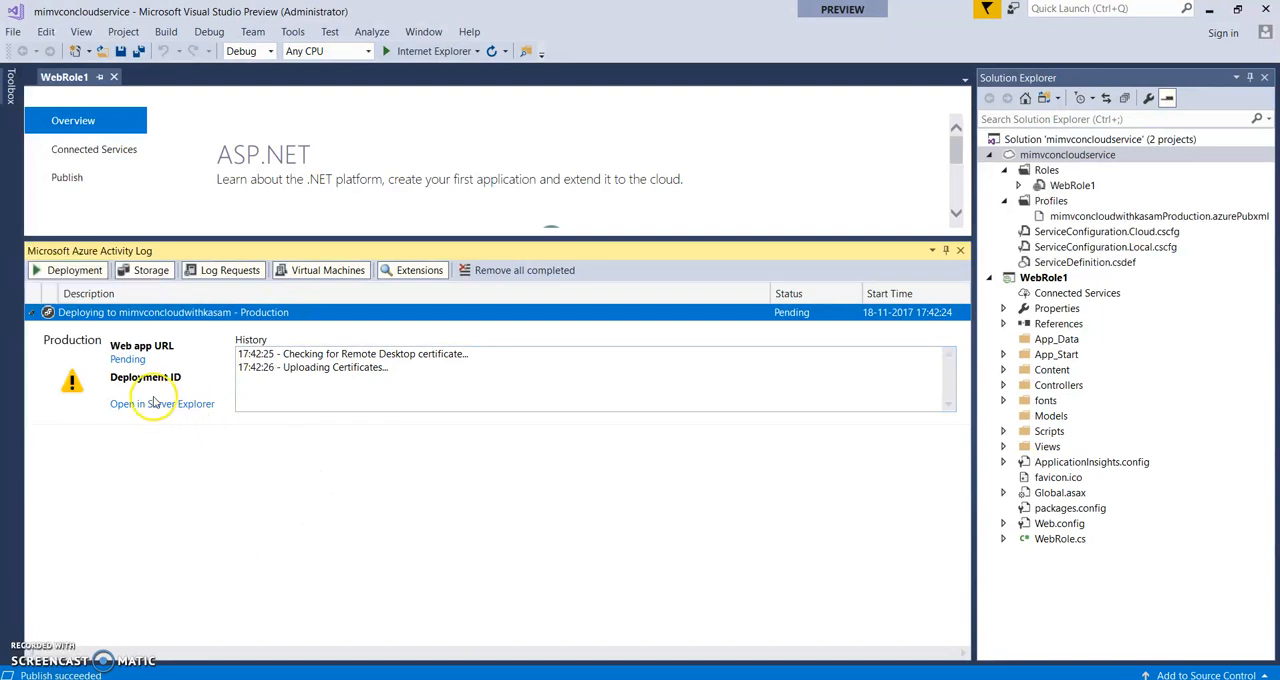
{"action": "mouse_move", "coordinate": [148, 396]}
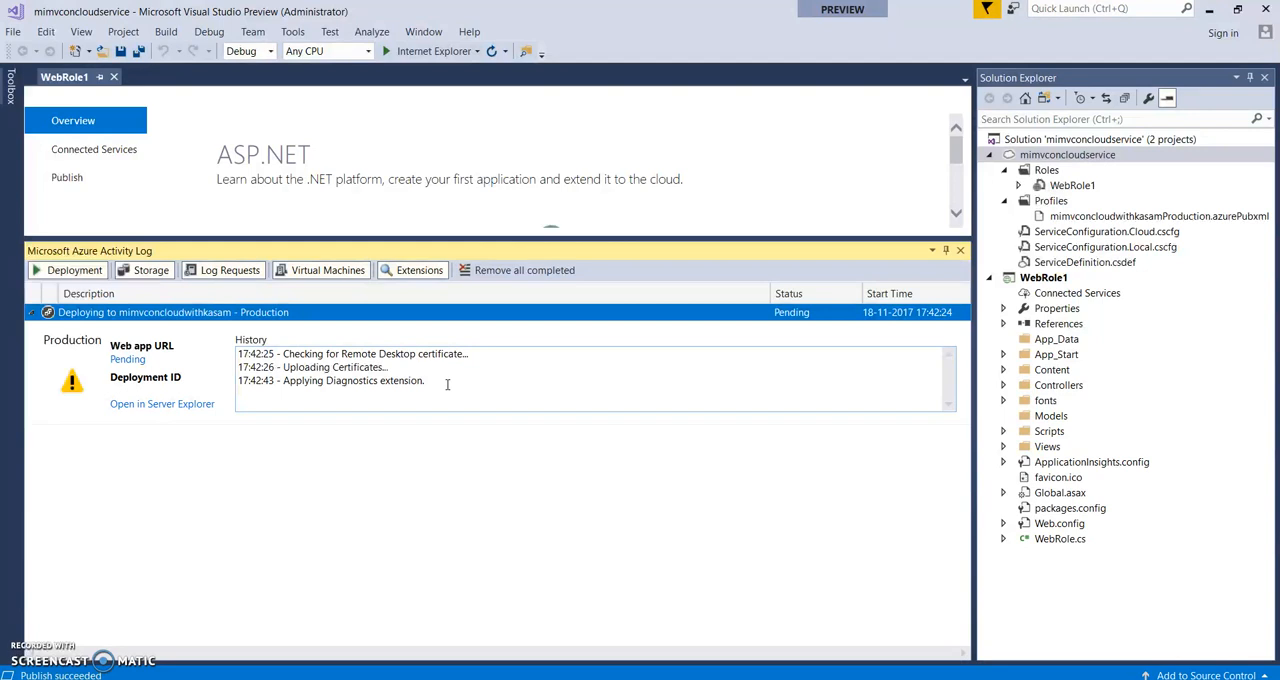
{"action": "mouse_move", "coordinate": [224, 450]}
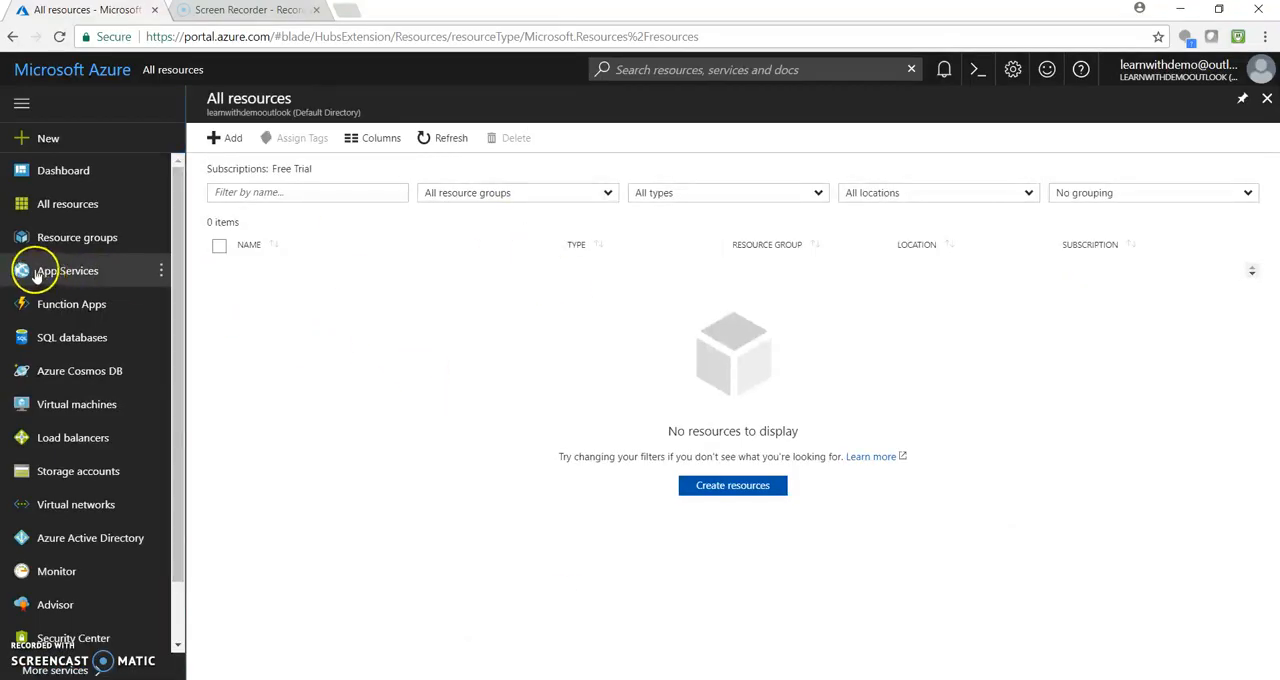
Step: List the resource groups and look inside Default-Storage-WestUS2
{"action": "left_click", "coordinate": [76, 236]}
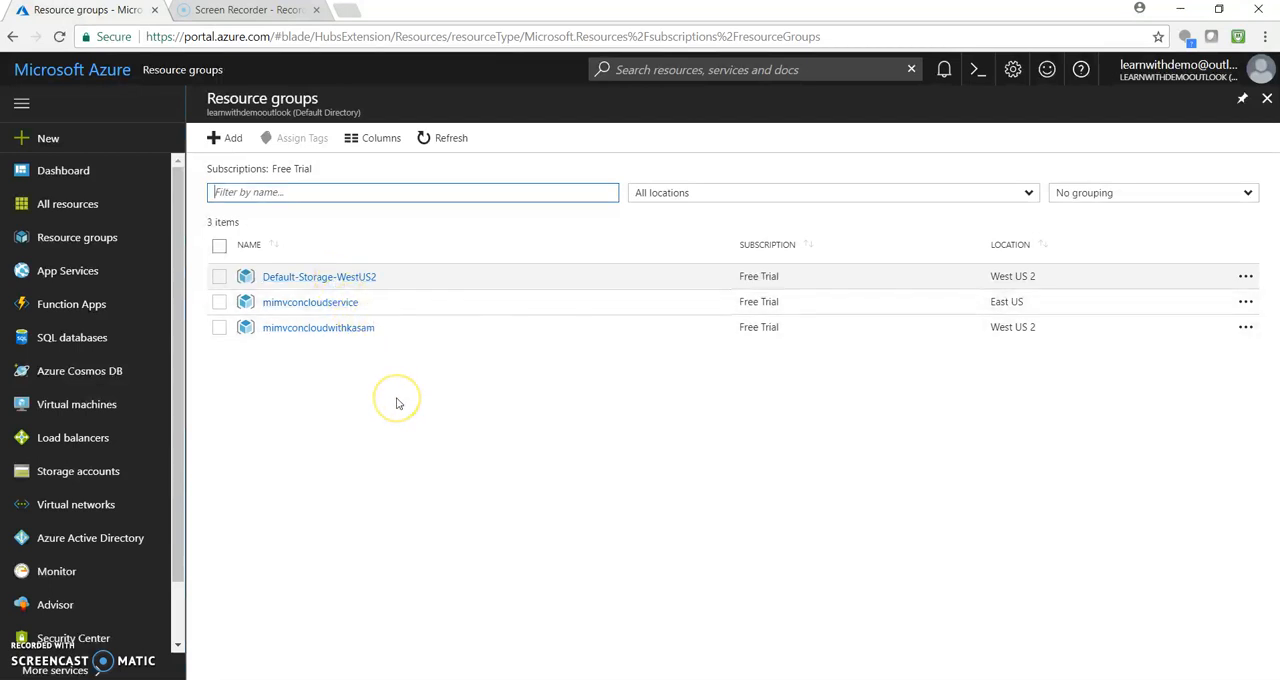
{"action": "mouse_move", "coordinate": [396, 404]}
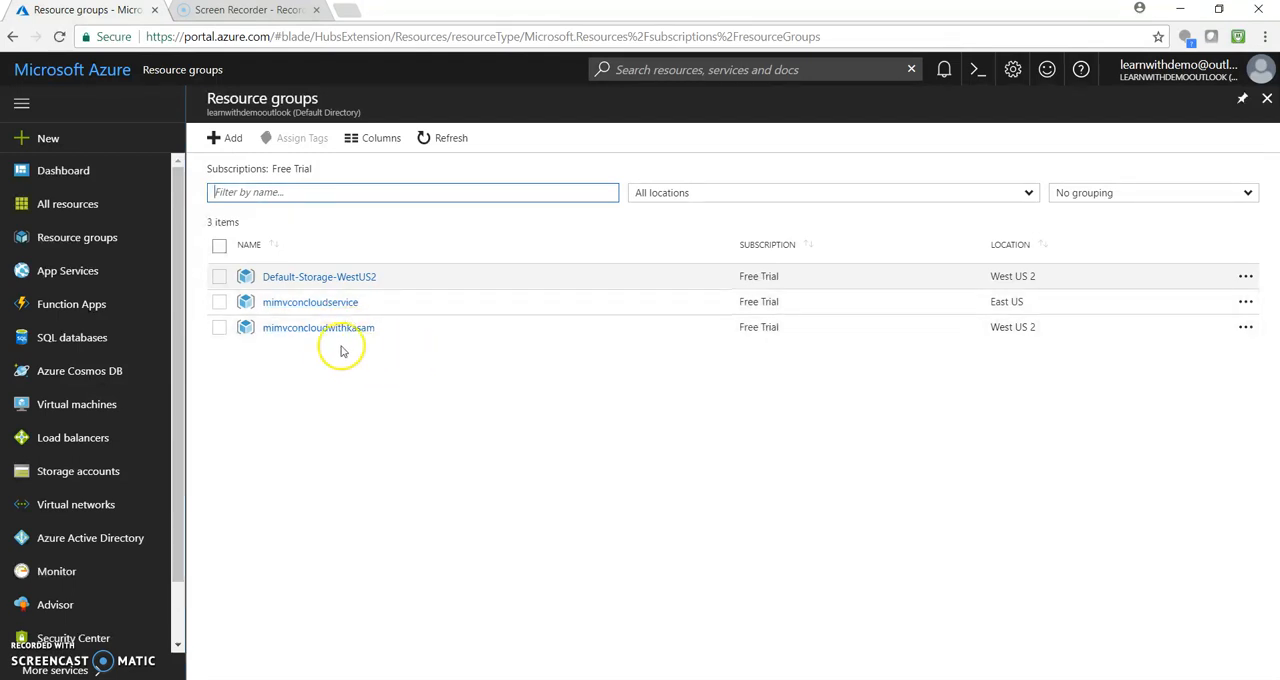
{"action": "mouse_move", "coordinate": [76, 236]}
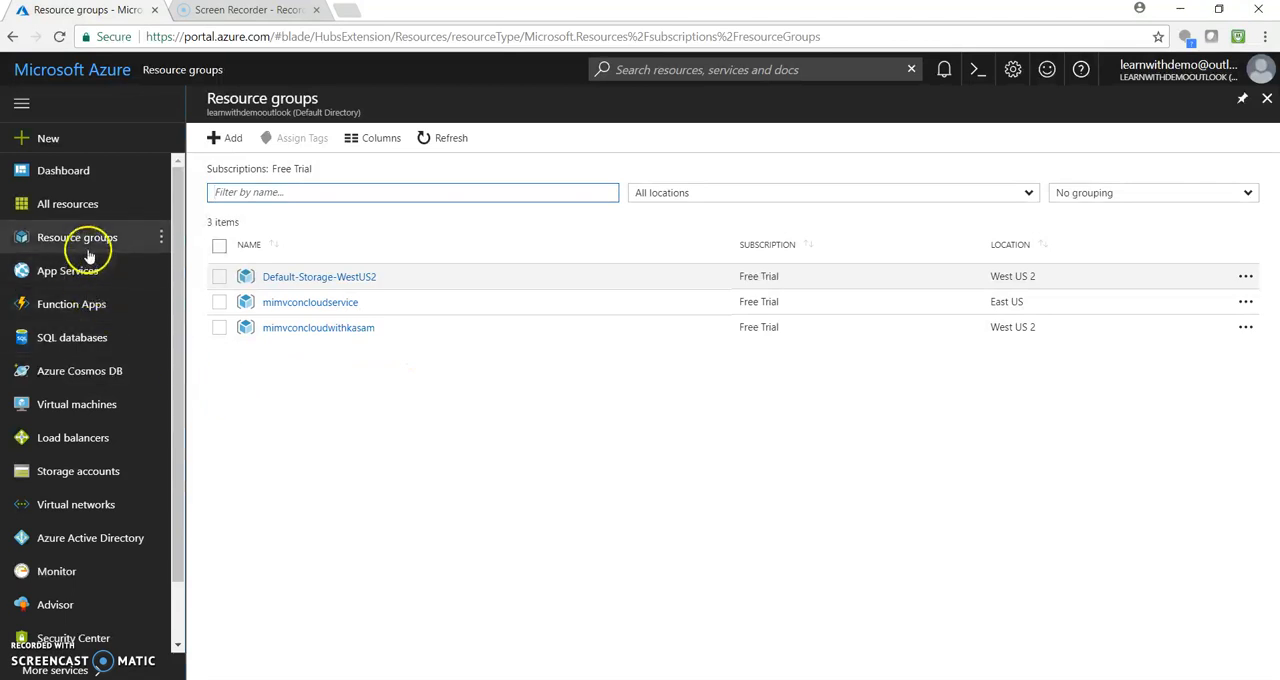
{"action": "left_click", "coordinate": [76, 236]}
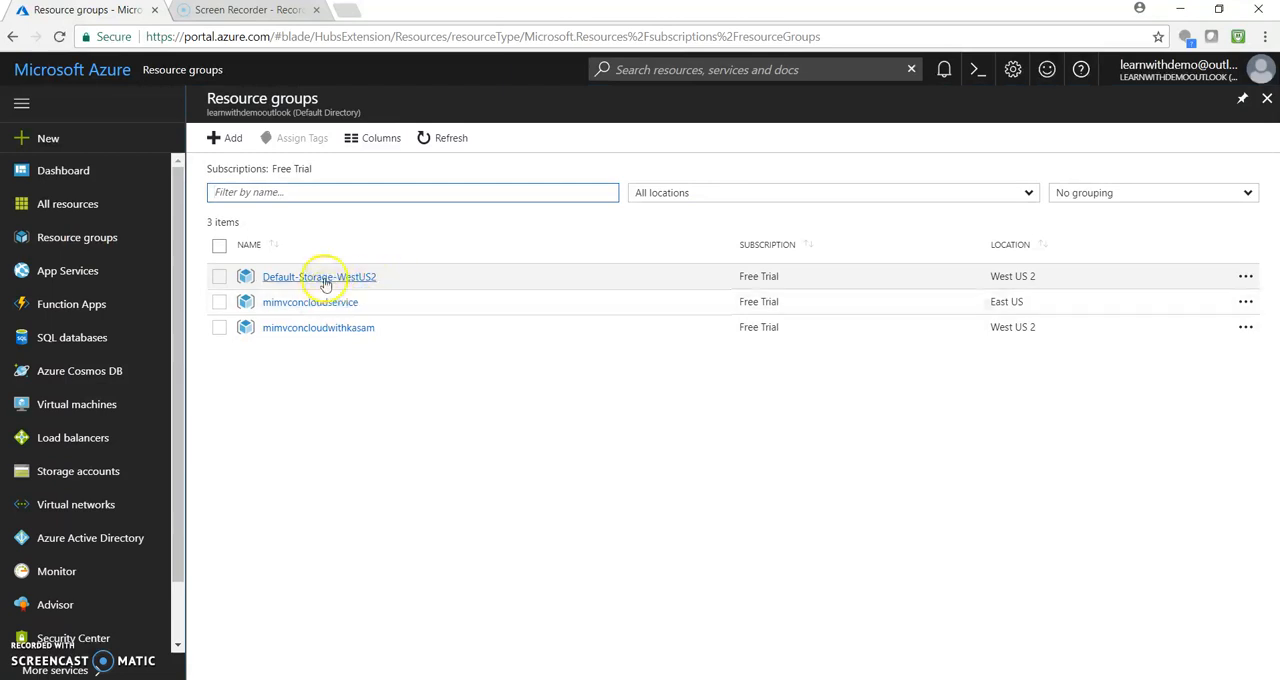
{"action": "left_click", "coordinate": [318, 276]}
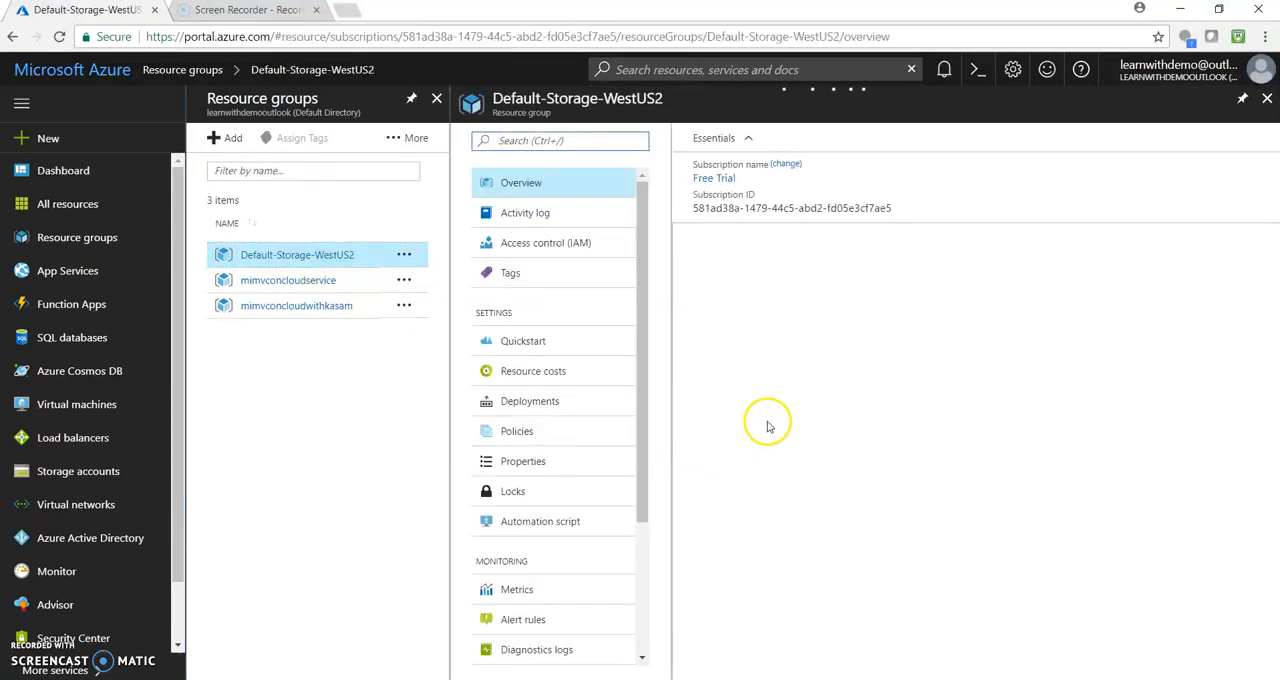
{"action": "left_click", "coordinate": [520, 182]}
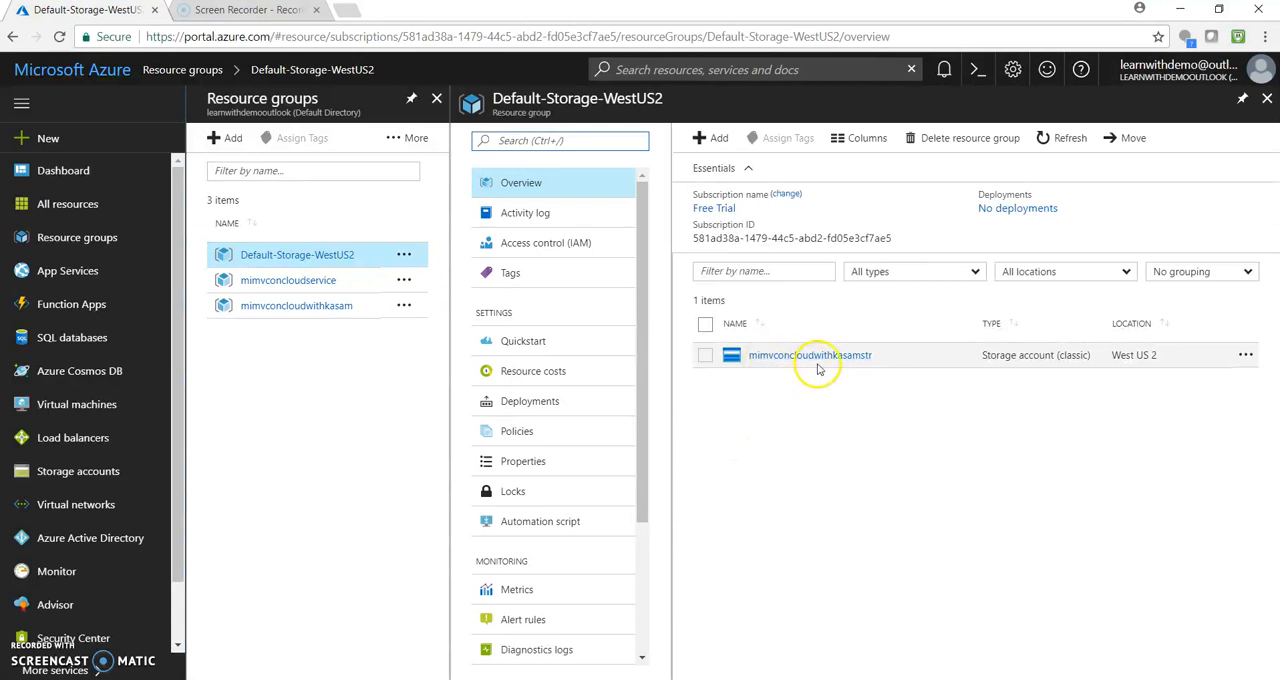
{"action": "mouse_move", "coordinate": [310, 290]}
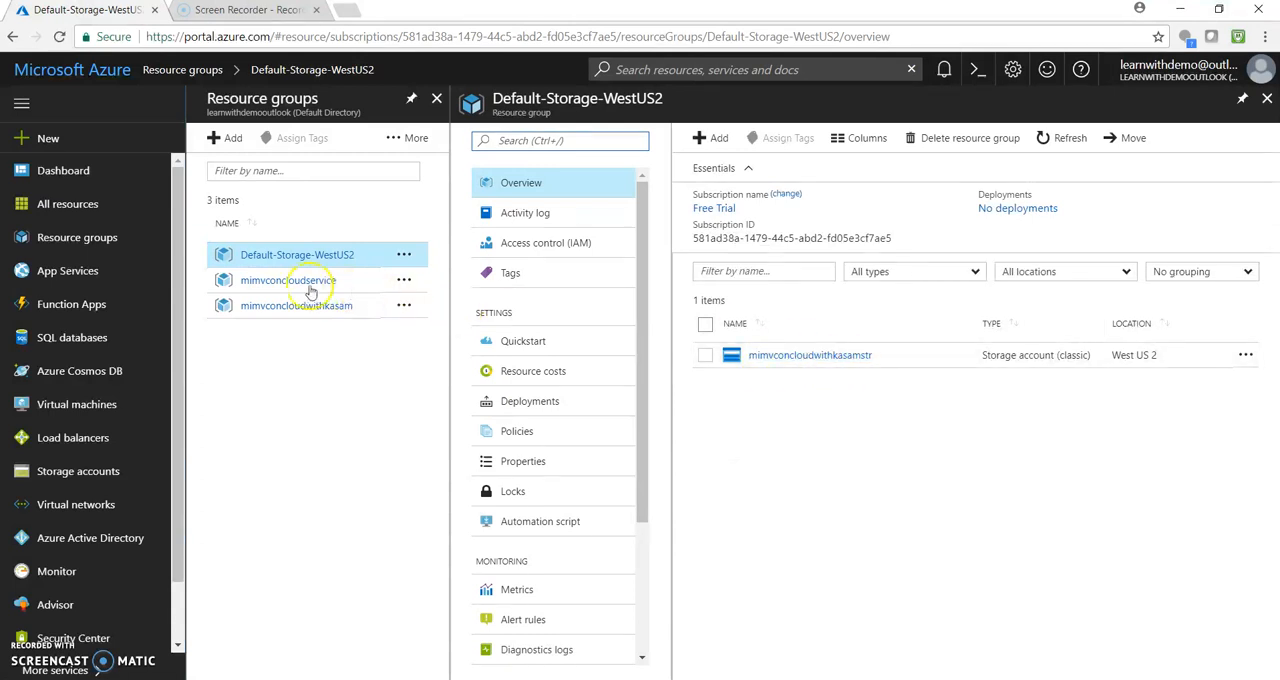
Step: Inspect the mimvconcloudservice and mimvconcloudwithkasam resource groups
{"action": "left_click", "coordinate": [288, 280]}
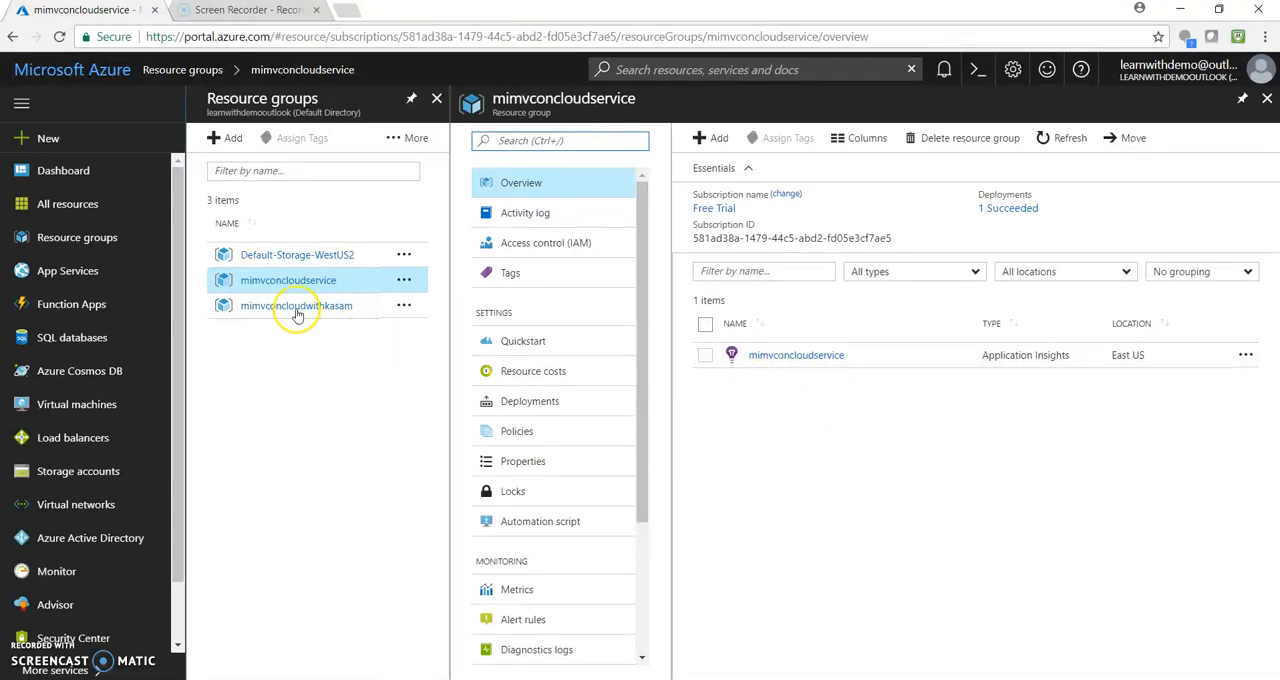
{"action": "left_click", "coordinate": [296, 304]}
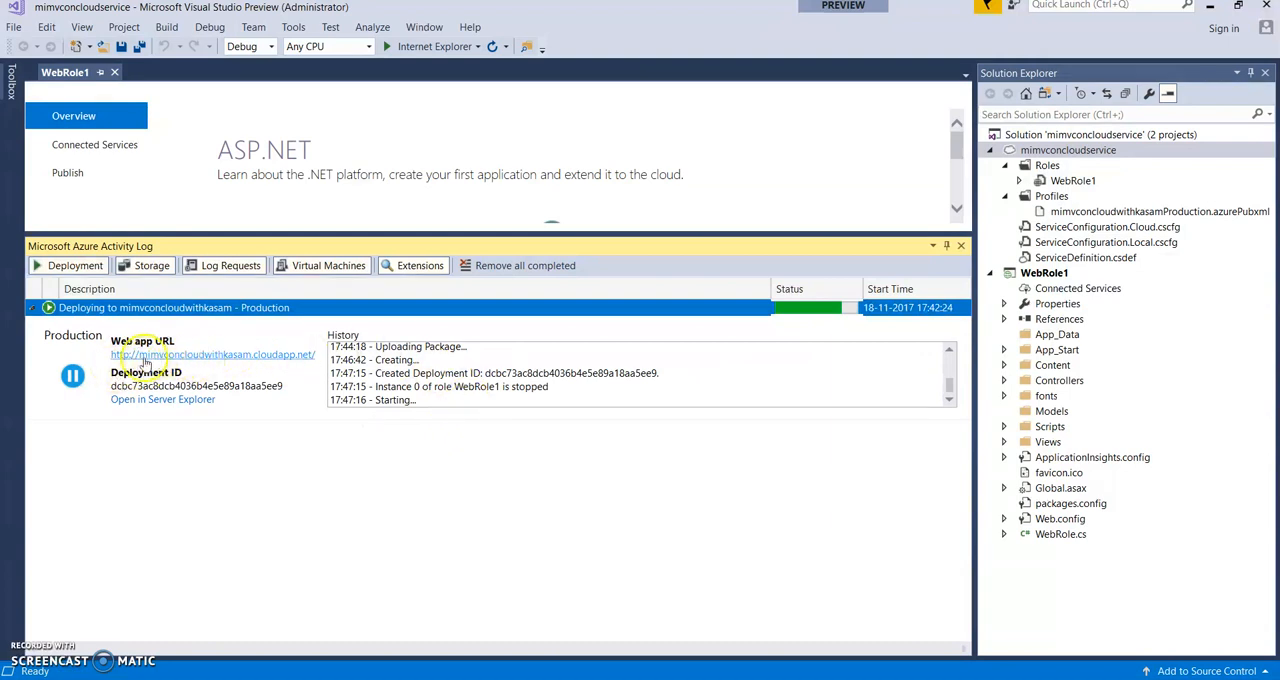
{"action": "mouse_move", "coordinate": [144, 364]}
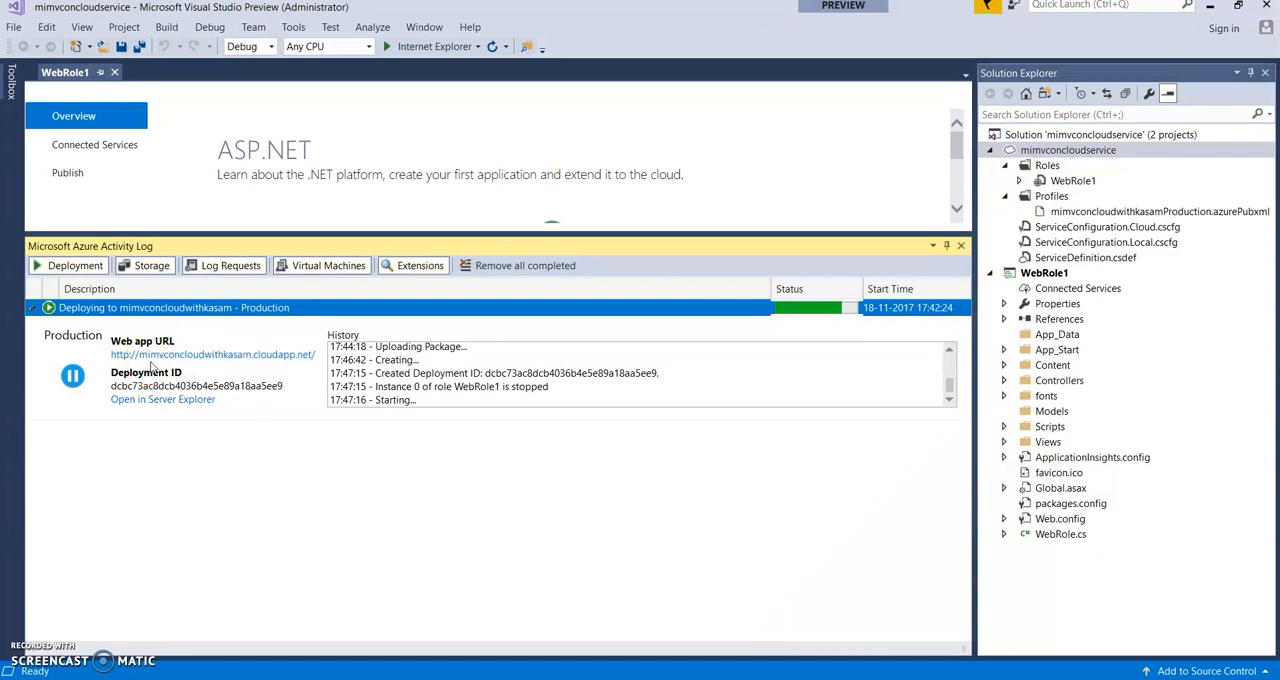
{"action": "mouse_move", "coordinate": [176, 368]}
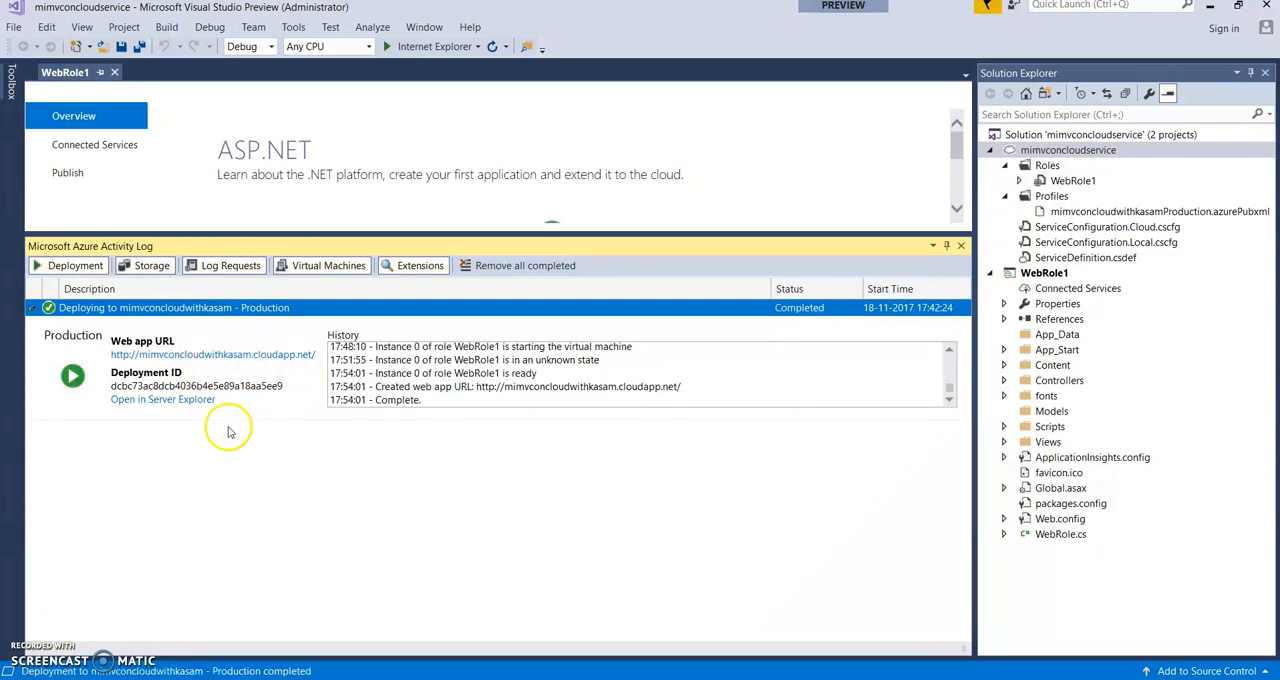
{"action": "mouse_move", "coordinate": [784, 330]}
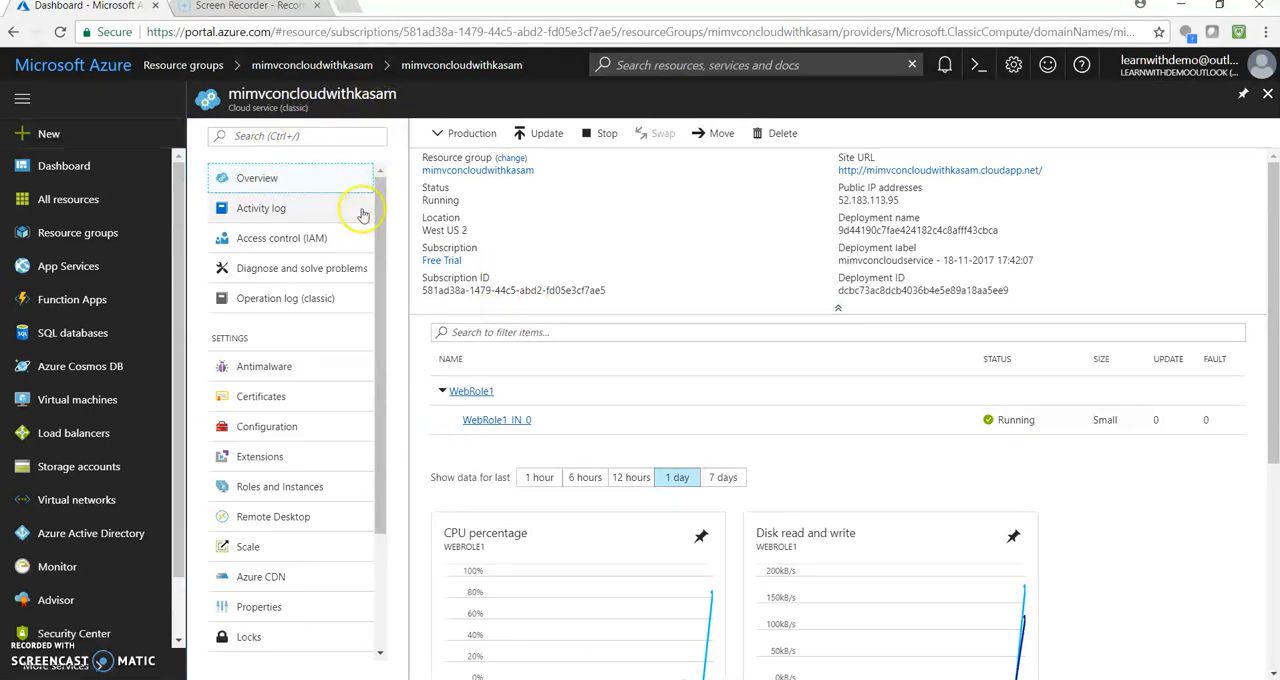
{"action": "mouse_move", "coordinate": [816, 236]}
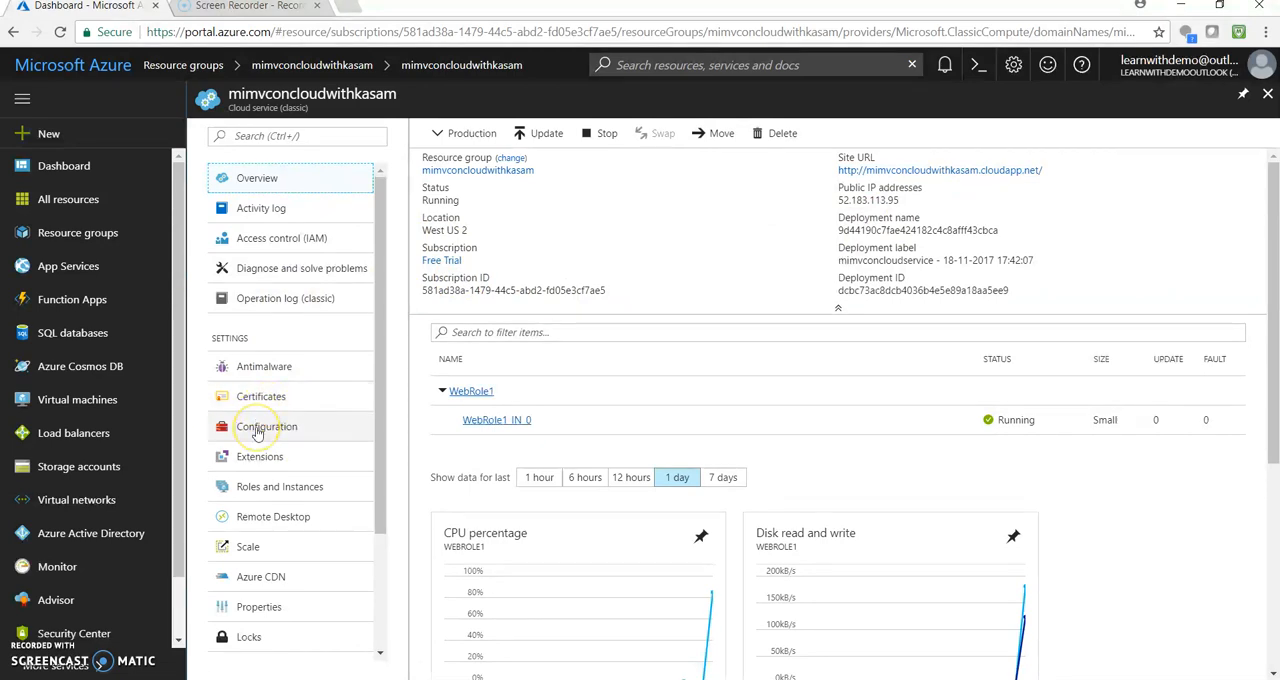
Step: Review the Configuration page showing Windows Server 2016 and WebRole1 remote access settings
{"action": "left_click", "coordinate": [266, 426]}
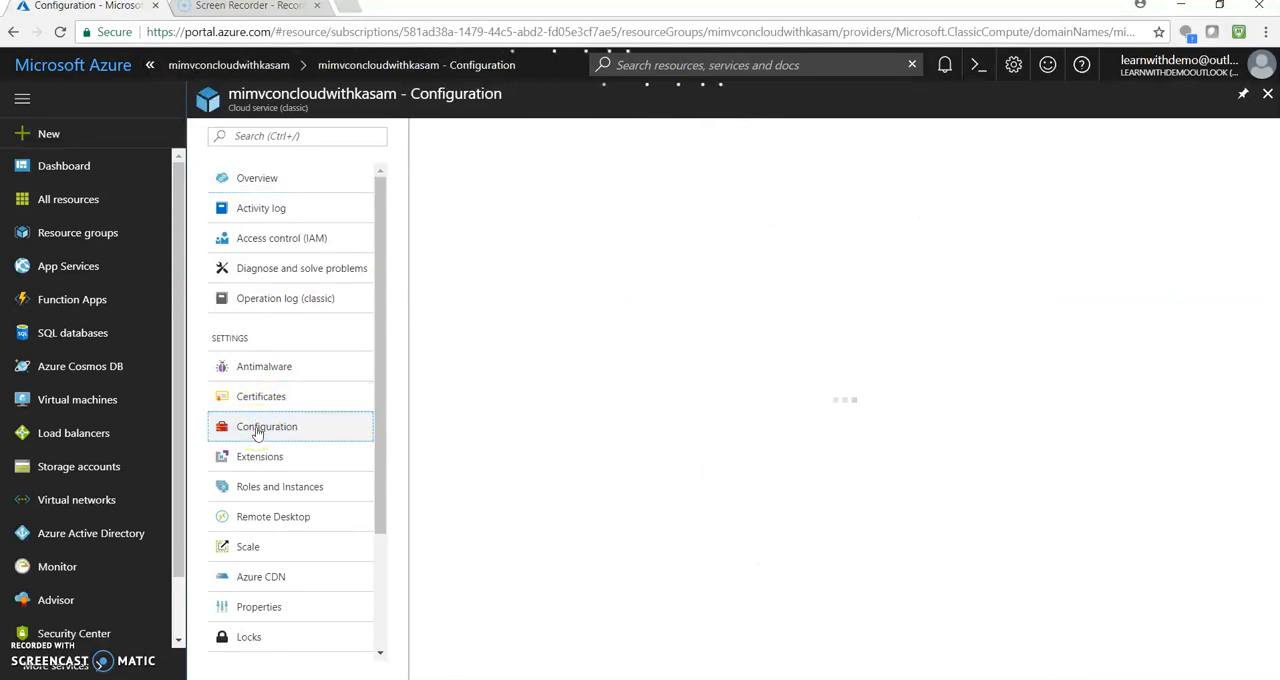
{"action": "left_click", "coordinate": [266, 426]}
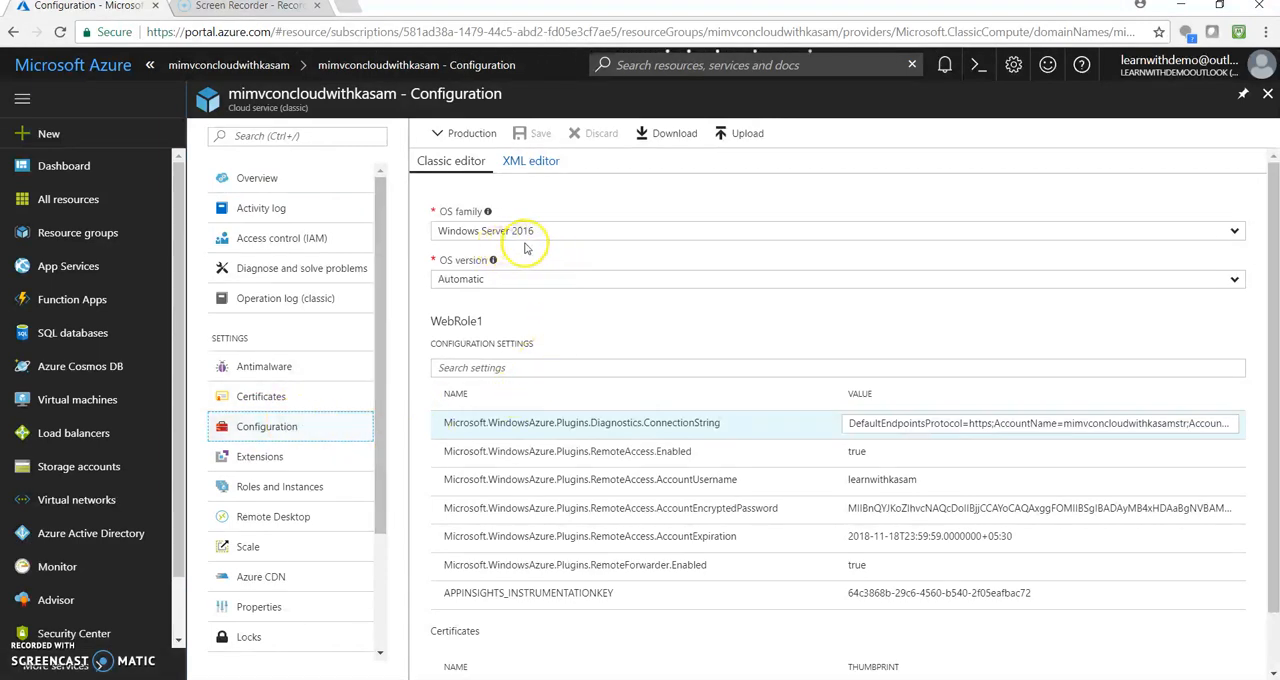
{"action": "mouse_move", "coordinate": [890, 324]}
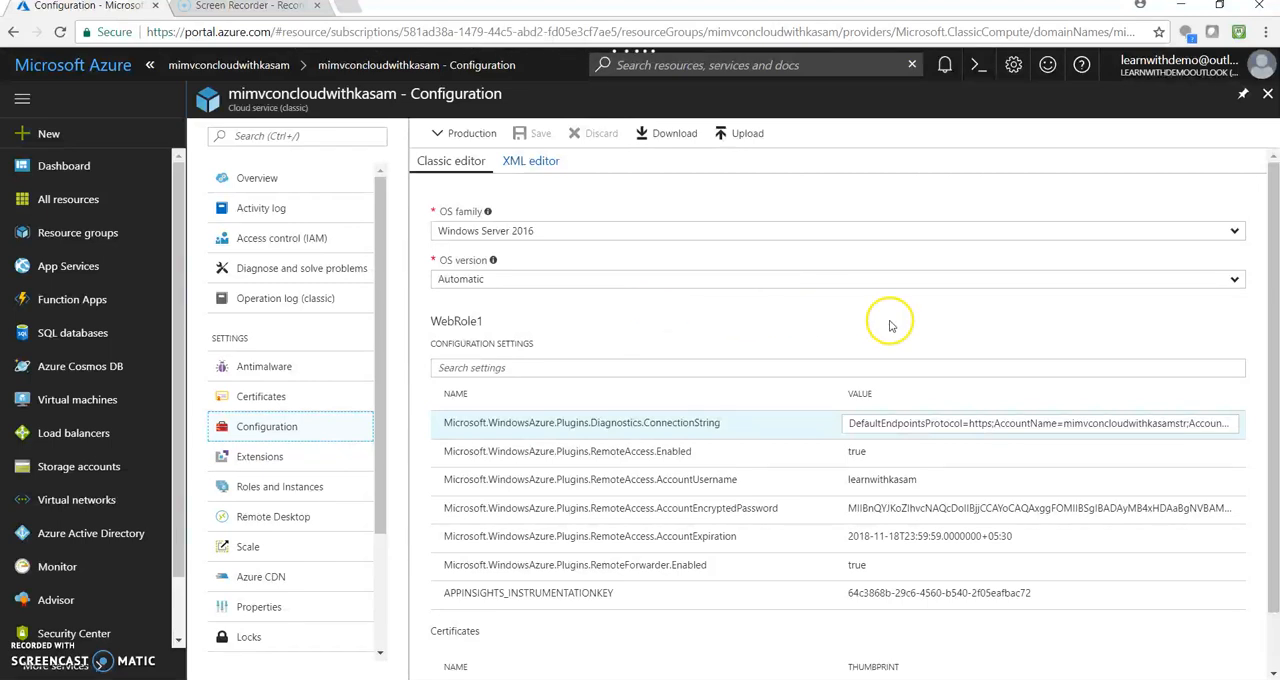
{"action": "left_click", "coordinate": [836, 280]}
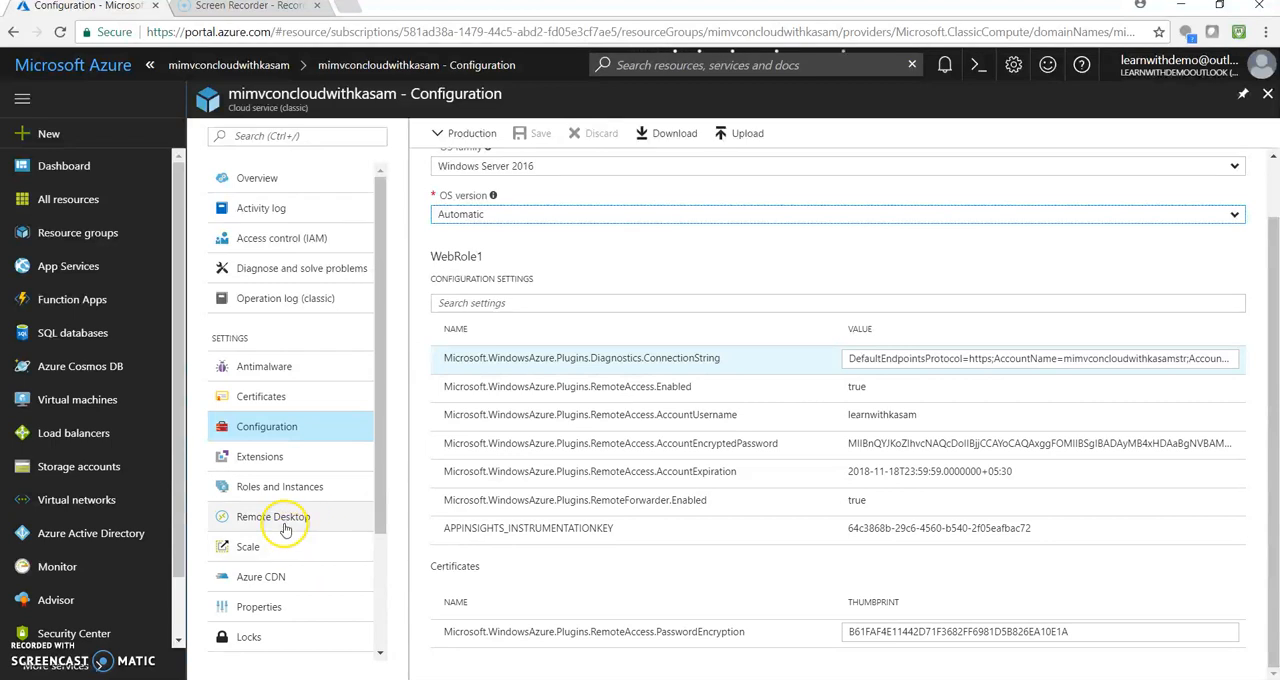
Step: Review the Remote Desktop settings showing remote access enabled for WebRole1, then return to the overview
{"action": "left_click", "coordinate": [272, 516]}
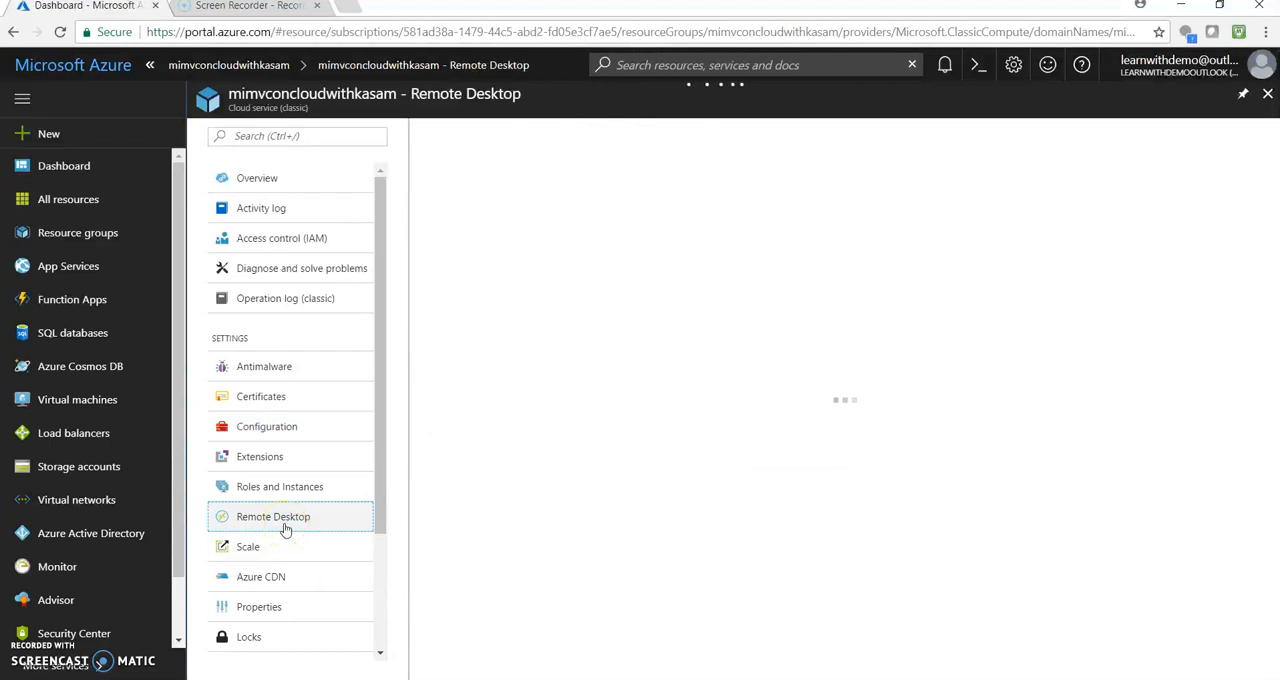
{"action": "left_click", "coordinate": [272, 516]}
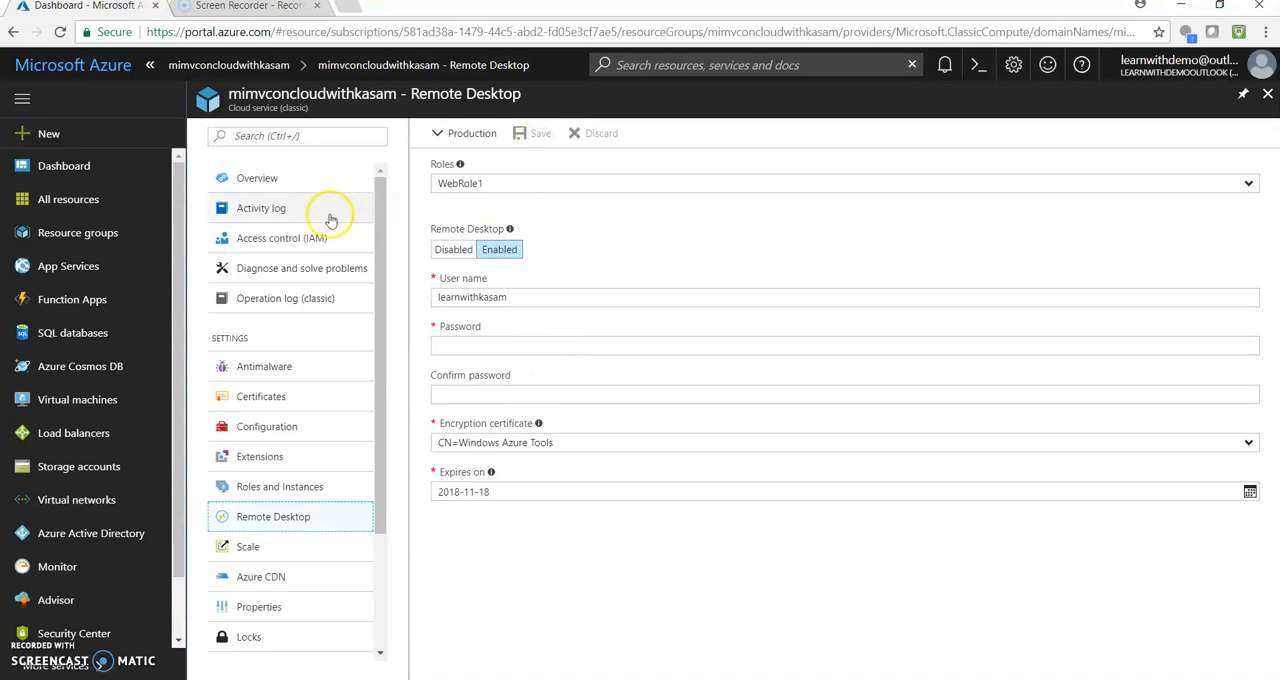
{"action": "left_click", "coordinate": [256, 178]}
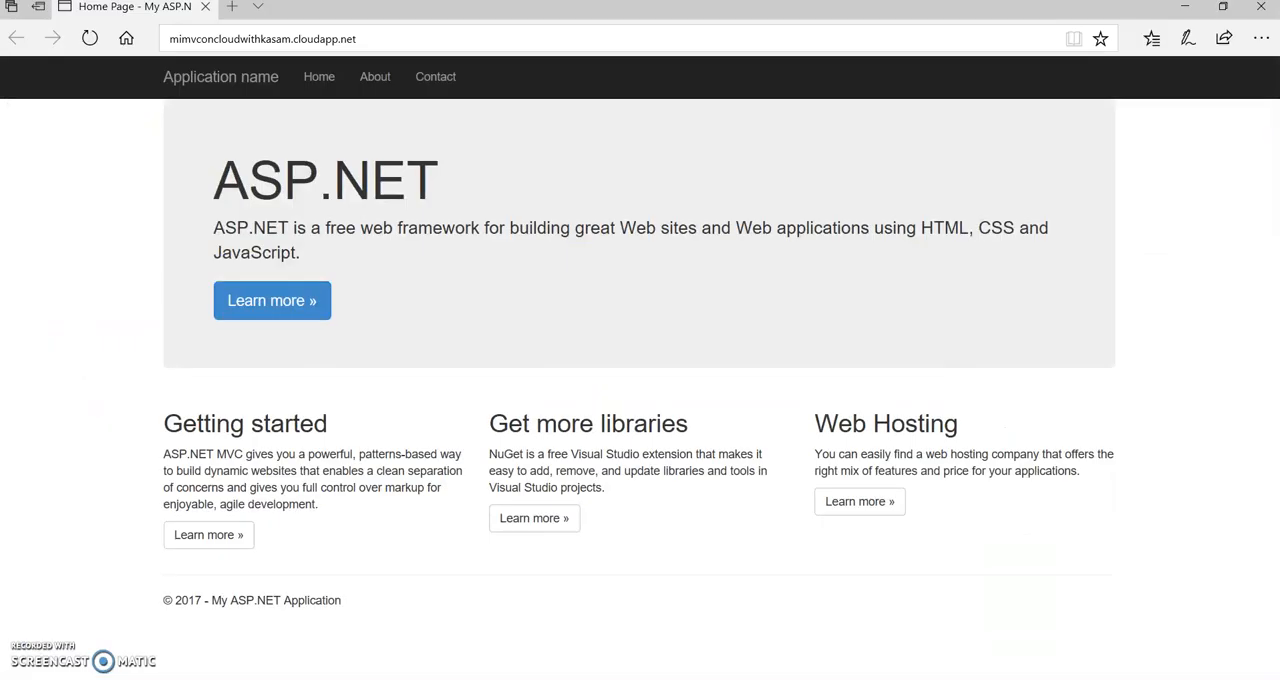
{"action": "mouse_move", "coordinate": [584, 126]}
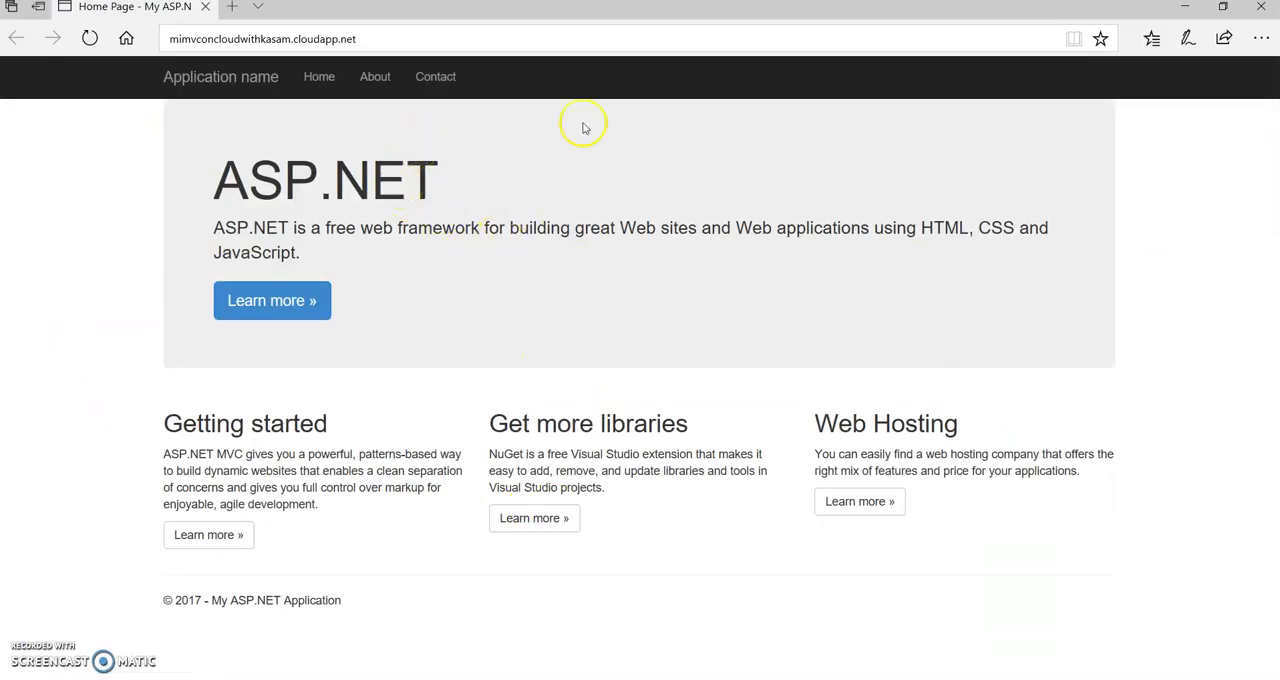
{"action": "mouse_move", "coordinate": [584, 126]}
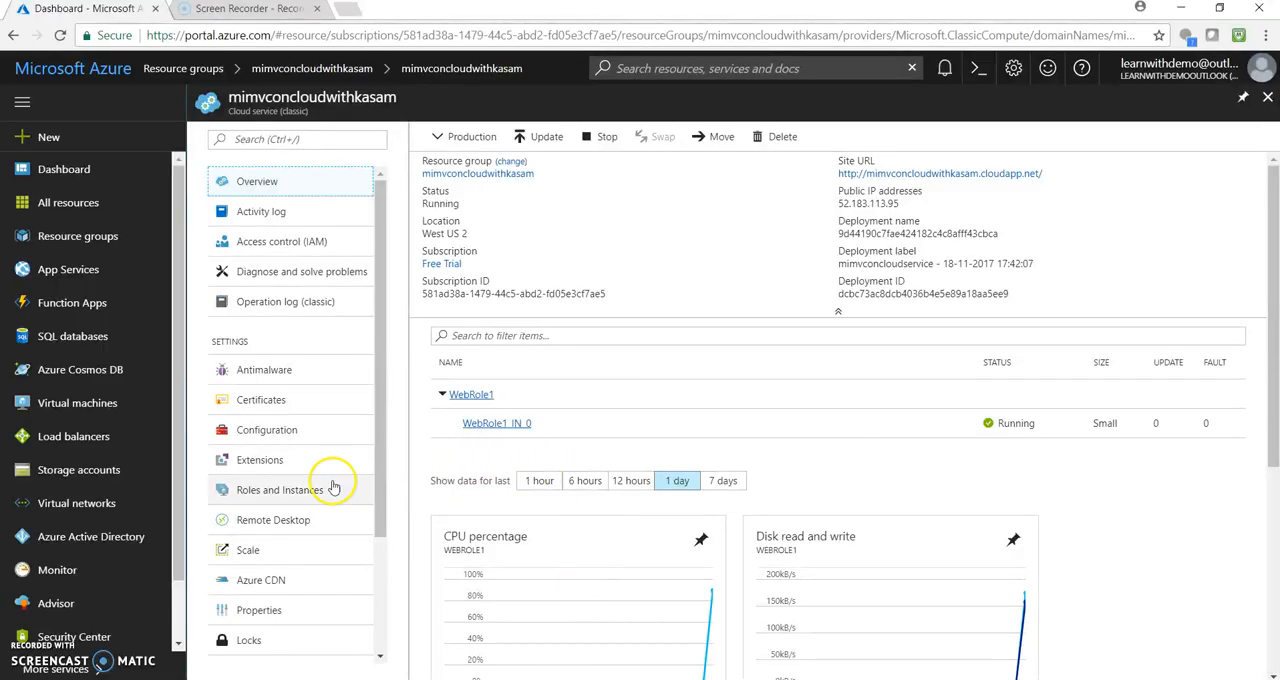
{"action": "mouse_move", "coordinate": [320, 400]}
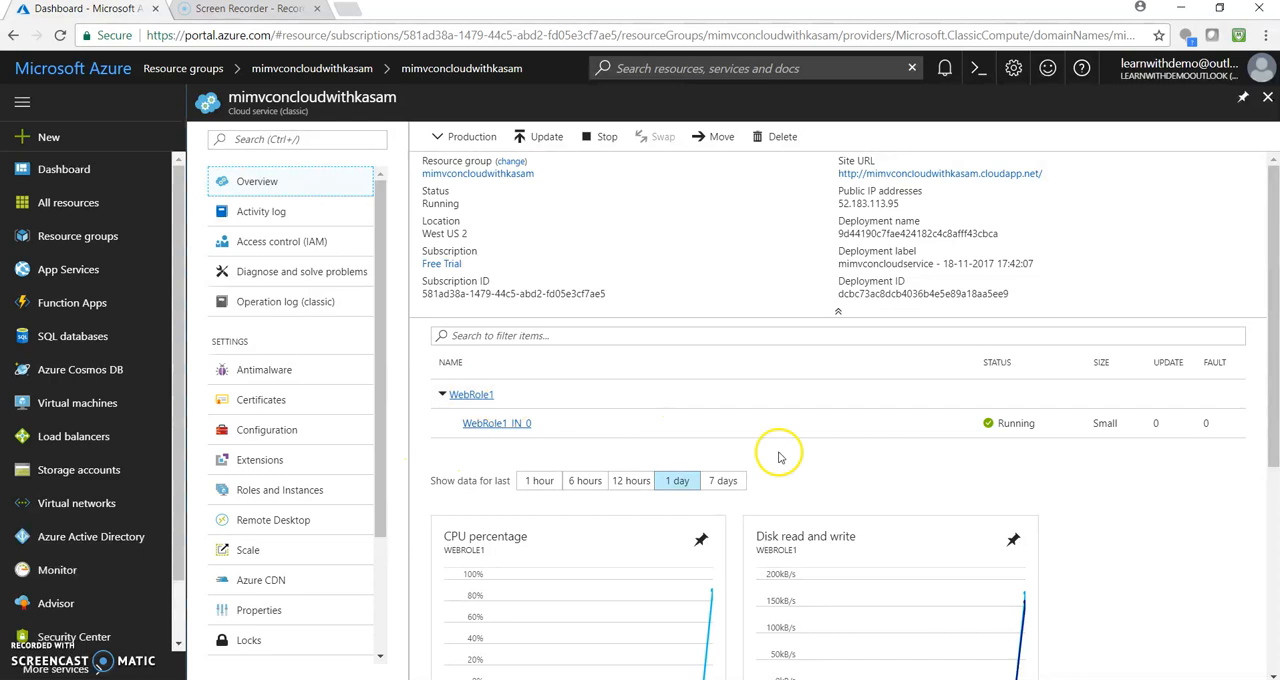
{"action": "mouse_move", "coordinate": [496, 424]}
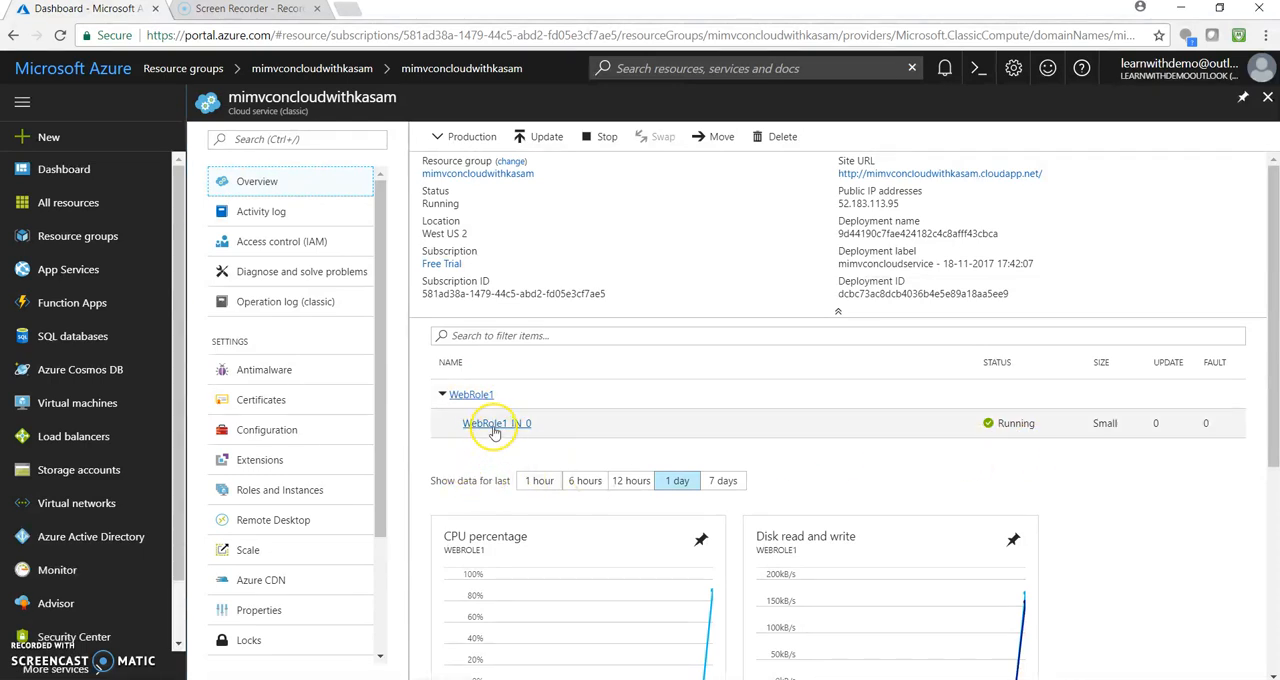
Step: Download and launch the WebRole1_IN_0 instance's .rdp file, accepting the unknown publisher warning
{"action": "left_click", "coordinate": [496, 424]}
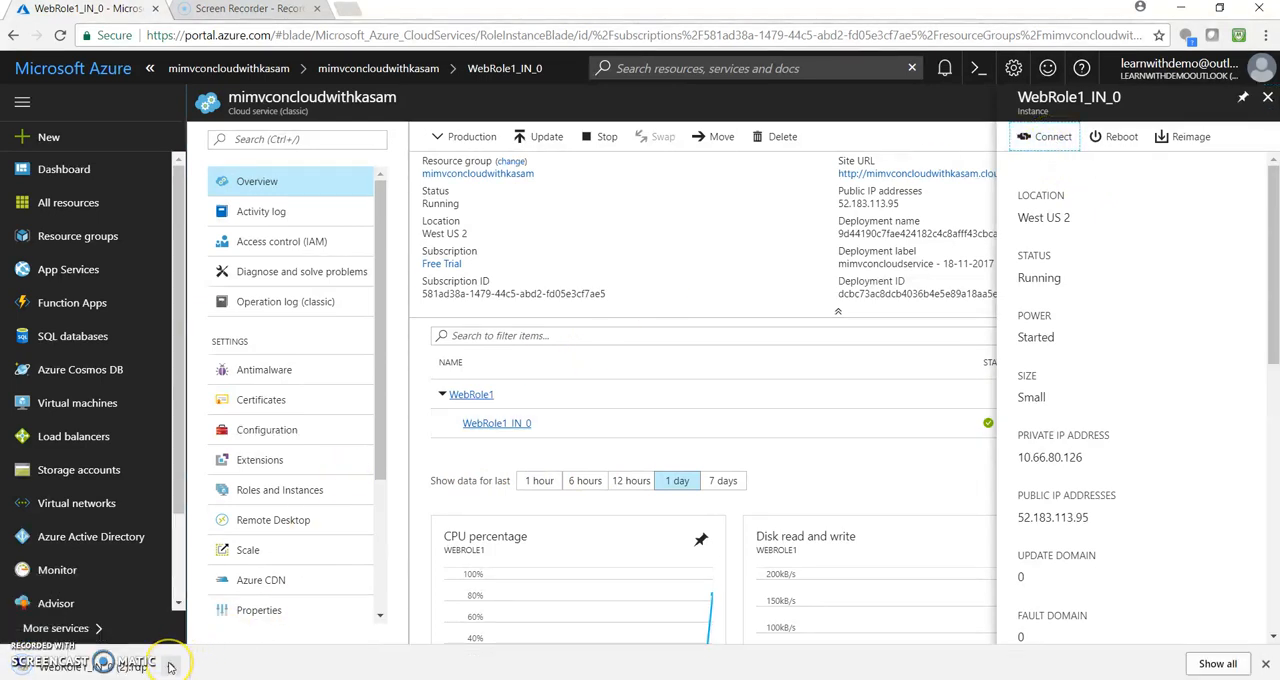
{"action": "left_click", "coordinate": [170, 664]}
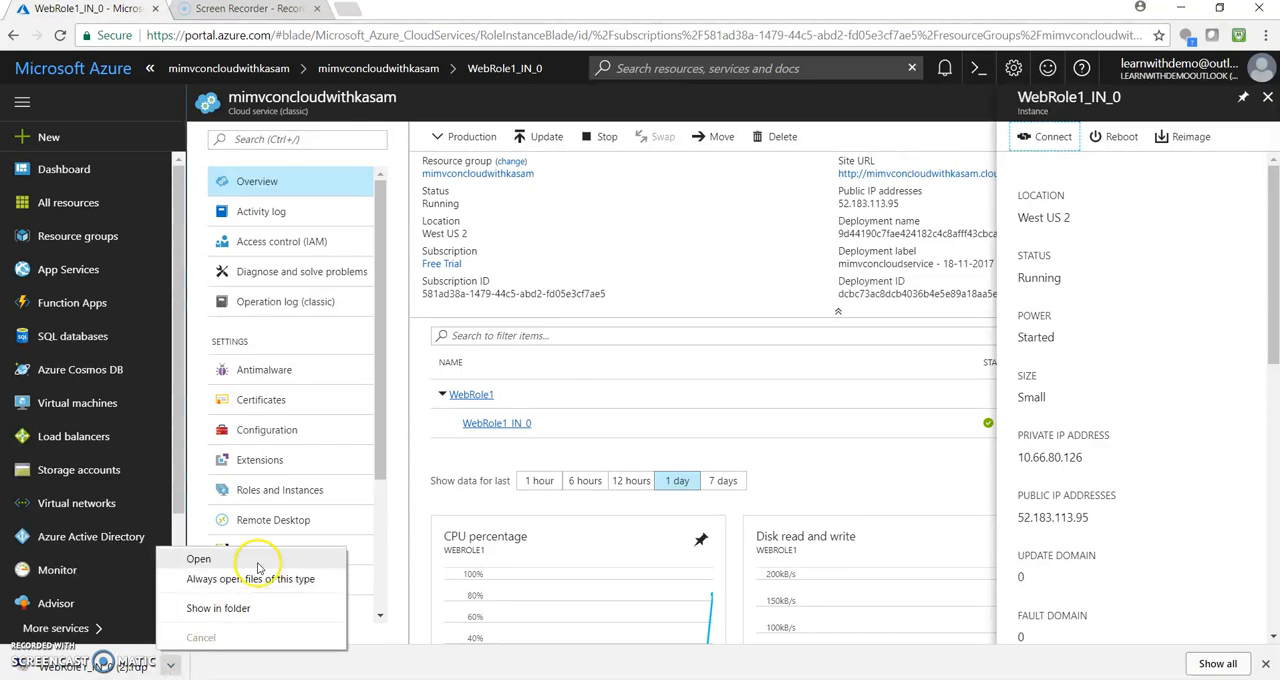
{"action": "left_click", "coordinate": [198, 558]}
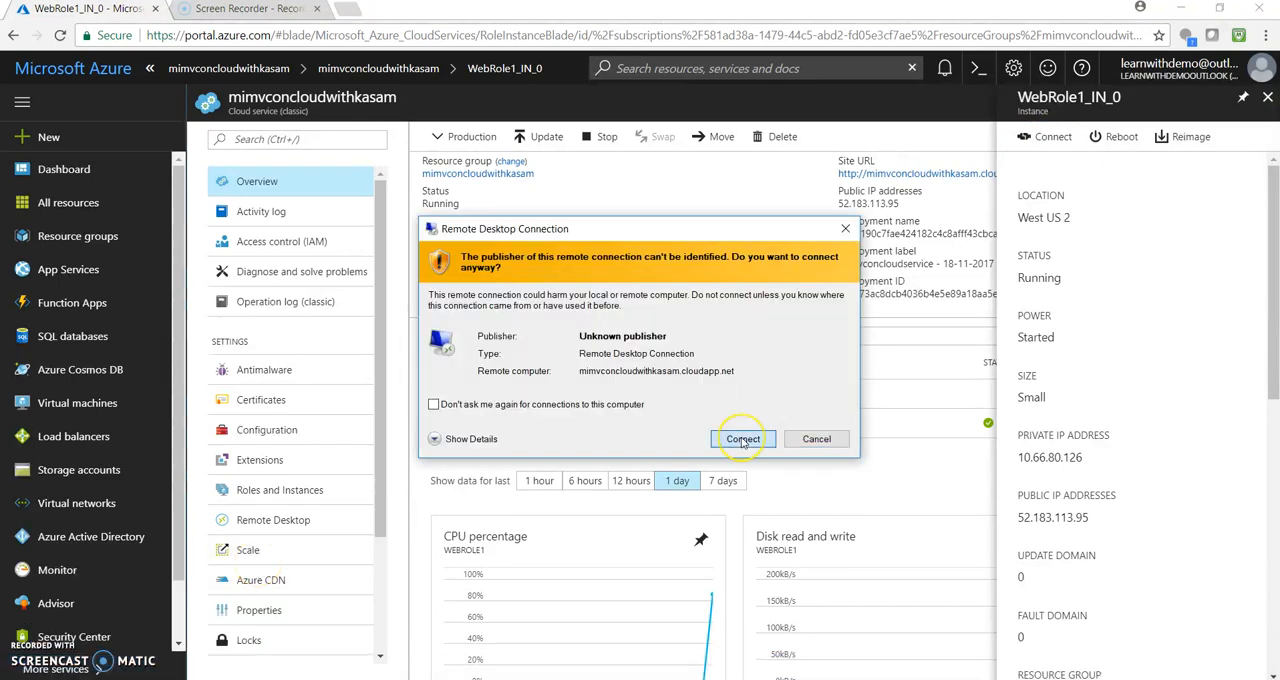
{"action": "left_click", "coordinate": [742, 440]}
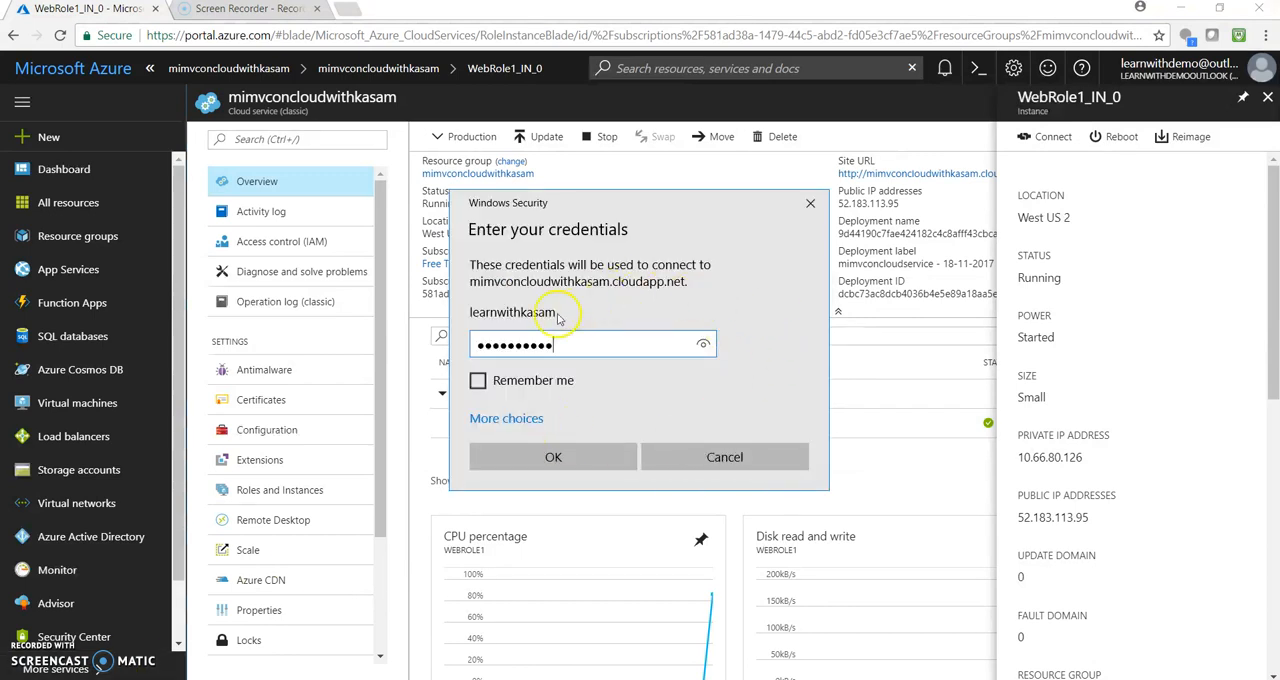
Step: Sign in as learnwithkasam and accept the unverified certificate to connect
{"action": "left_click", "coordinate": [552, 456]}
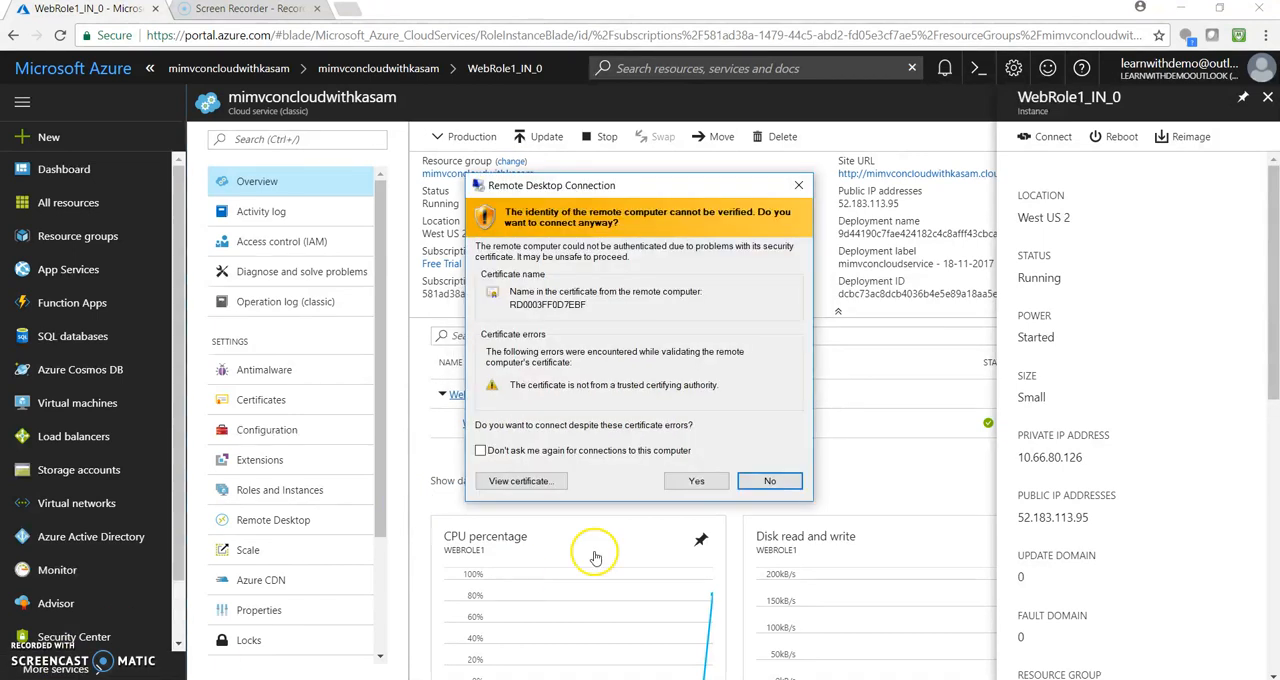
{"action": "left_click", "coordinate": [696, 480]}
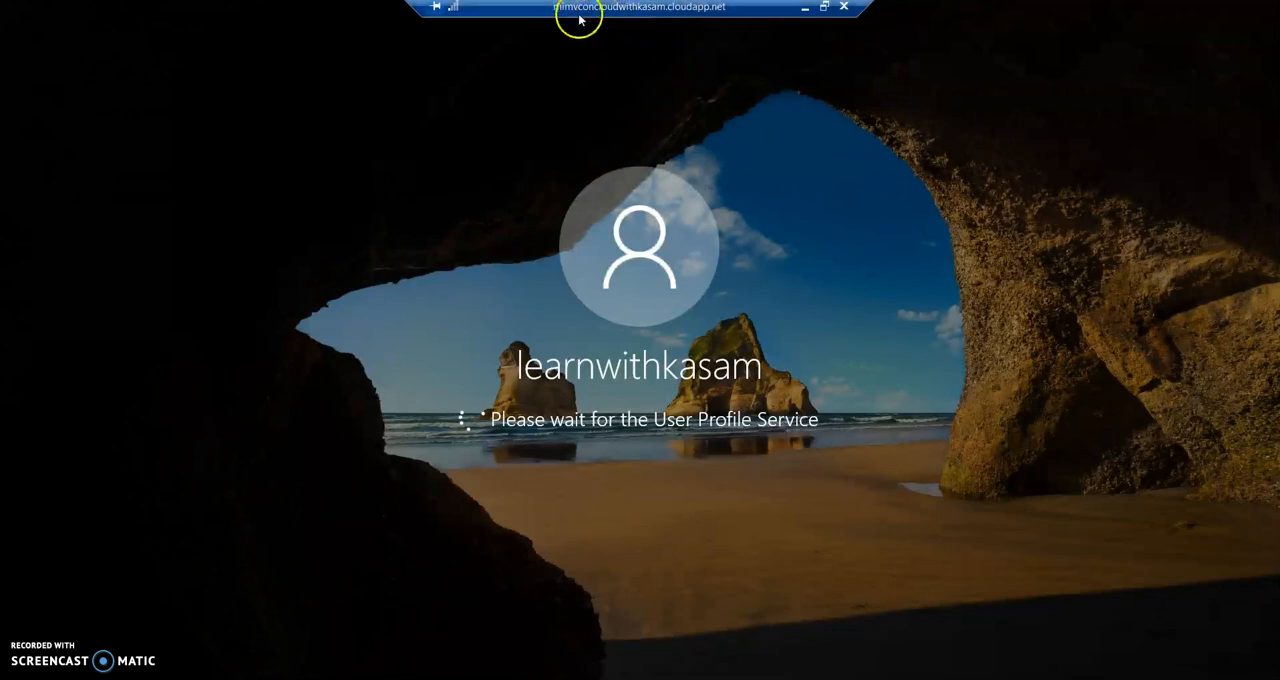
{"action": "mouse_move", "coordinate": [648, 16]}
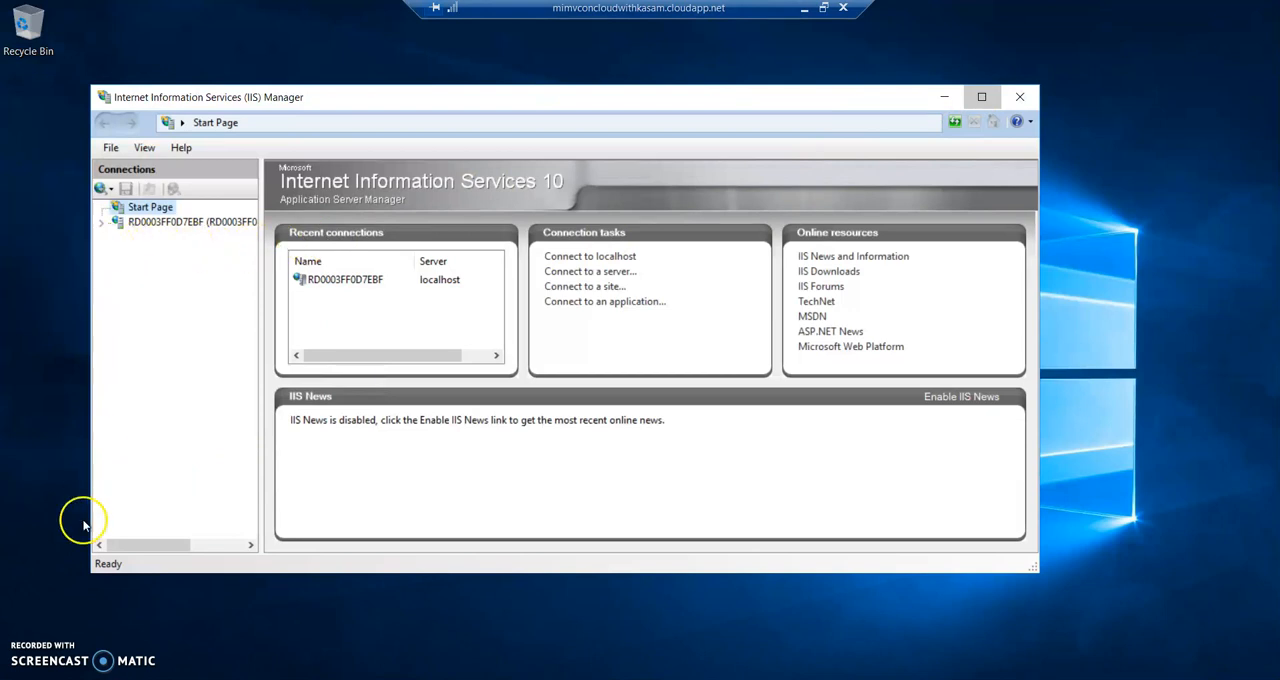
{"action": "mouse_move", "coordinate": [84, 524]}
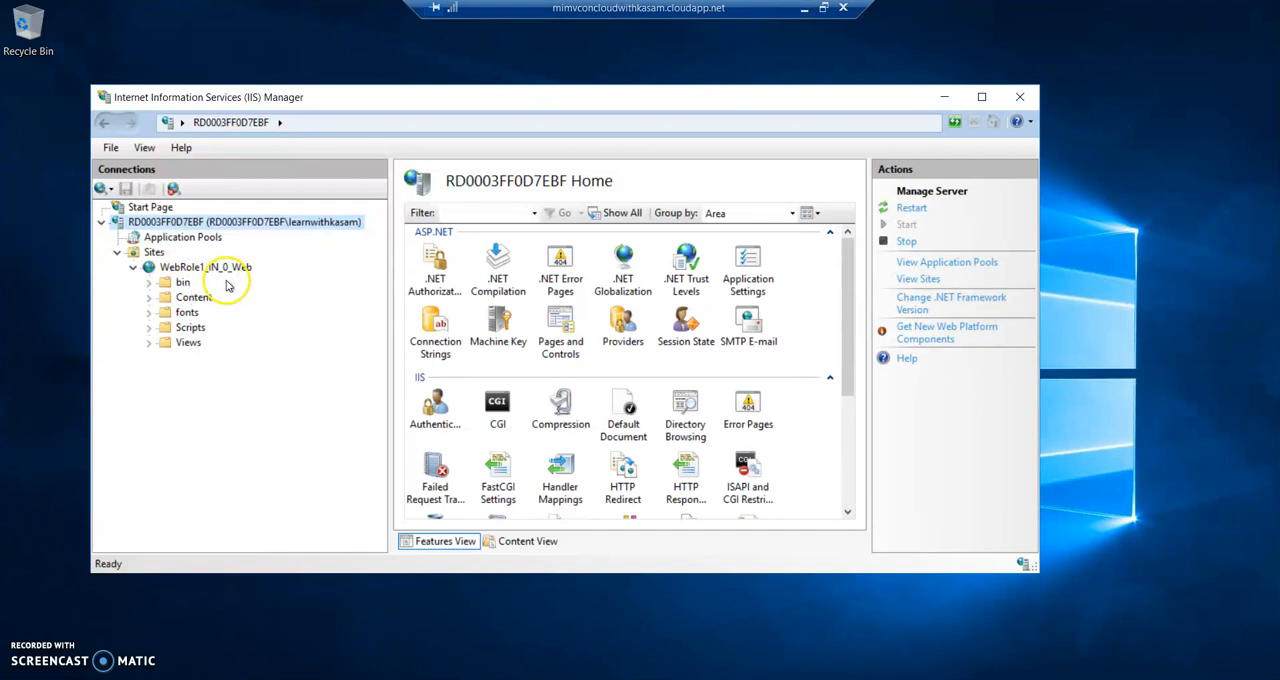
{"action": "mouse_move", "coordinate": [792, 56]}
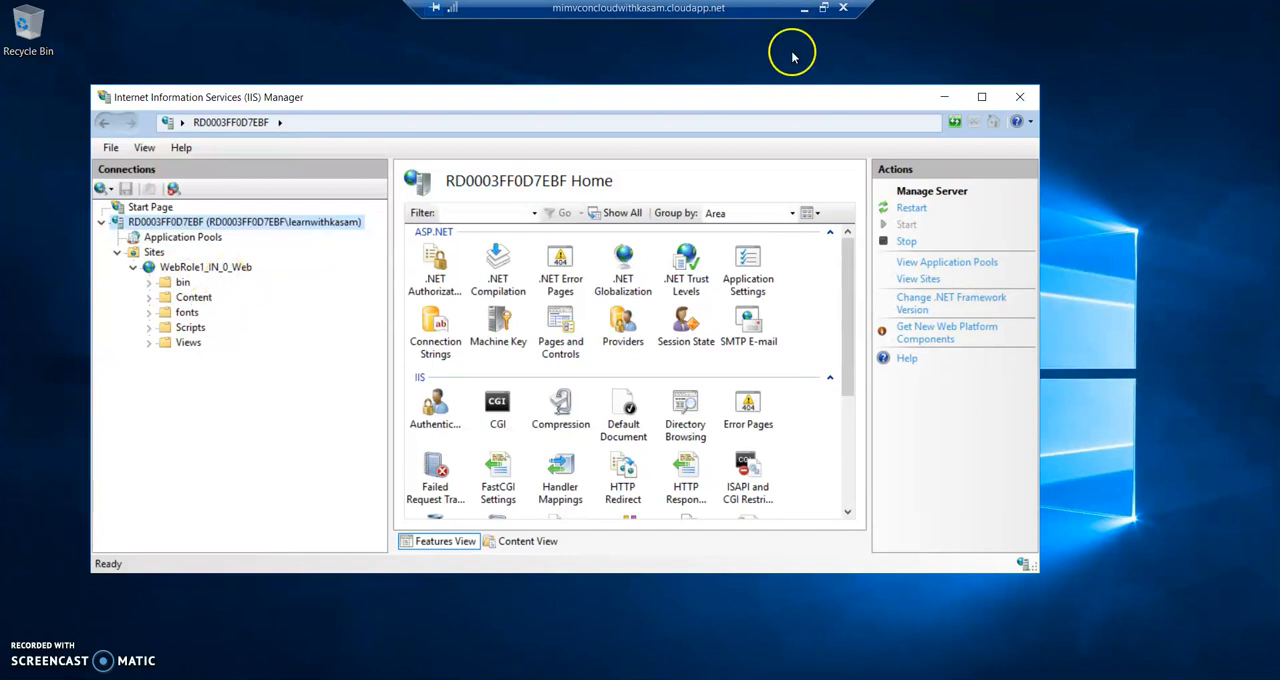
{"action": "mouse_move", "coordinate": [820, 76]}
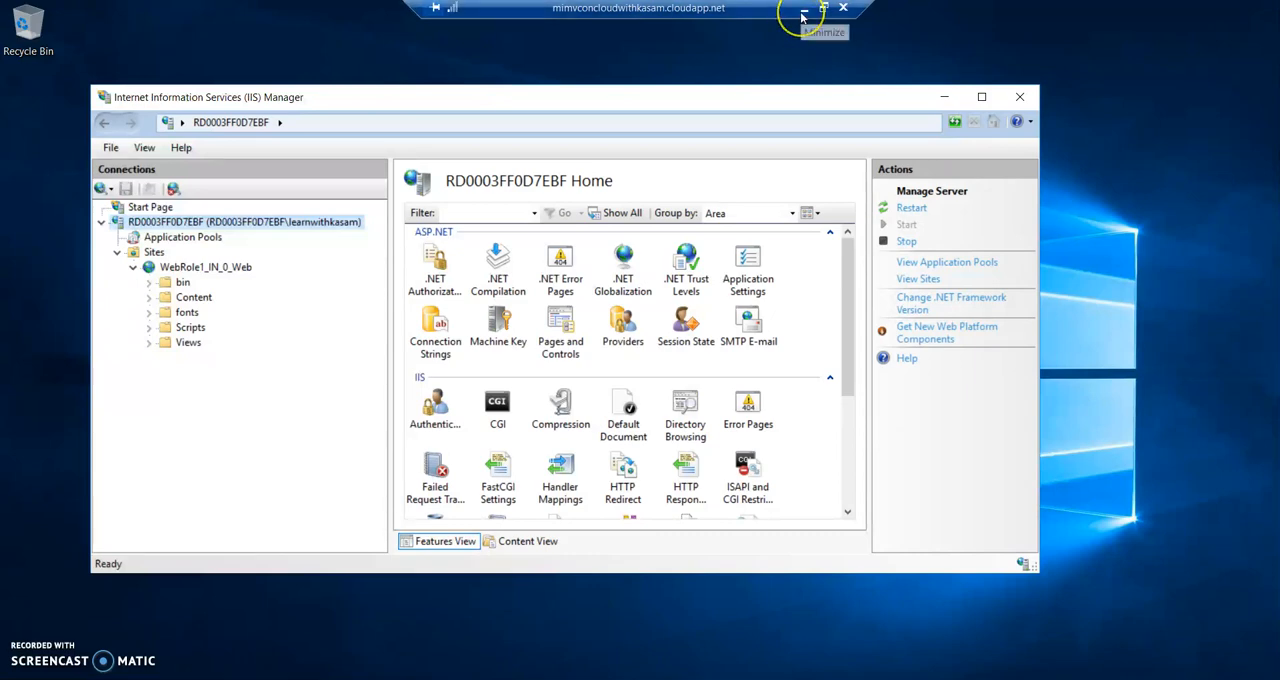
Step: Minimize the remote session after viewing WebRole1_IN_0_Web in IIS Manager, returning to the Azure portal
{"action": "left_click", "coordinate": [804, 18]}
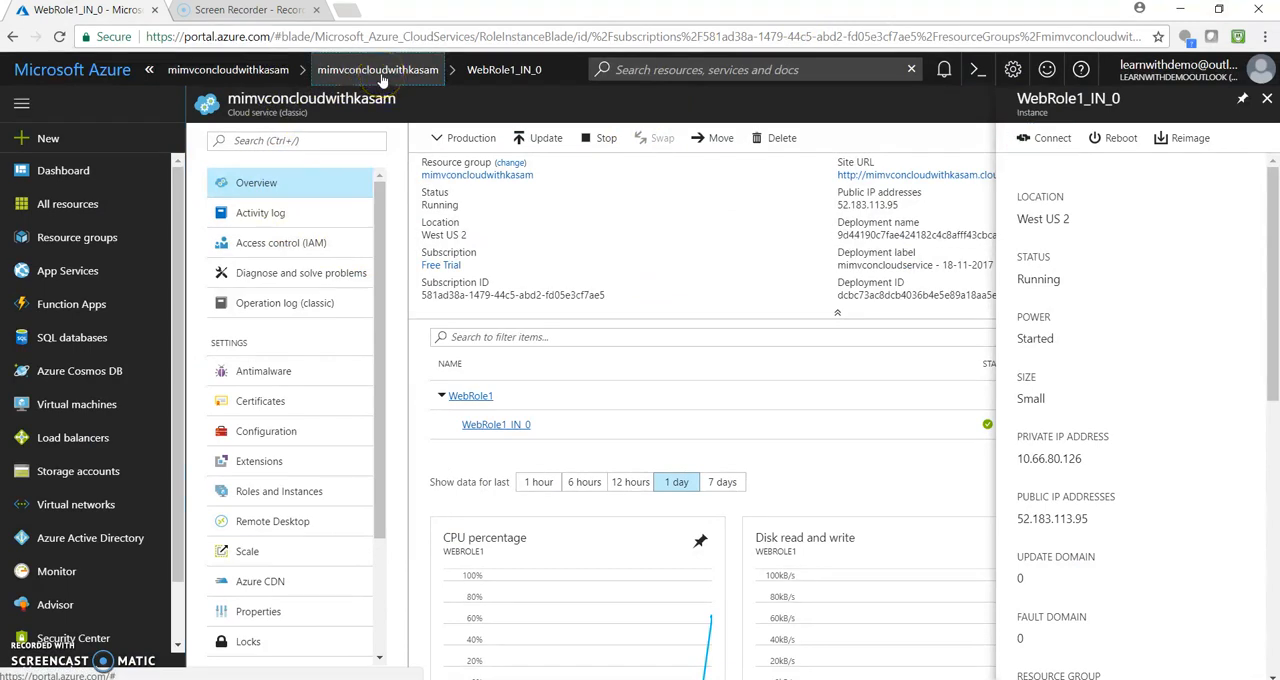
Step: Return to the cloud service overview and list all three Free Trial resources in the subscription
{"action": "left_click", "coordinate": [68, 204]}
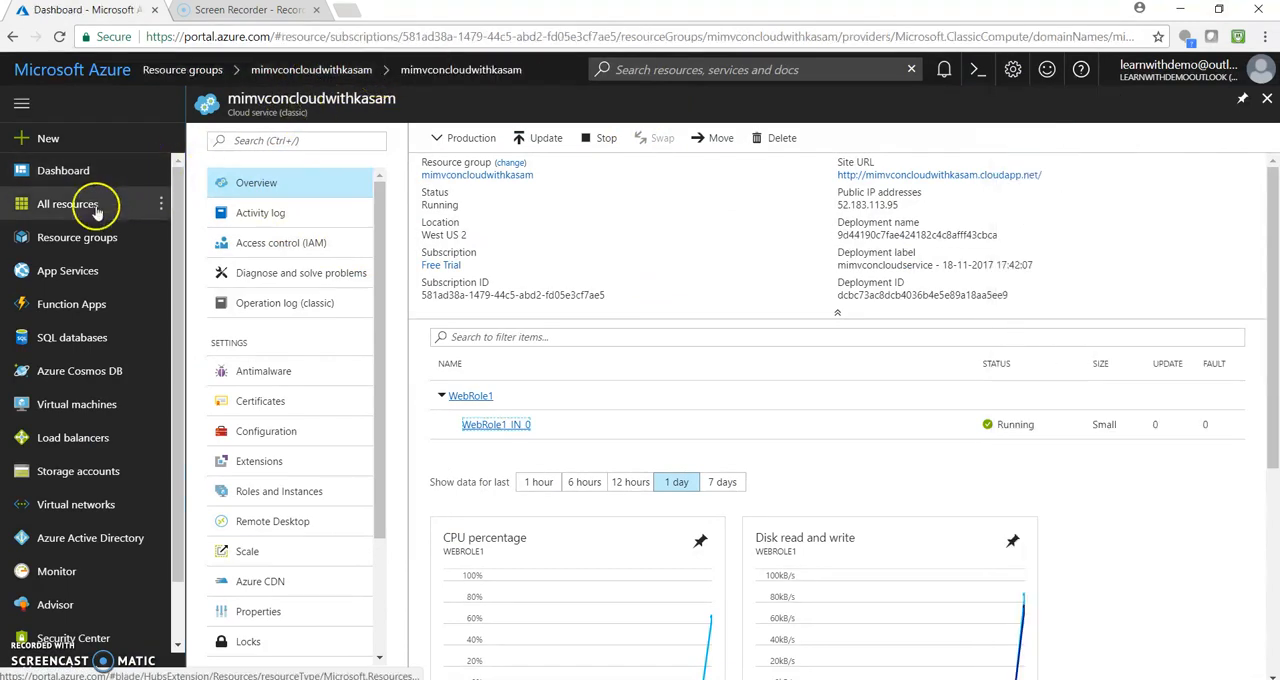
{"action": "left_click", "coordinate": [68, 204]}
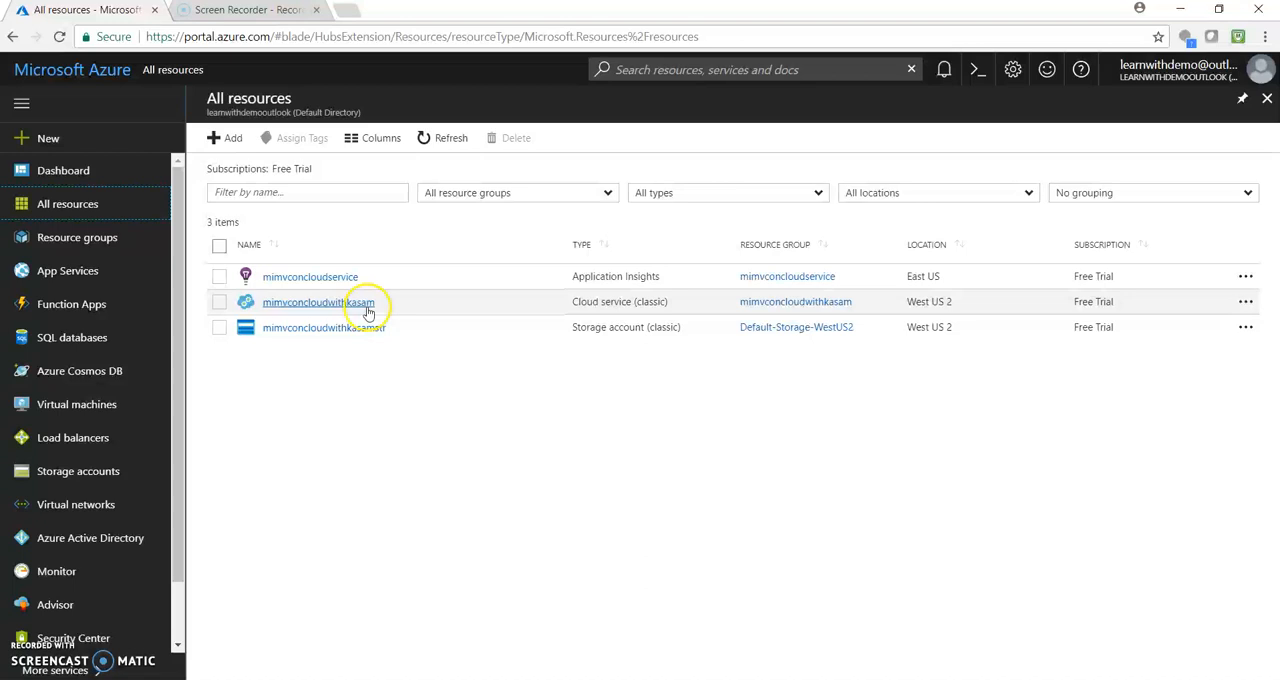